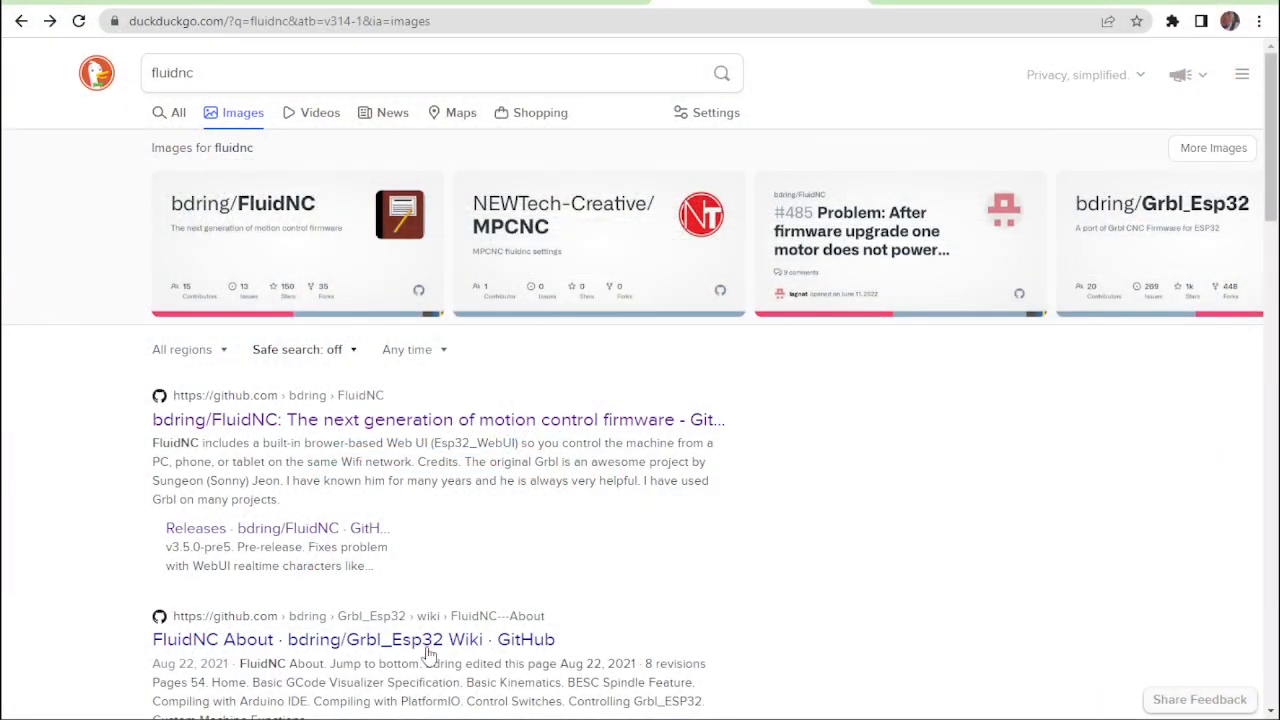
# - Open the bdring/FluidNC GitHub repository from the DuckDuckGo 'fluidnc' results
pyautogui.click(400, 72)
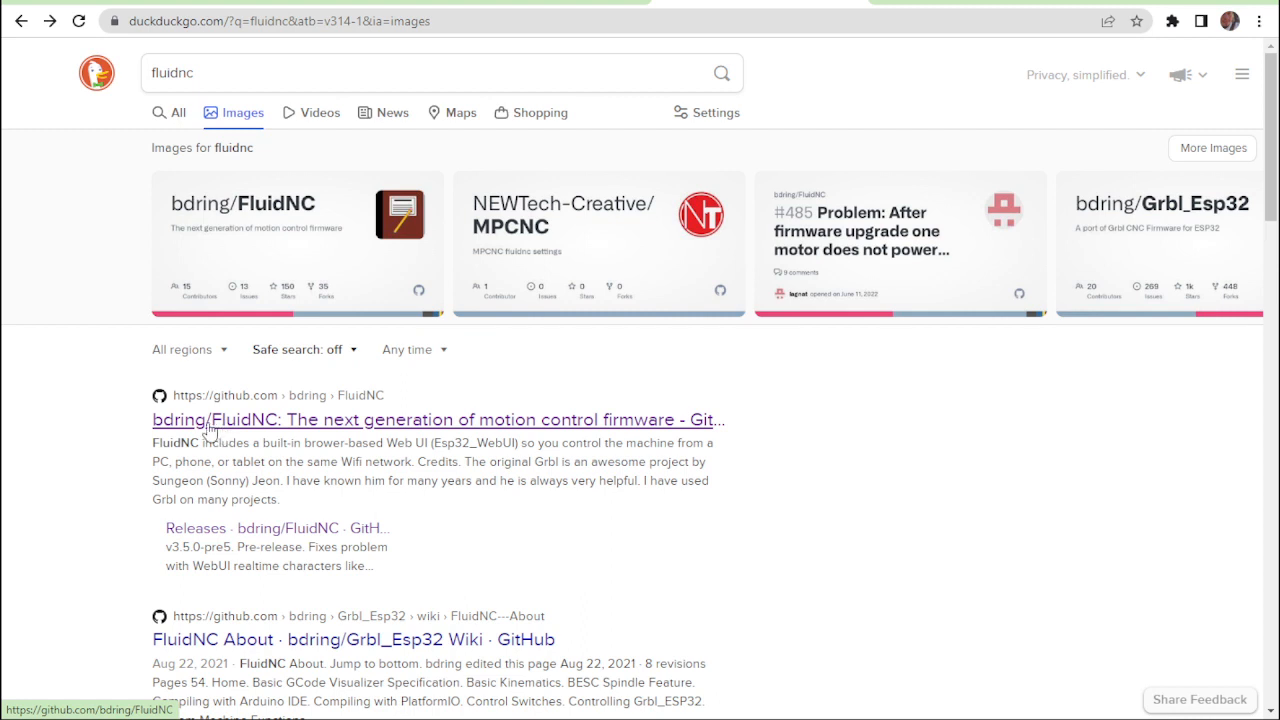
pyautogui.click(436, 420)
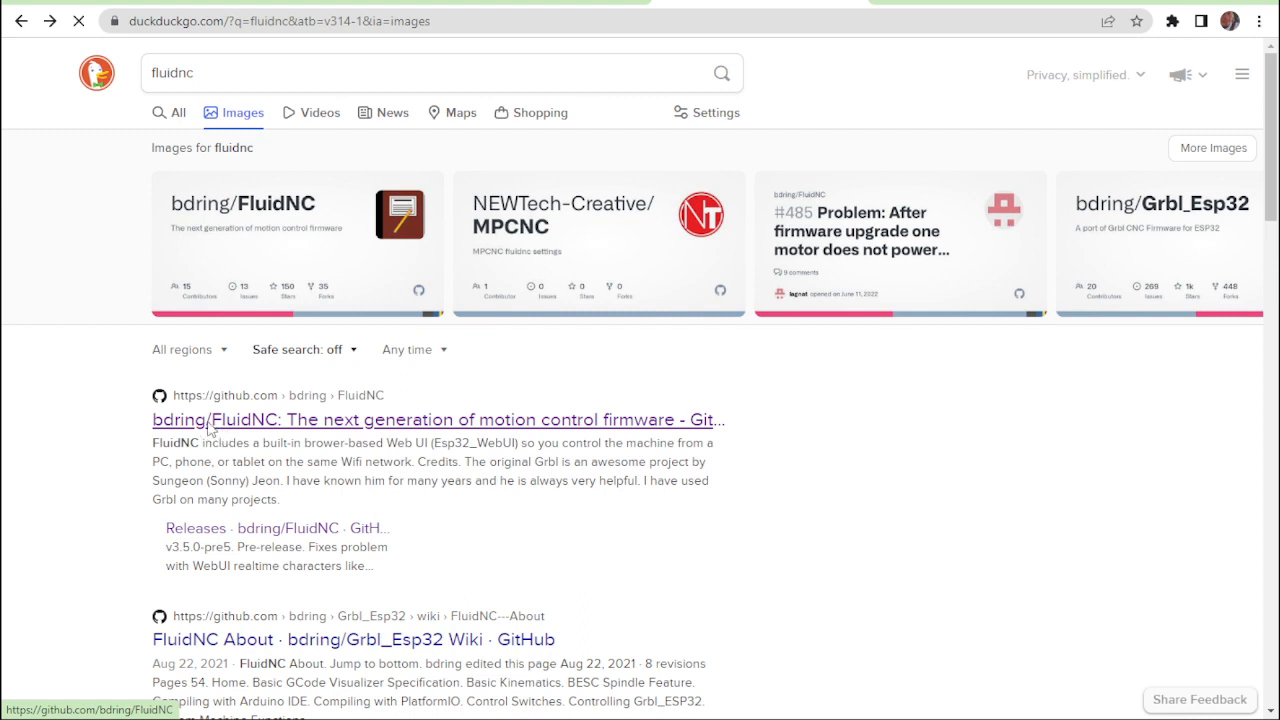
# - Reach the FluidNC releases list from the repository README
pyautogui.click(436, 420)
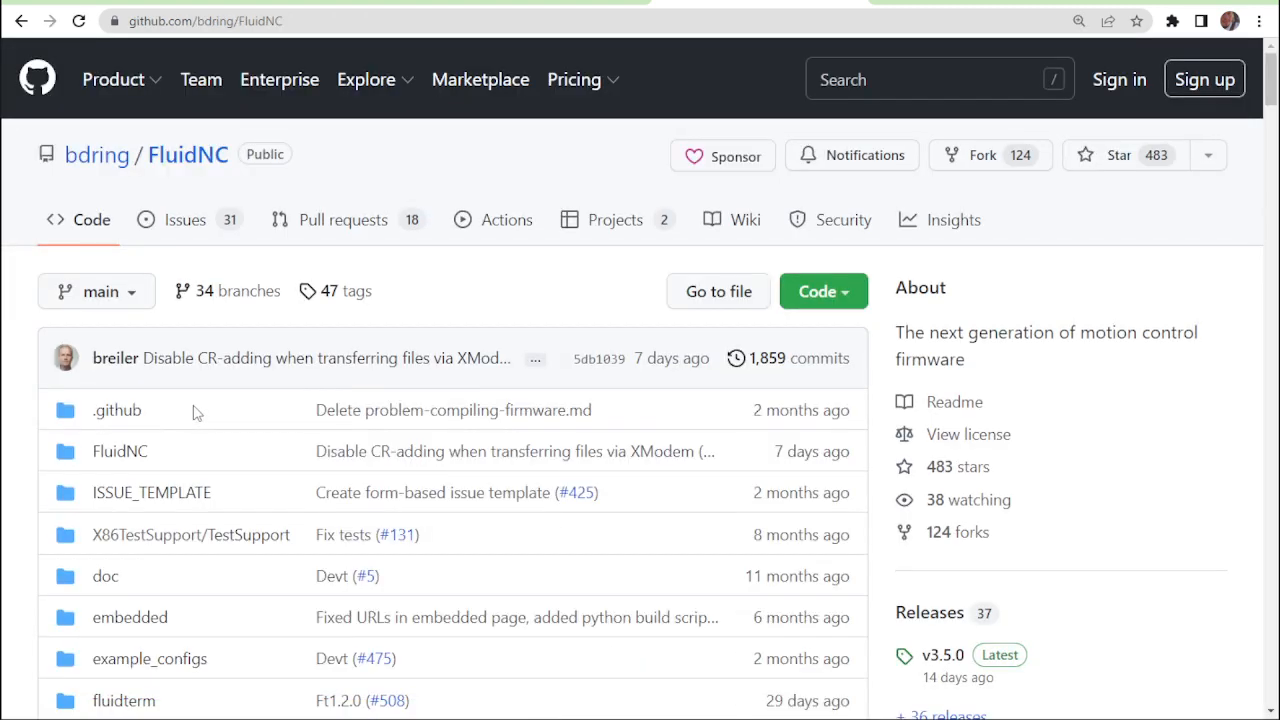
pyautogui.scroll(-3)
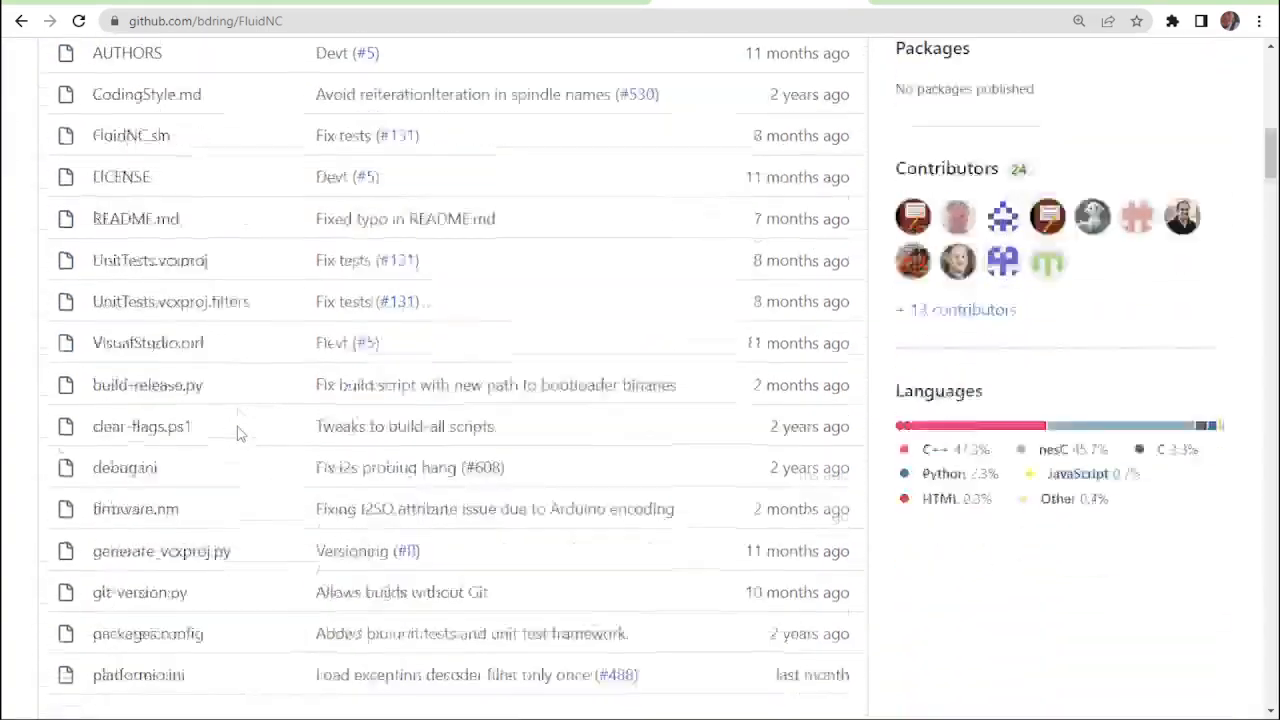
pyautogui.click(136, 218)
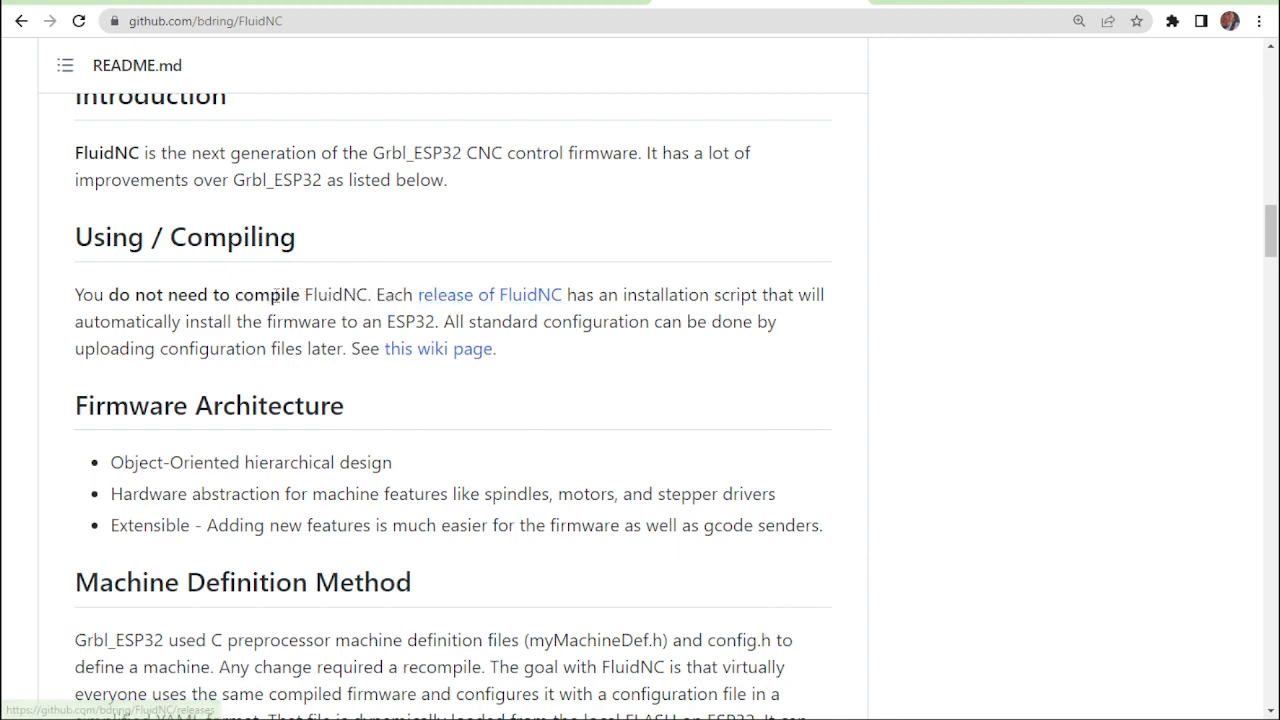
pyautogui.scroll(3)
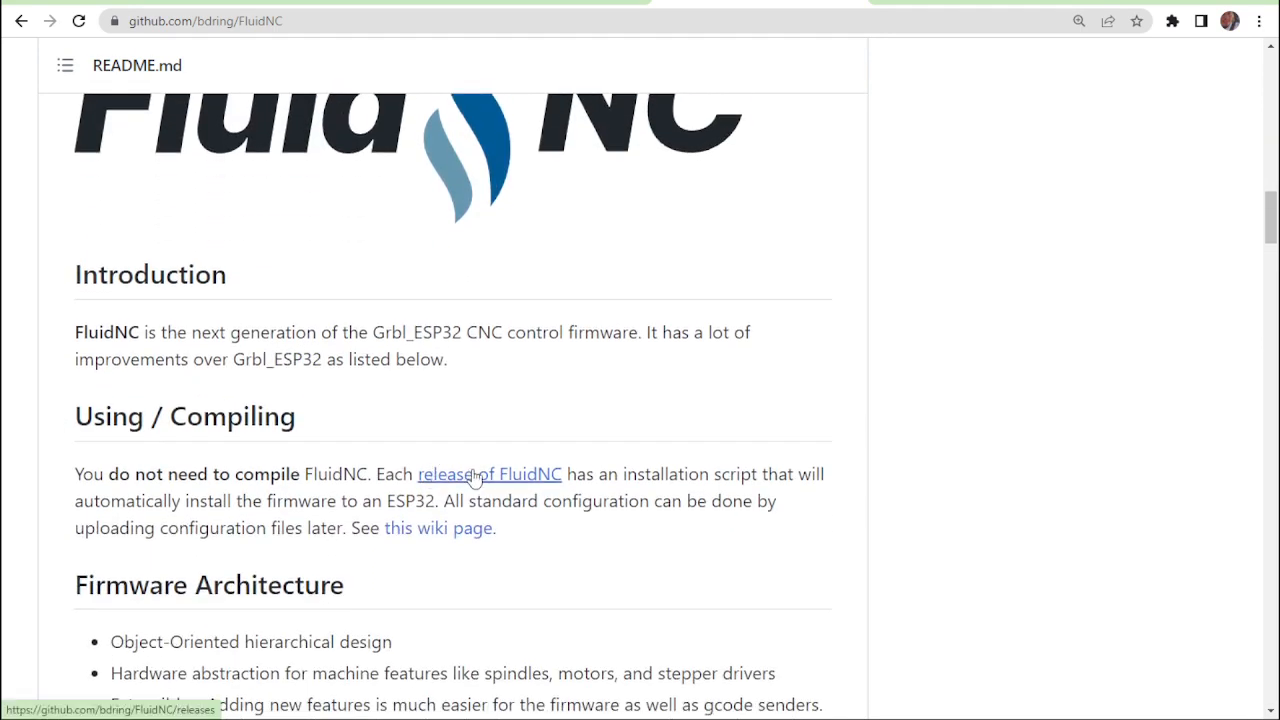
pyautogui.click(488, 474)
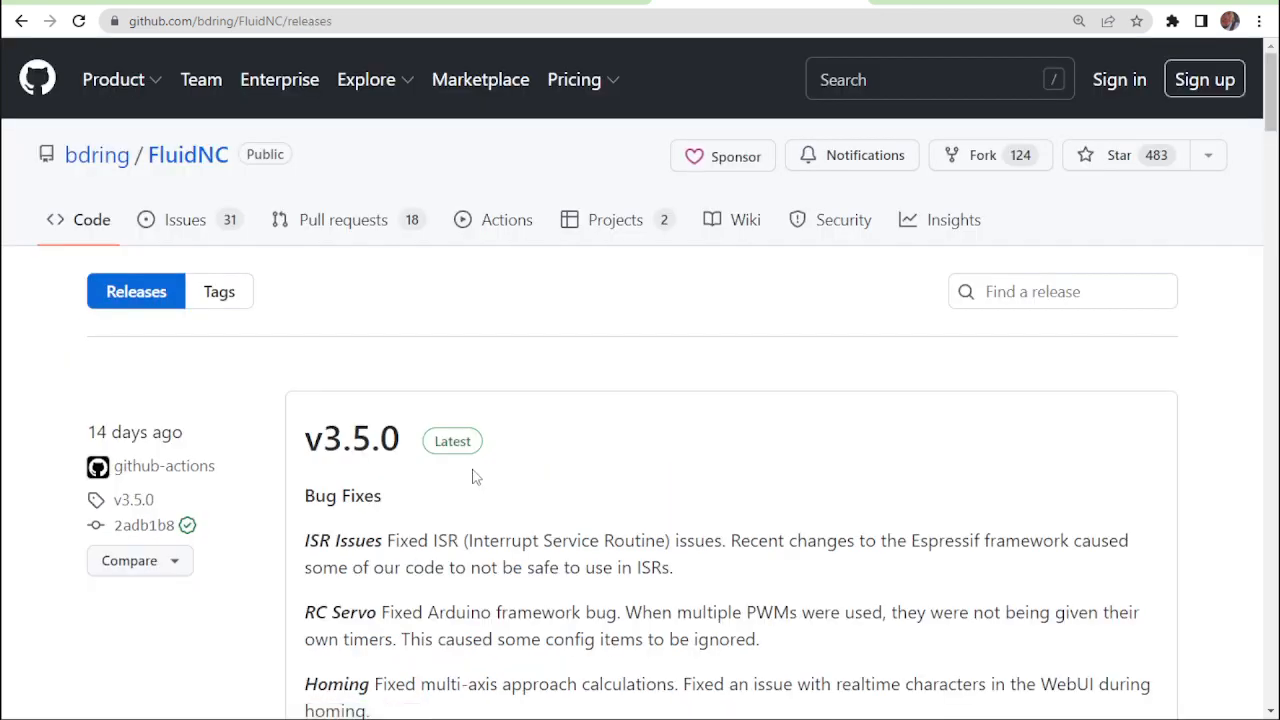
# - Download fluidnc-v3.5.0-win64.zip from the v3.5.0 release assets
pyautogui.scroll(-3)
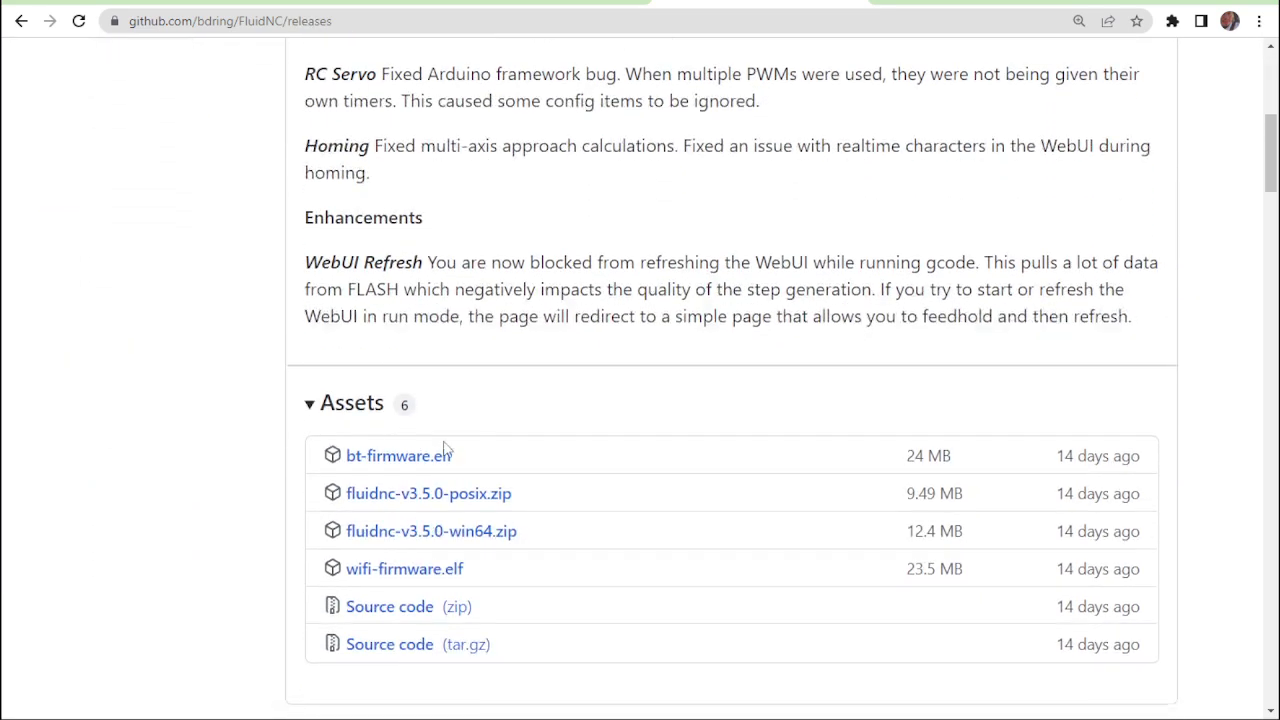
pyautogui.scroll(-3)
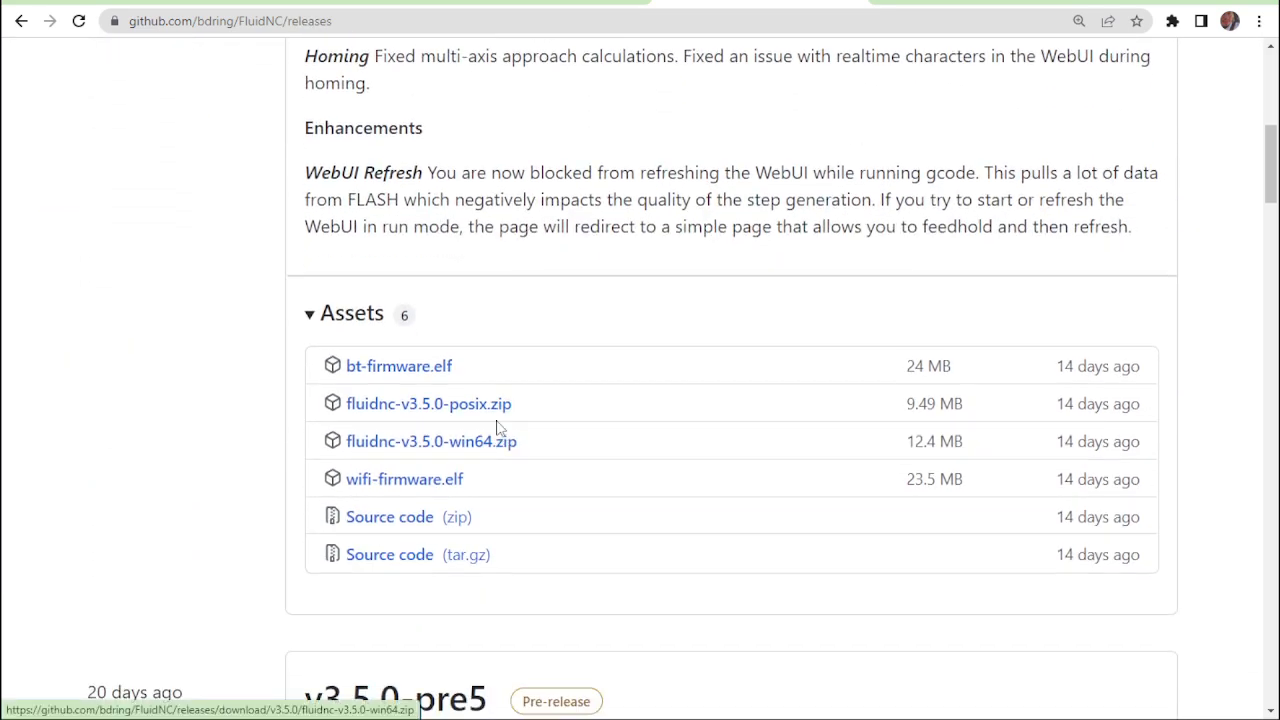
pyautogui.click(432, 442)
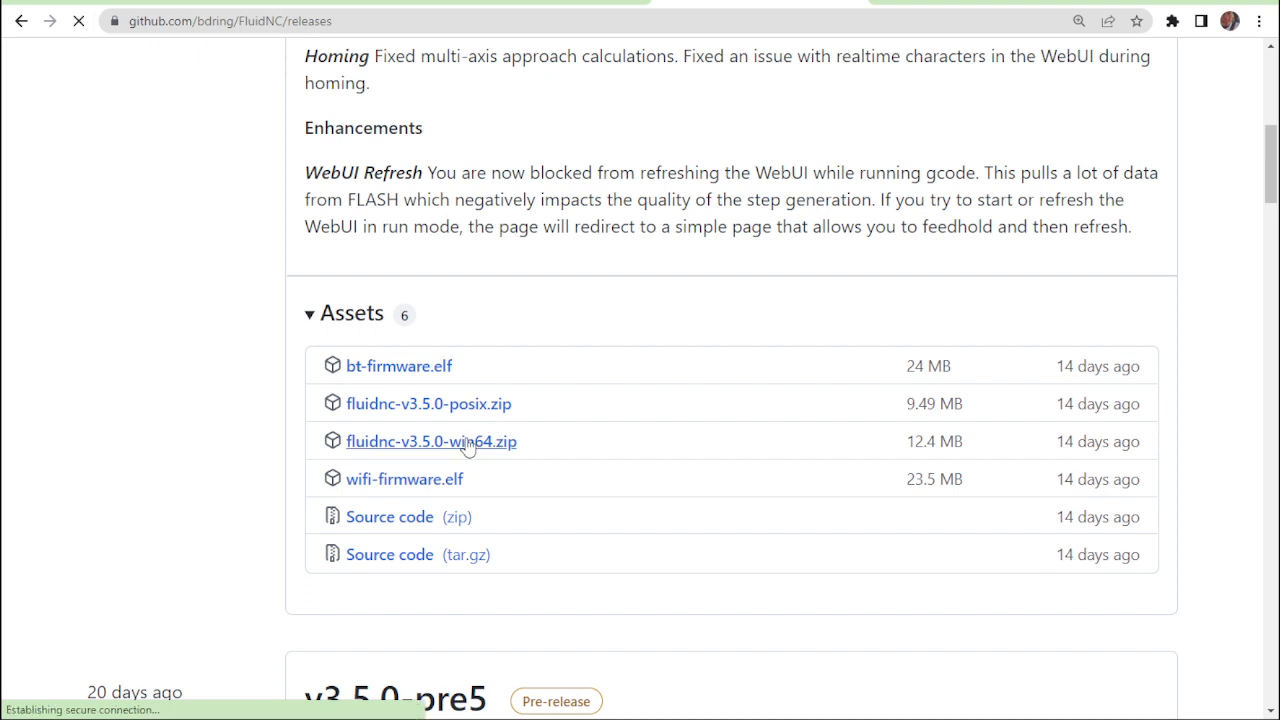
pyautogui.click(432, 442)
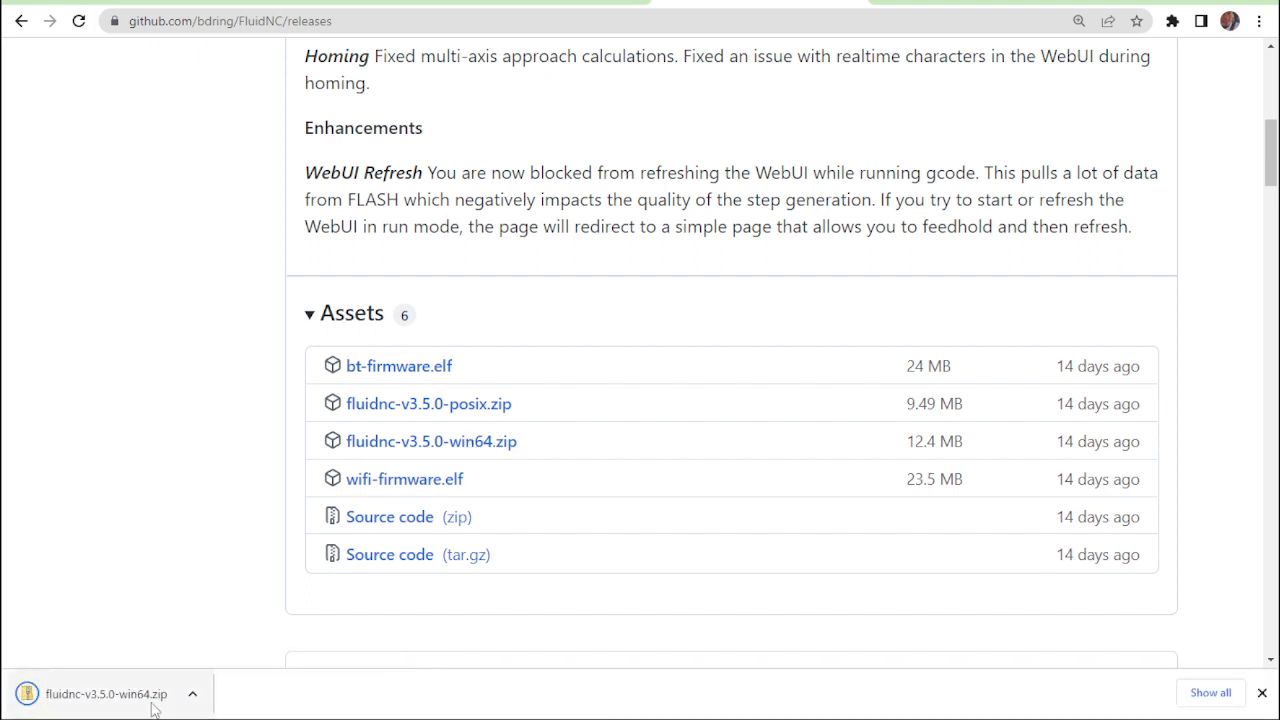
pyautogui.moveTo(136, 694)
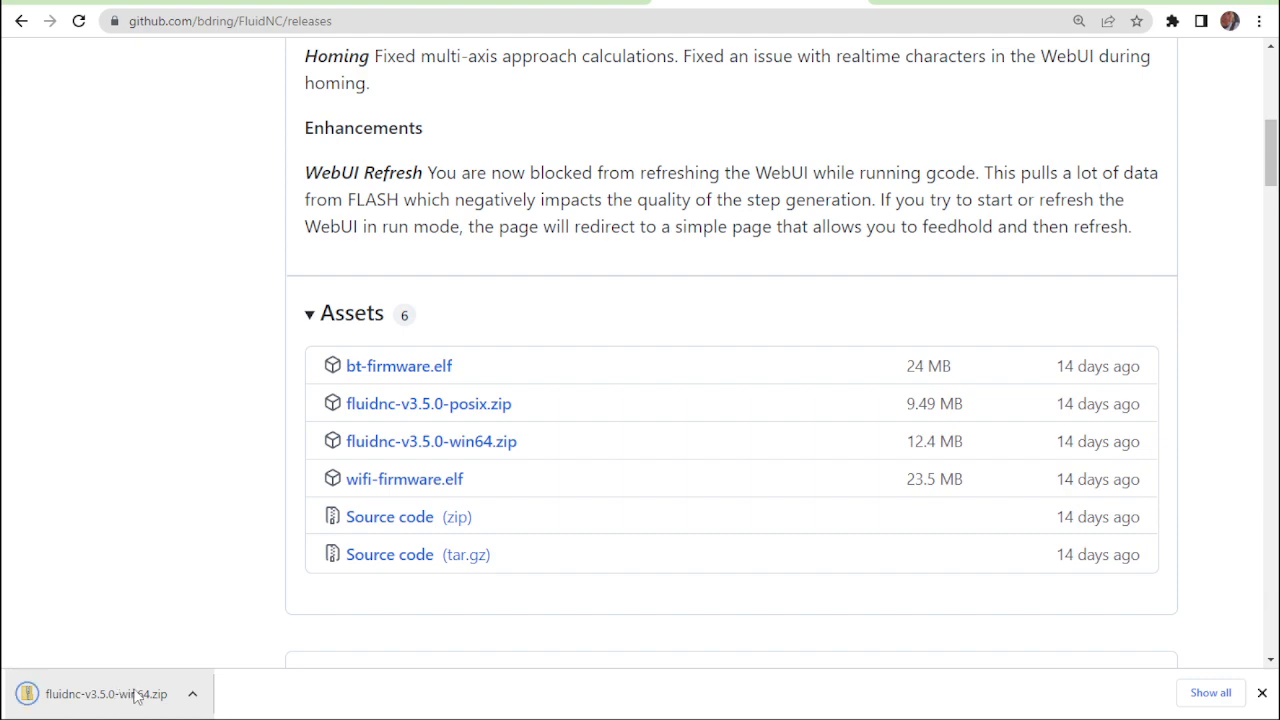
# - Extract fluidnc-v3.5.0-win64.zip into the Downloads folder
pyautogui.click(104, 692)
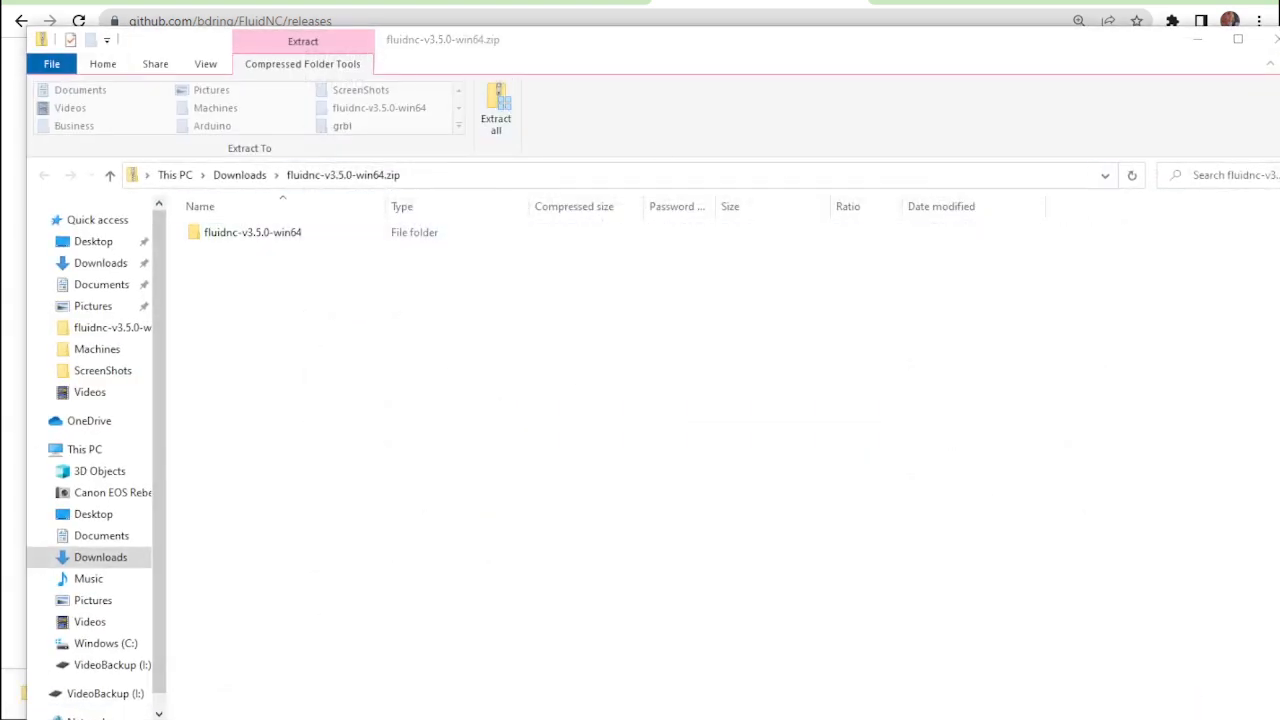
pyautogui.click(496, 110)
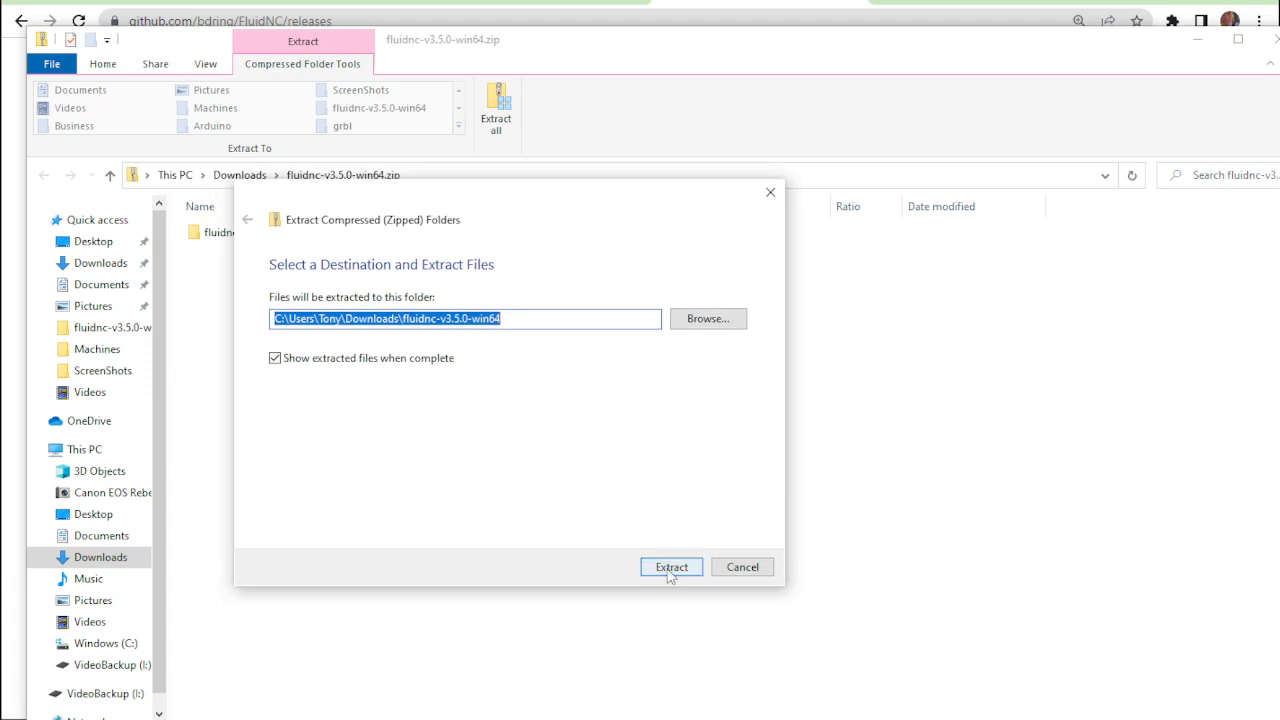
pyautogui.click(672, 568)
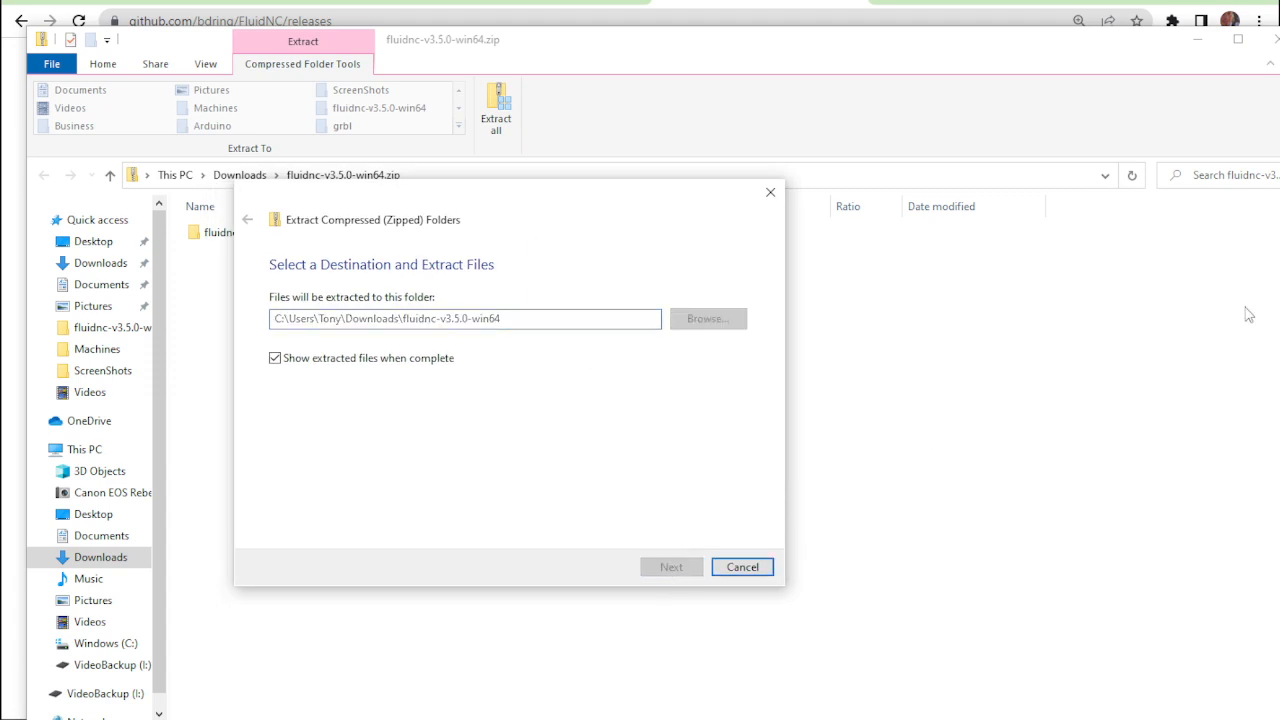
pyautogui.click(672, 568)
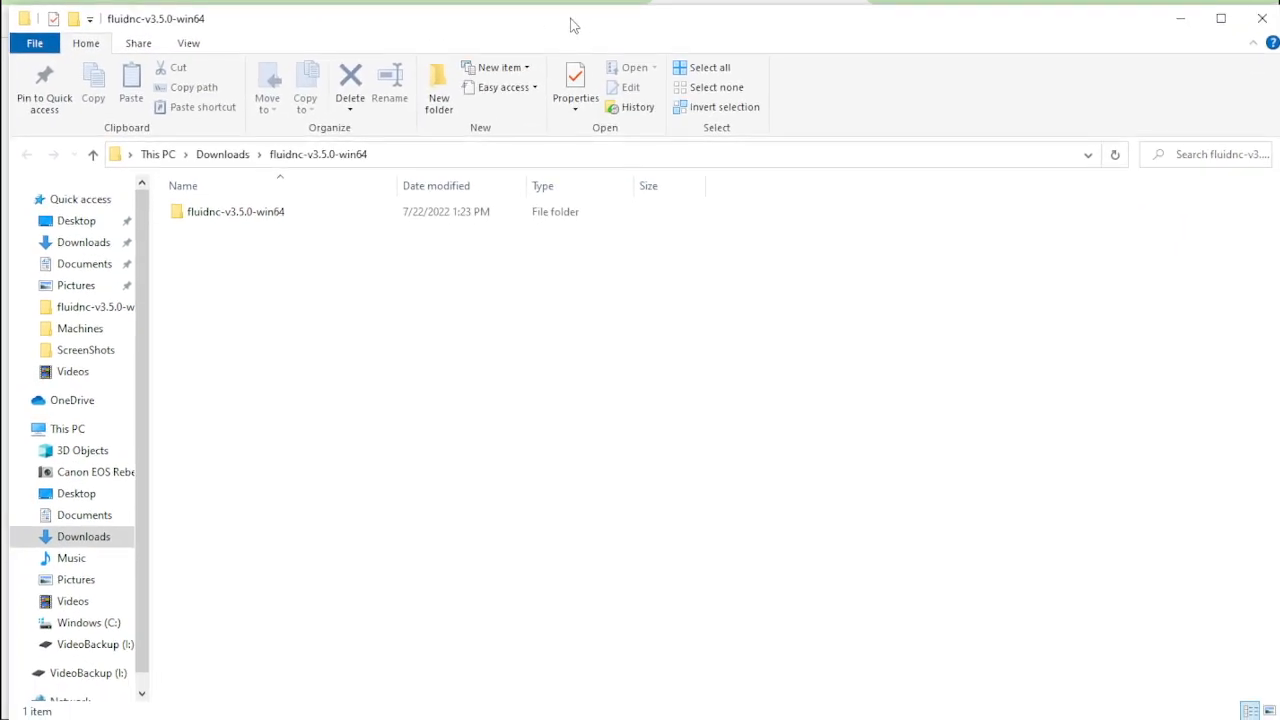
# - Open the inner fluidnc-v3.5.0-win64 folder with the bt, wifi, win64 folders and install scripts
pyautogui.doubleClick(236, 212)
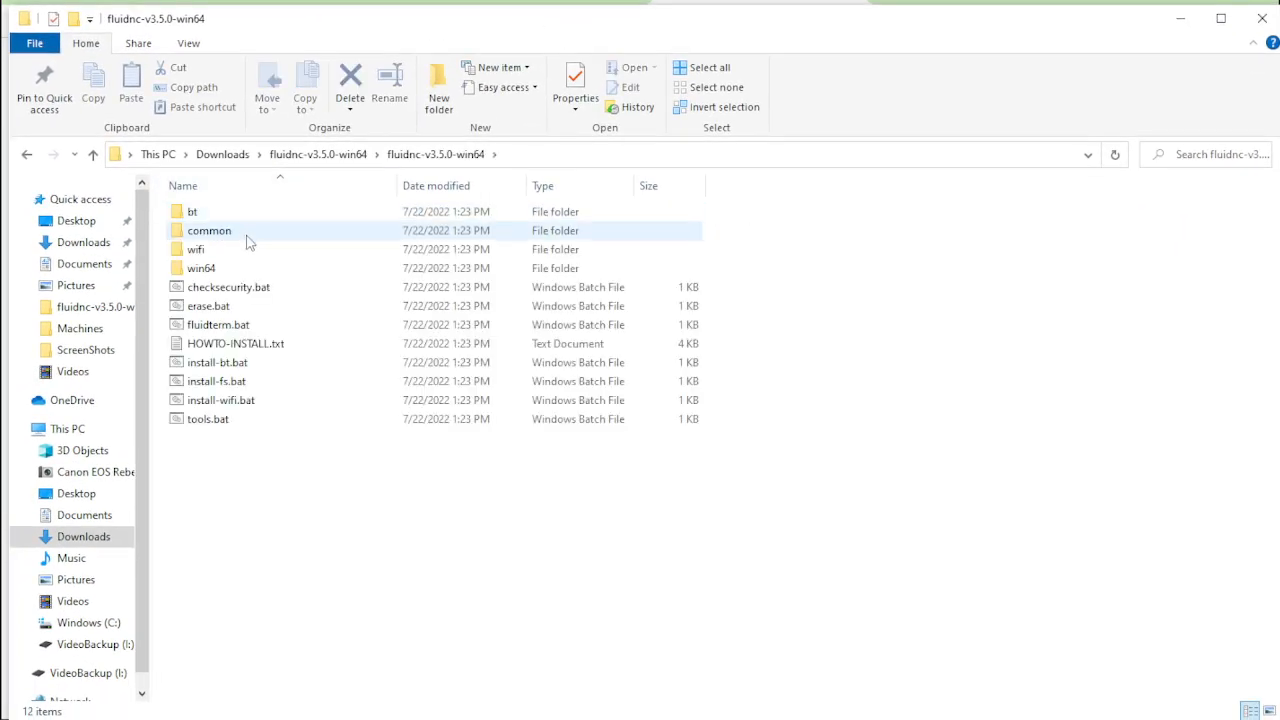
pyautogui.click(200, 268)
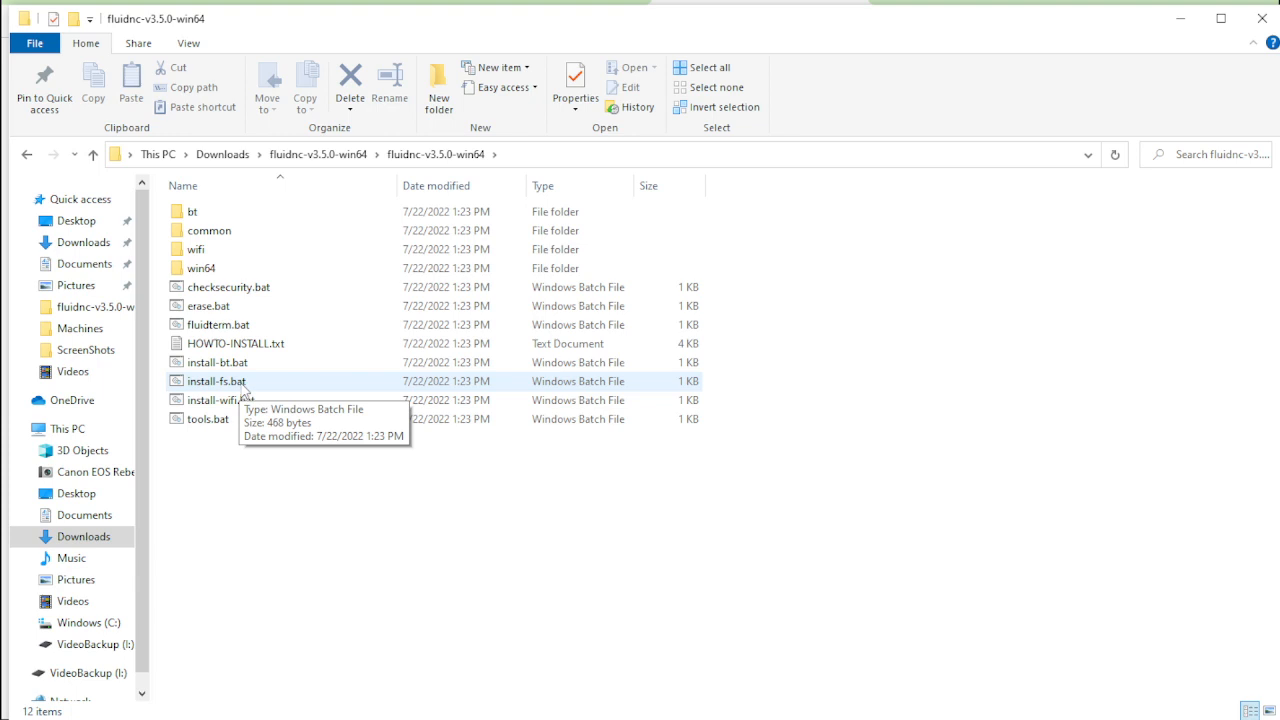
pyautogui.moveTo(220, 400)
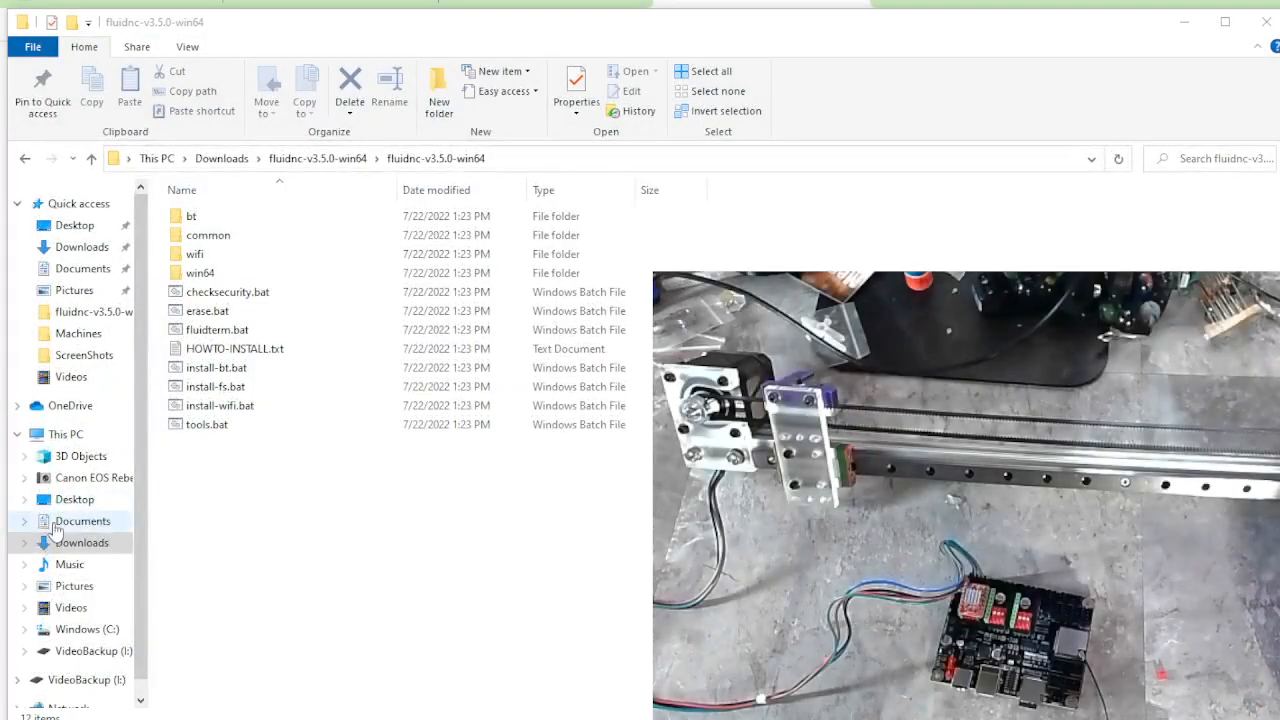
# - Run install-wifi.bat past the SmartScreen warning; esptool reports no serial ports found
pyautogui.click(216, 404)
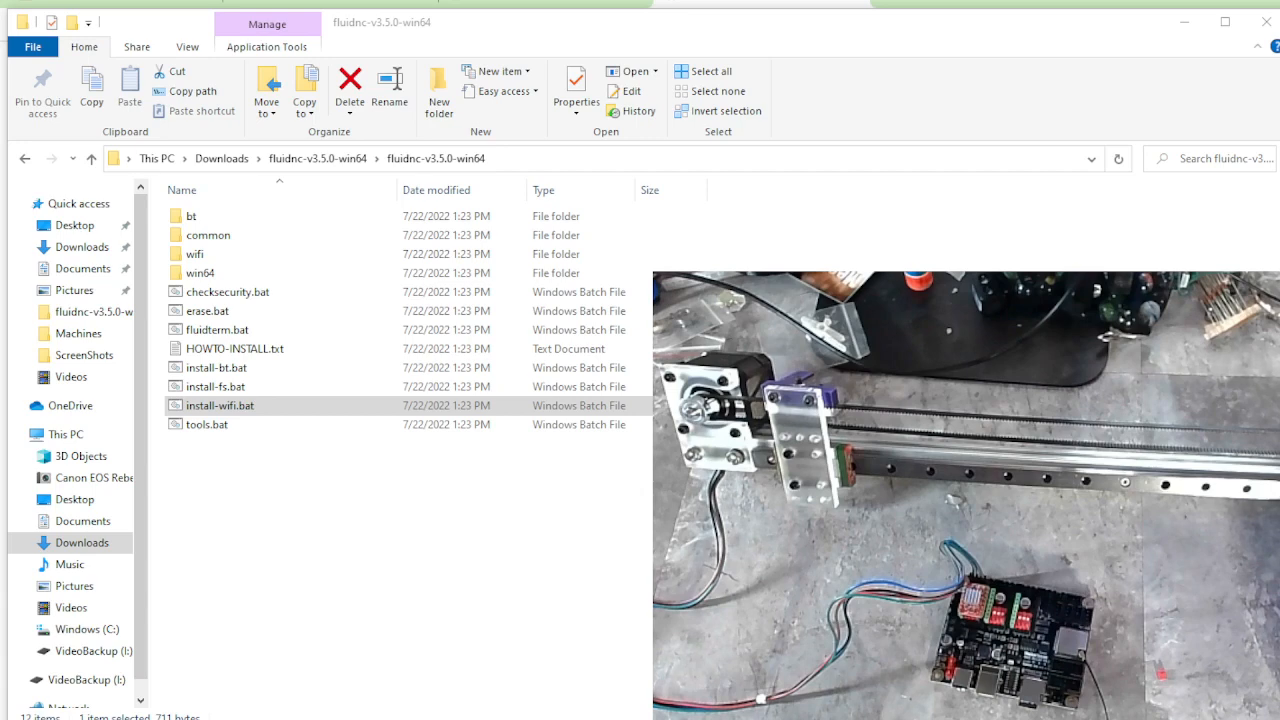
pyautogui.doubleClick(220, 404)
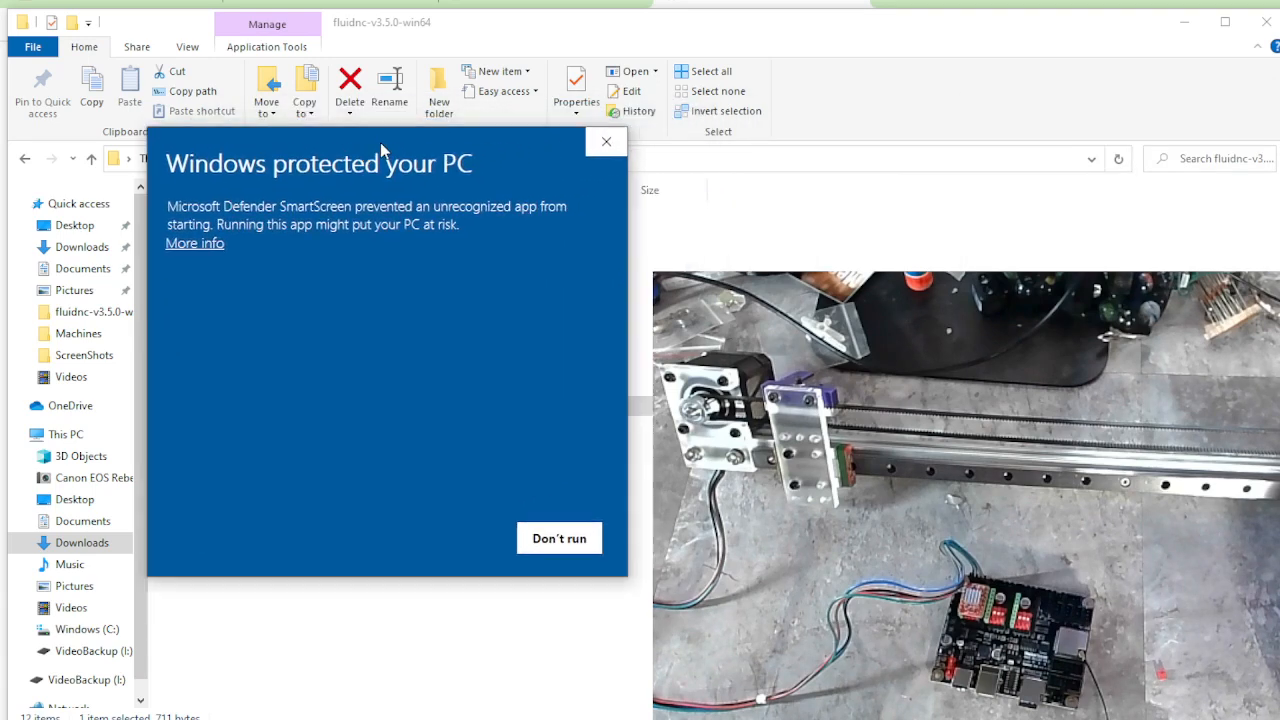
pyautogui.click(194, 244)
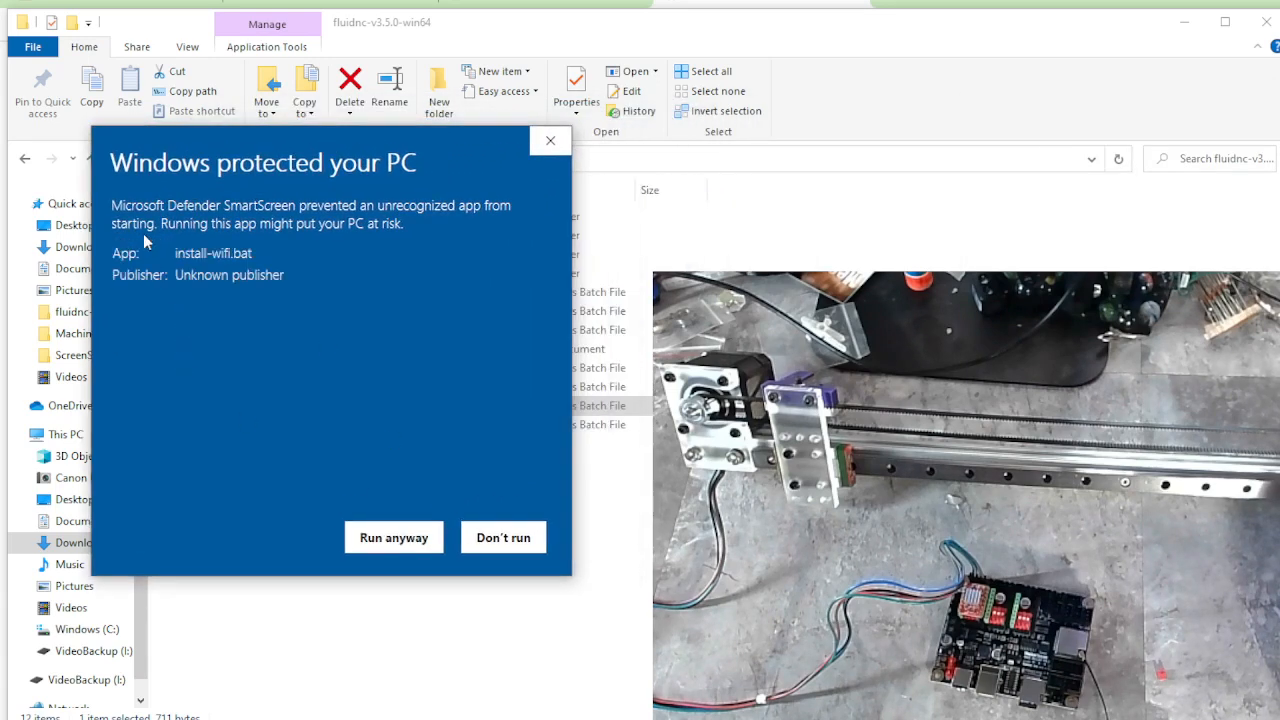
pyautogui.click(392, 536)
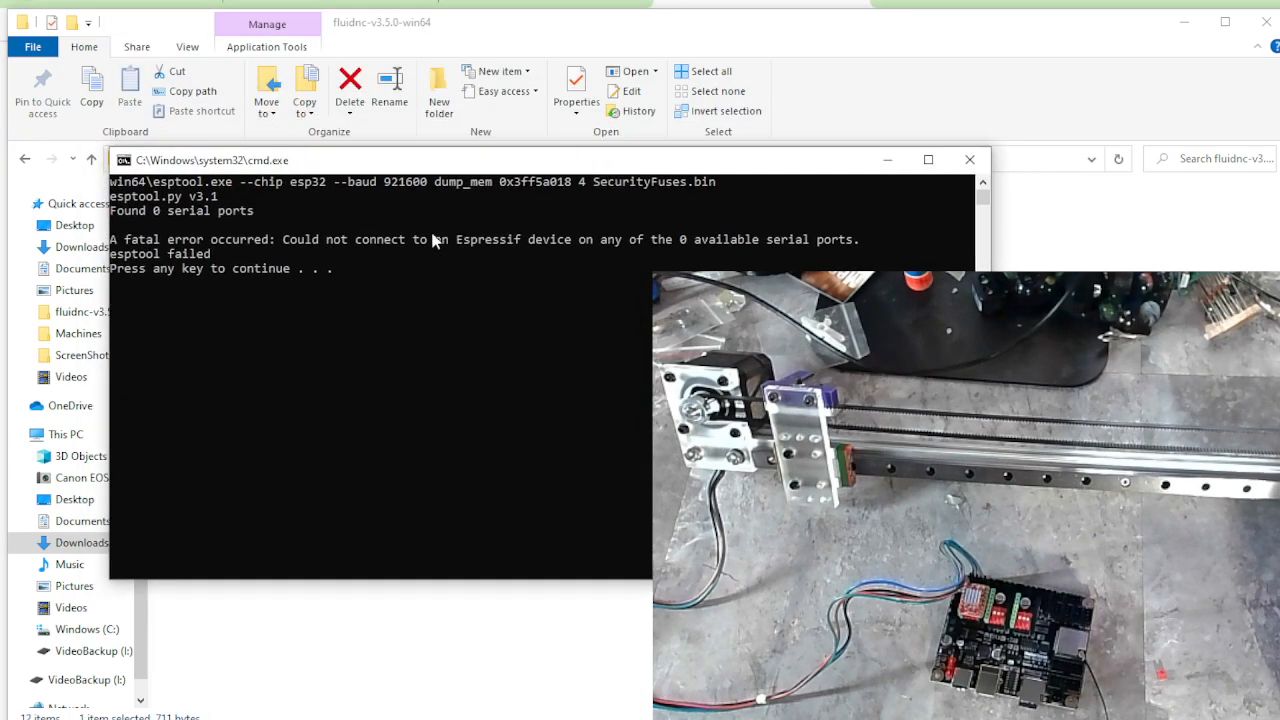
pyautogui.moveTo(560, 276)
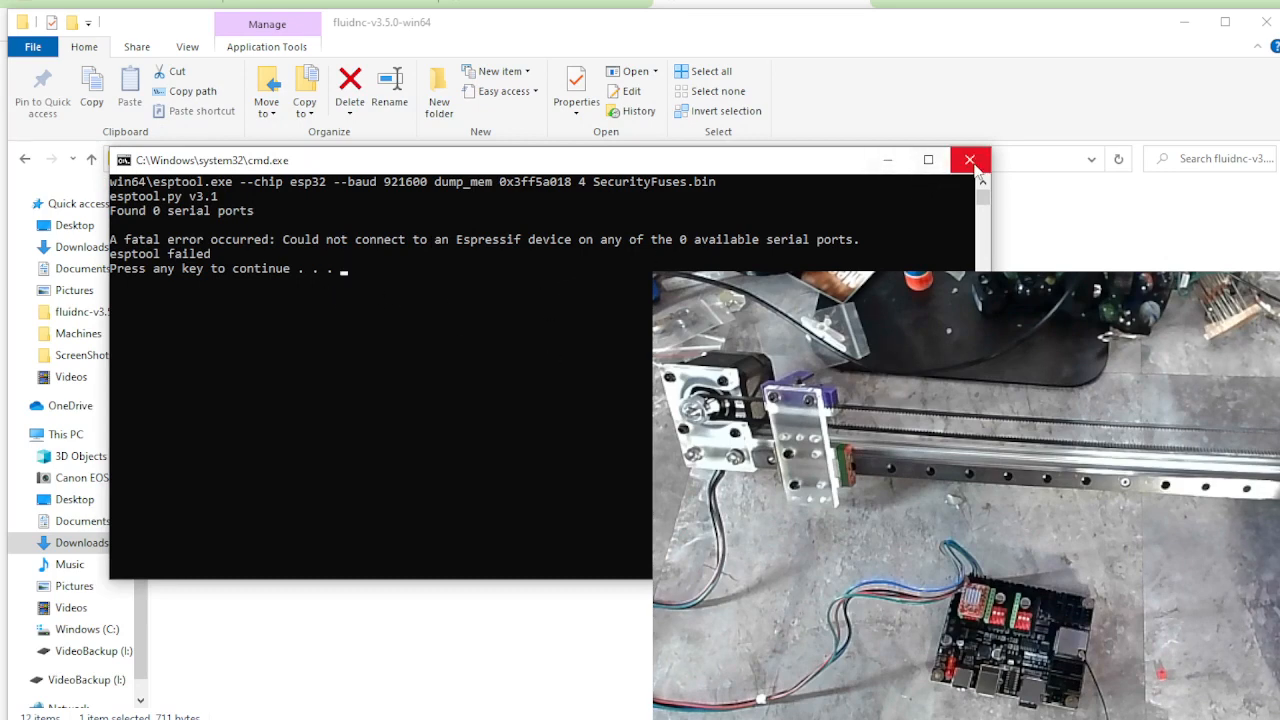
# - Close the failed install-wifi command window
pyautogui.click(968, 160)
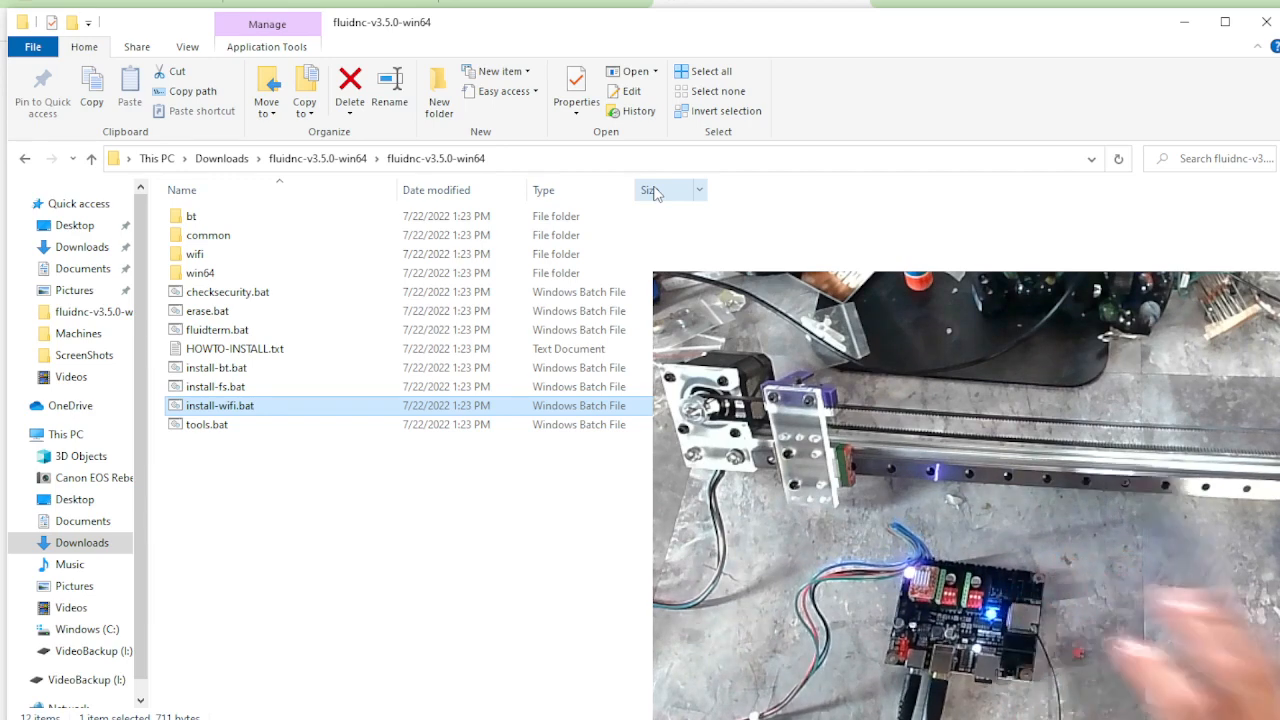
pyautogui.moveTo(676, 24)
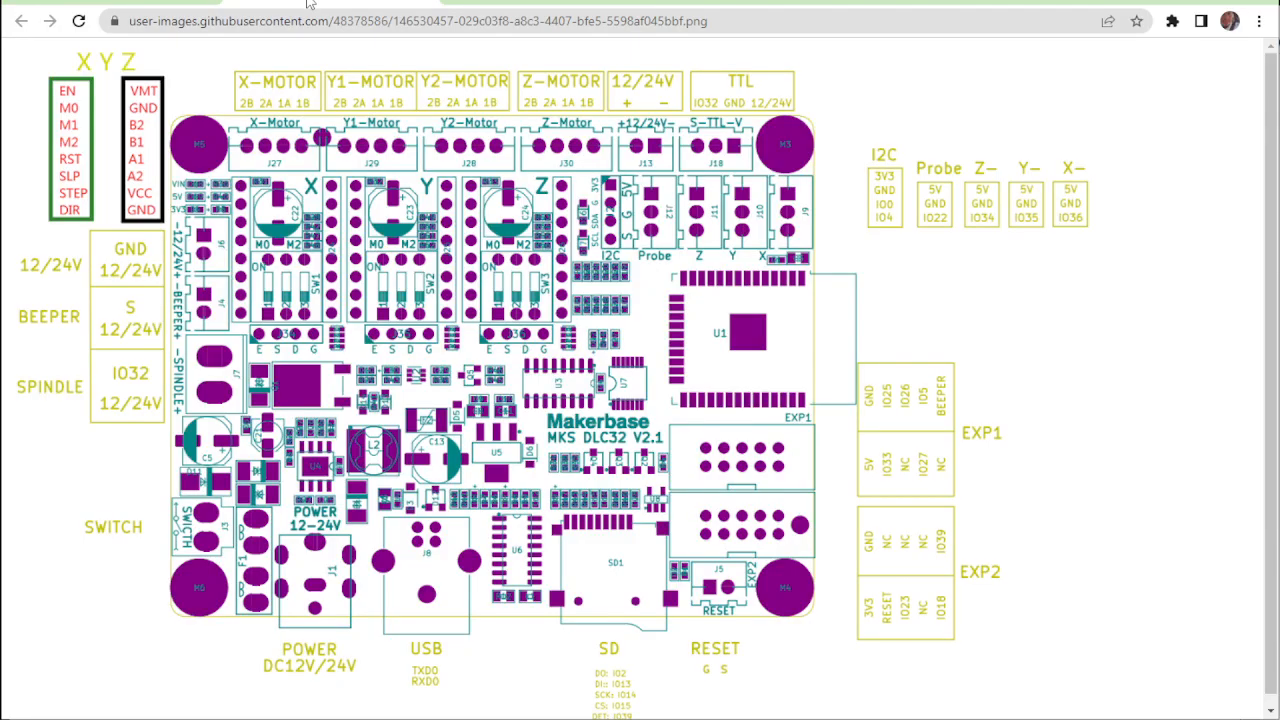
pyautogui.moveTo(950, 540)
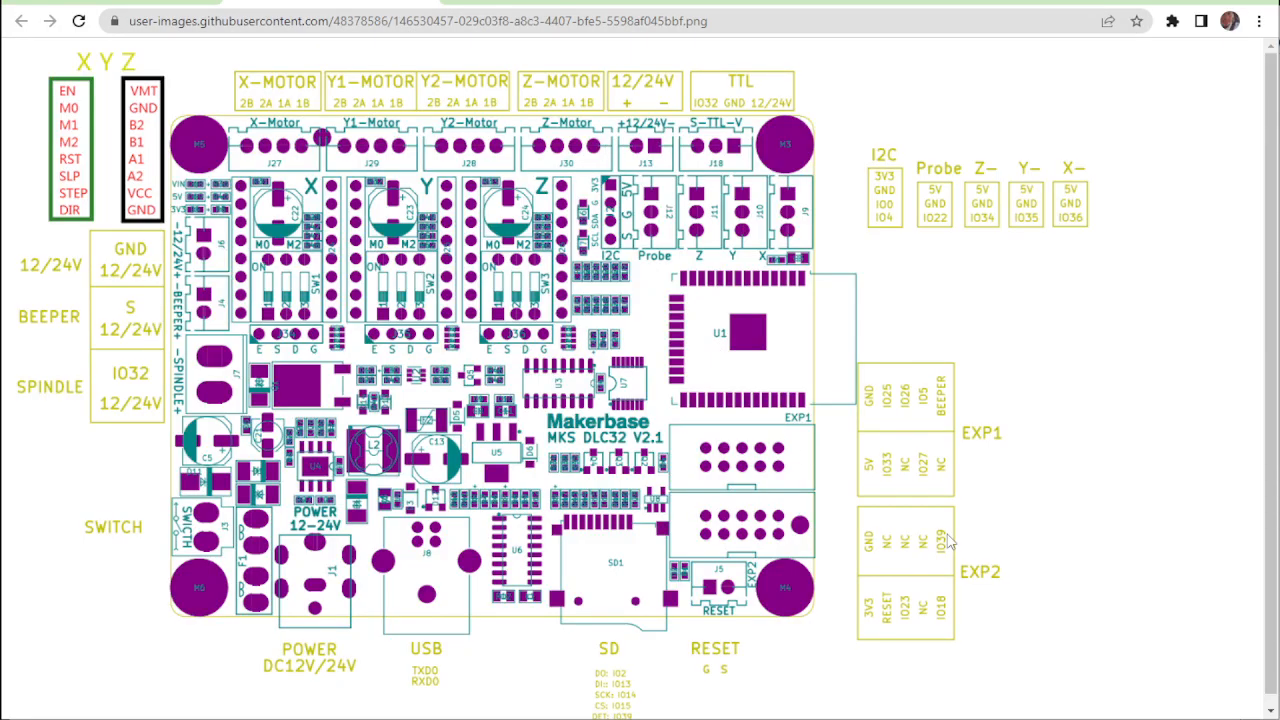
pyautogui.moveTo(256, 350)
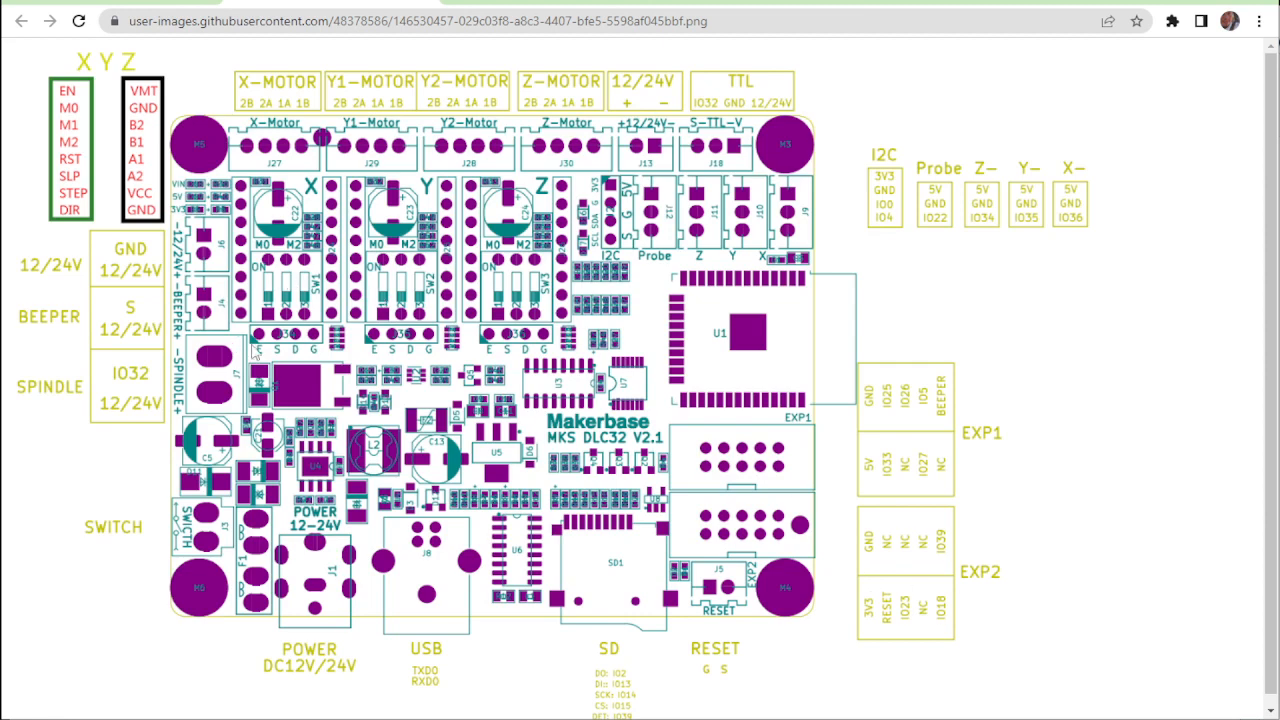
pyautogui.moveTo(280, 344)
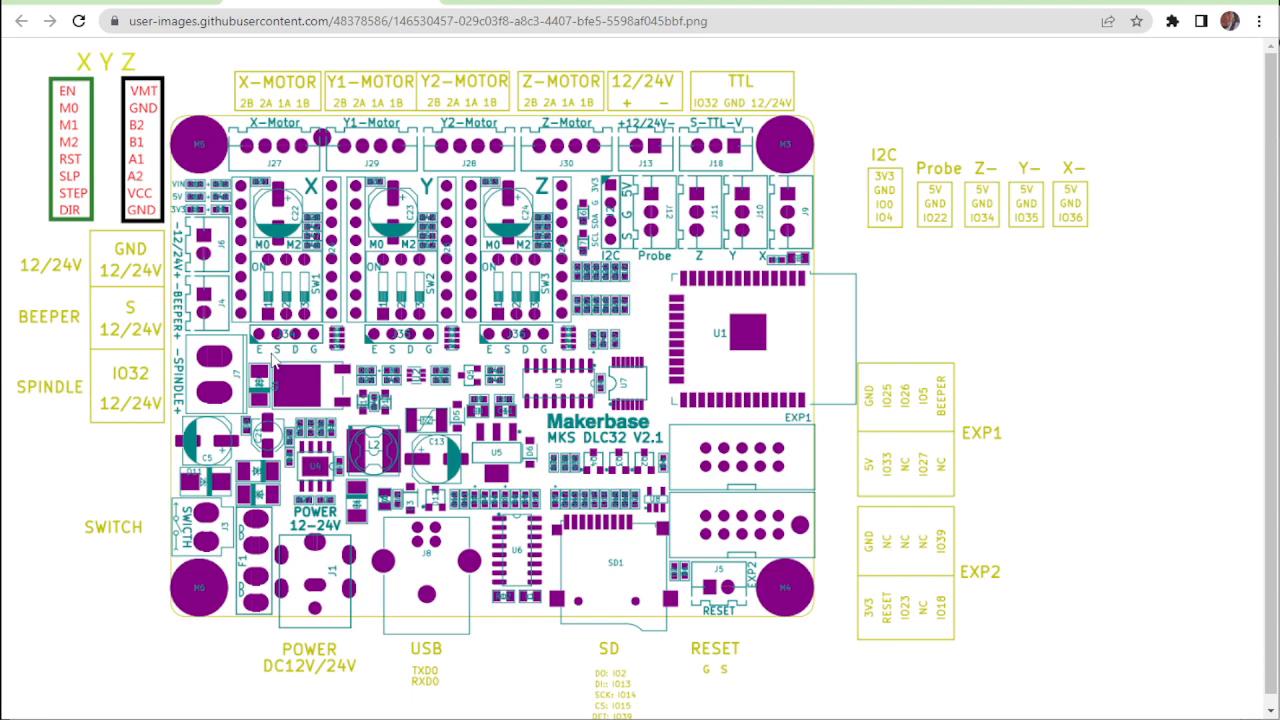
pyautogui.moveTo(384, 356)
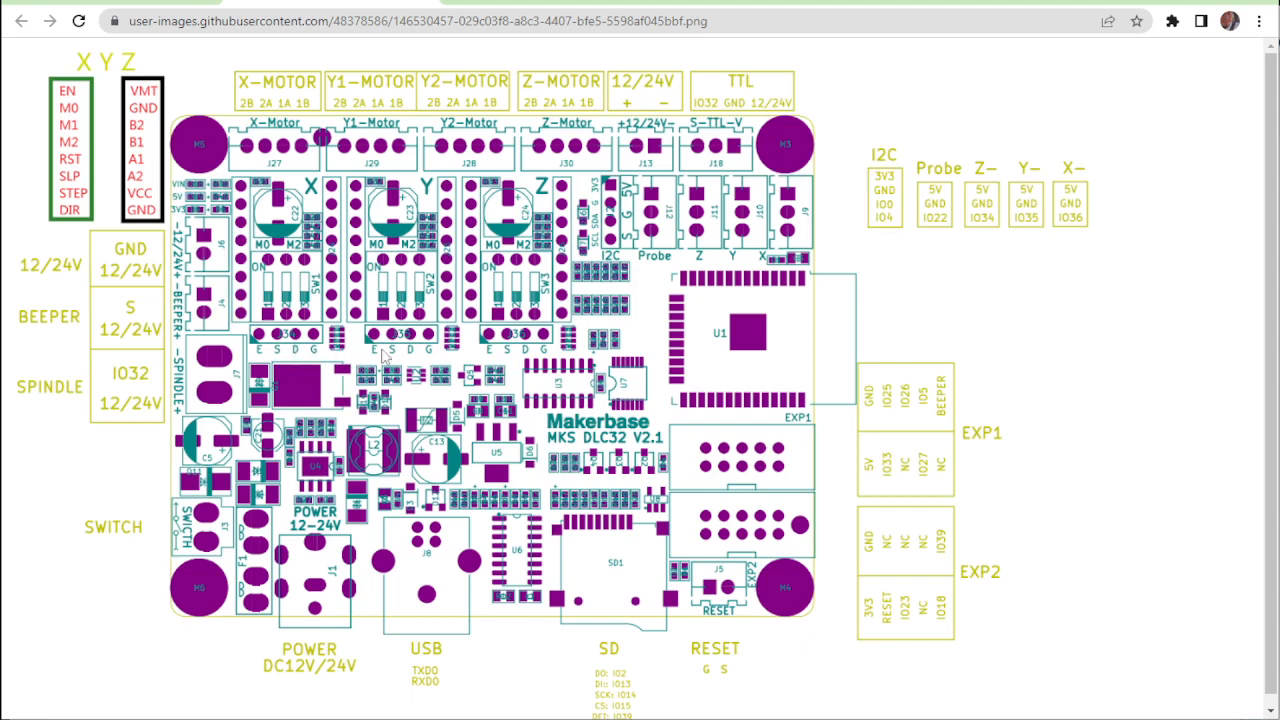
pyautogui.moveTo(388, 390)
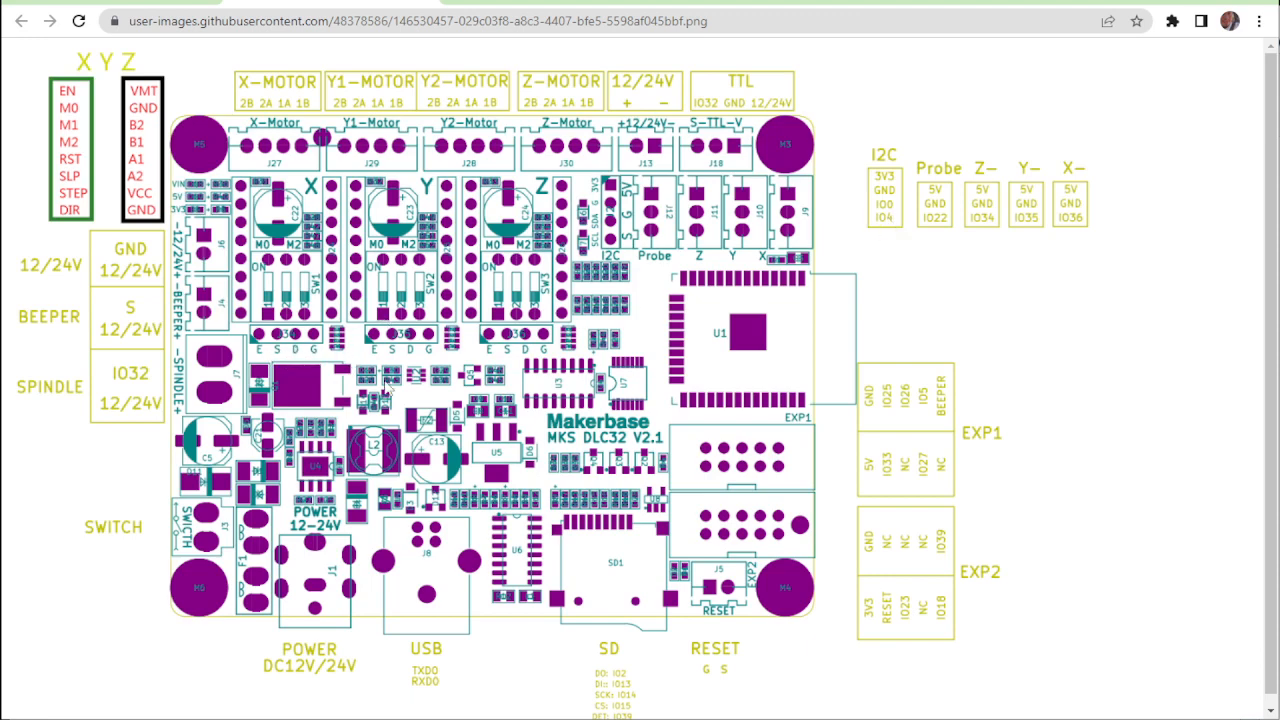
pyautogui.moveTo(478, 376)
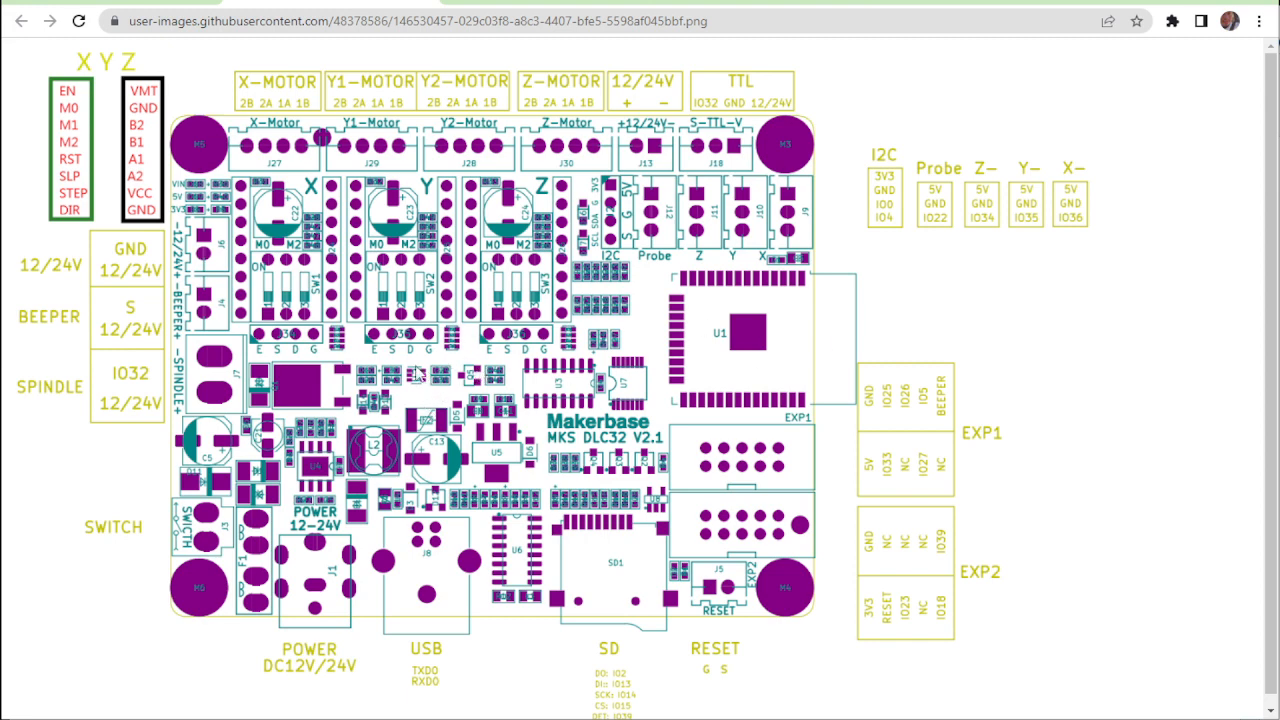
pyautogui.moveTo(872, 212)
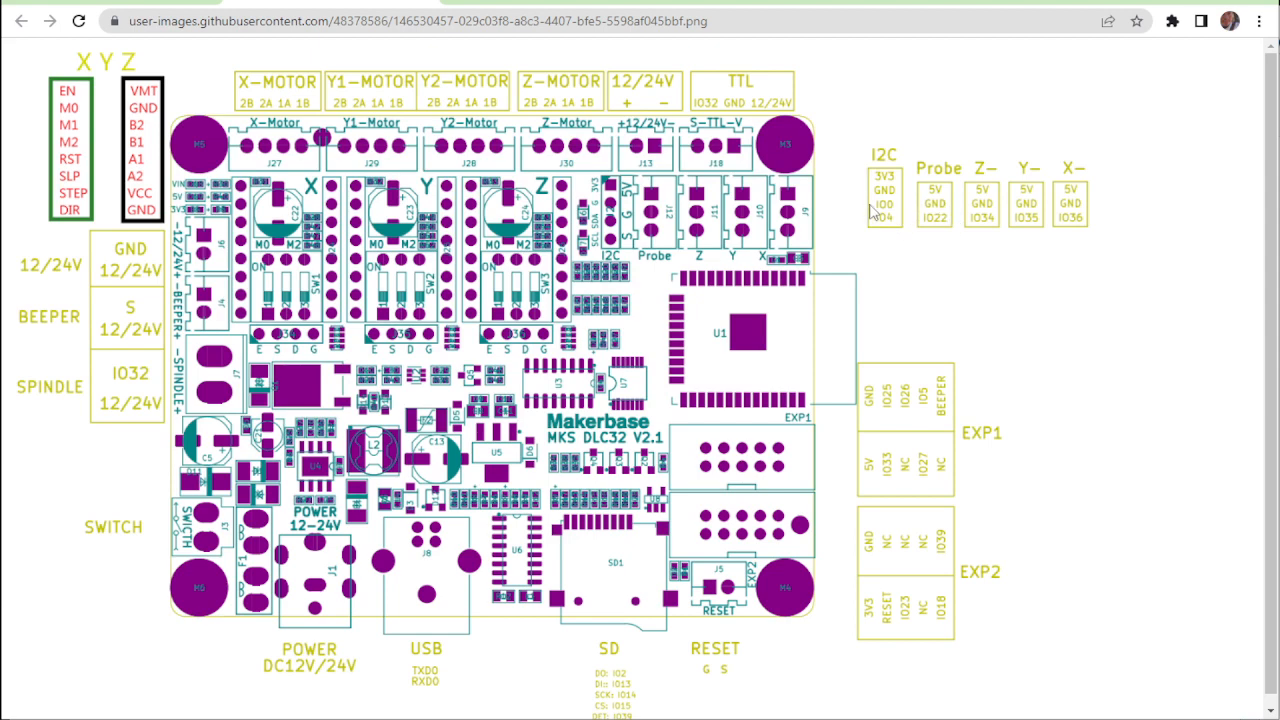
pyautogui.moveTo(888, 212)
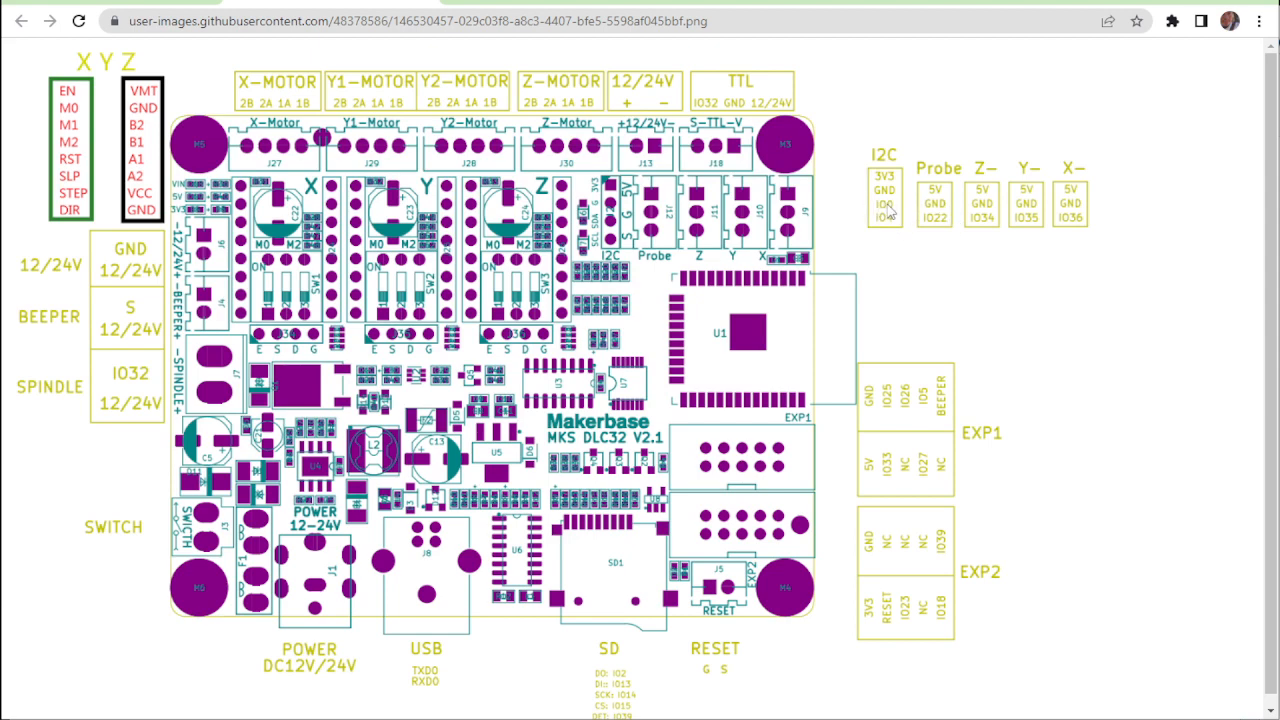
pyautogui.moveTo(892, 212)
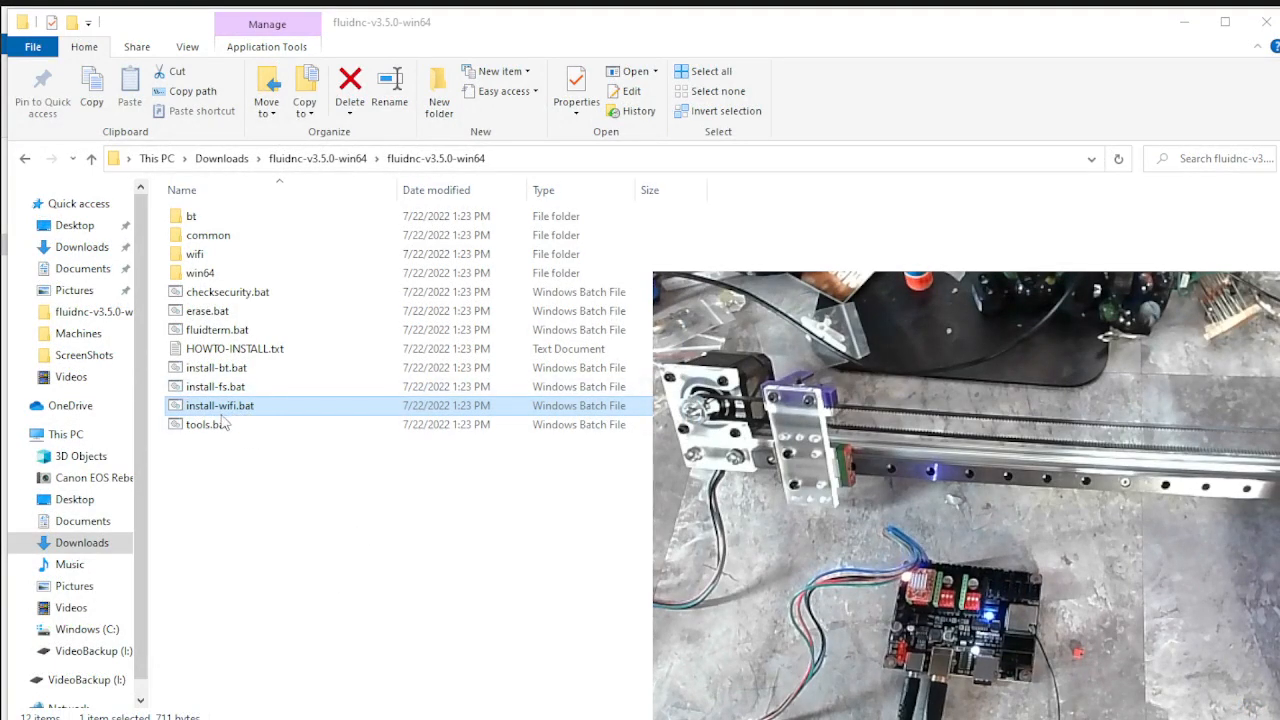
# - Launch fluidterm.bat, connecting on COM13 to FluidNC v3.5.0 (wifi)
pyautogui.doubleClick(220, 404)
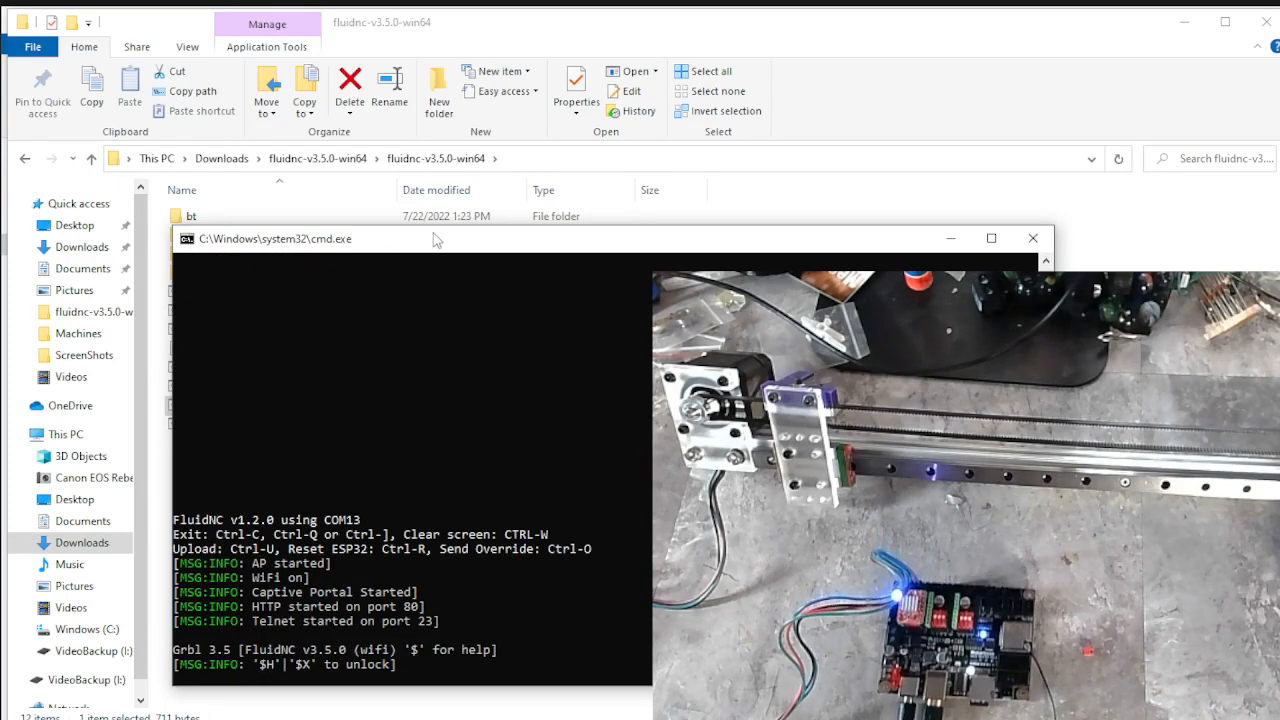
pyautogui.moveTo(392, 288)
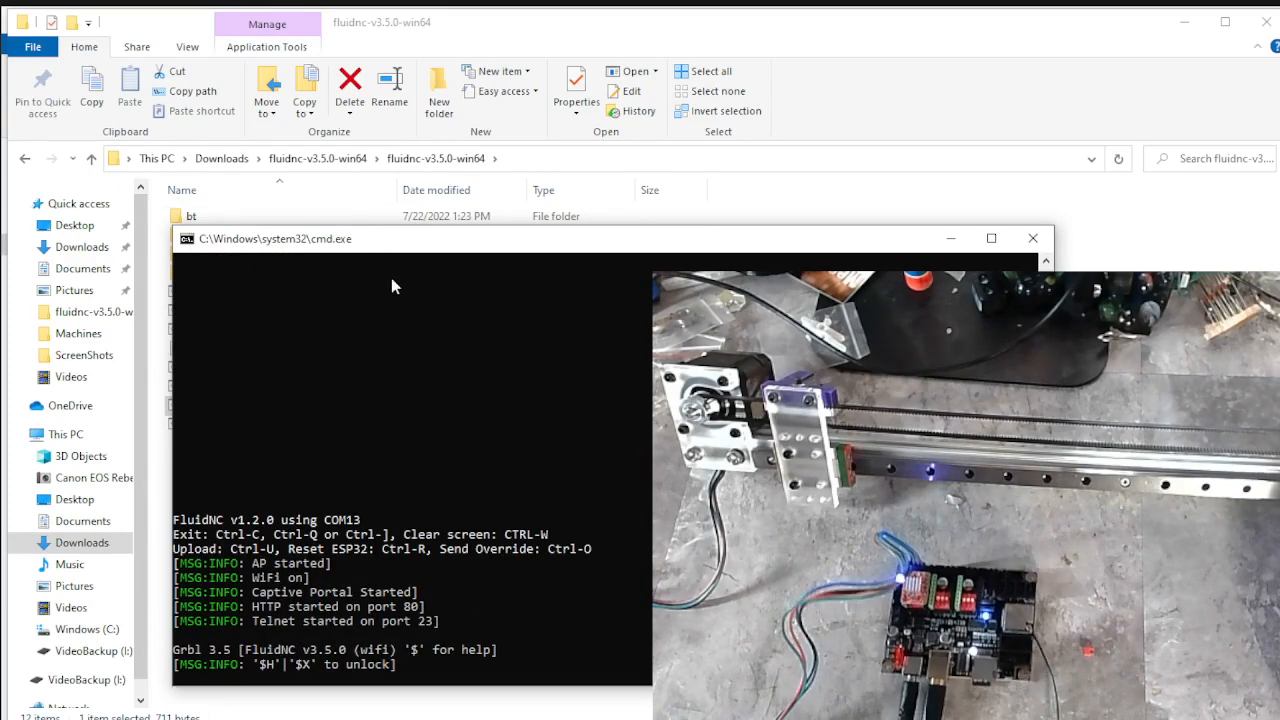
pyautogui.moveTo(458, 456)
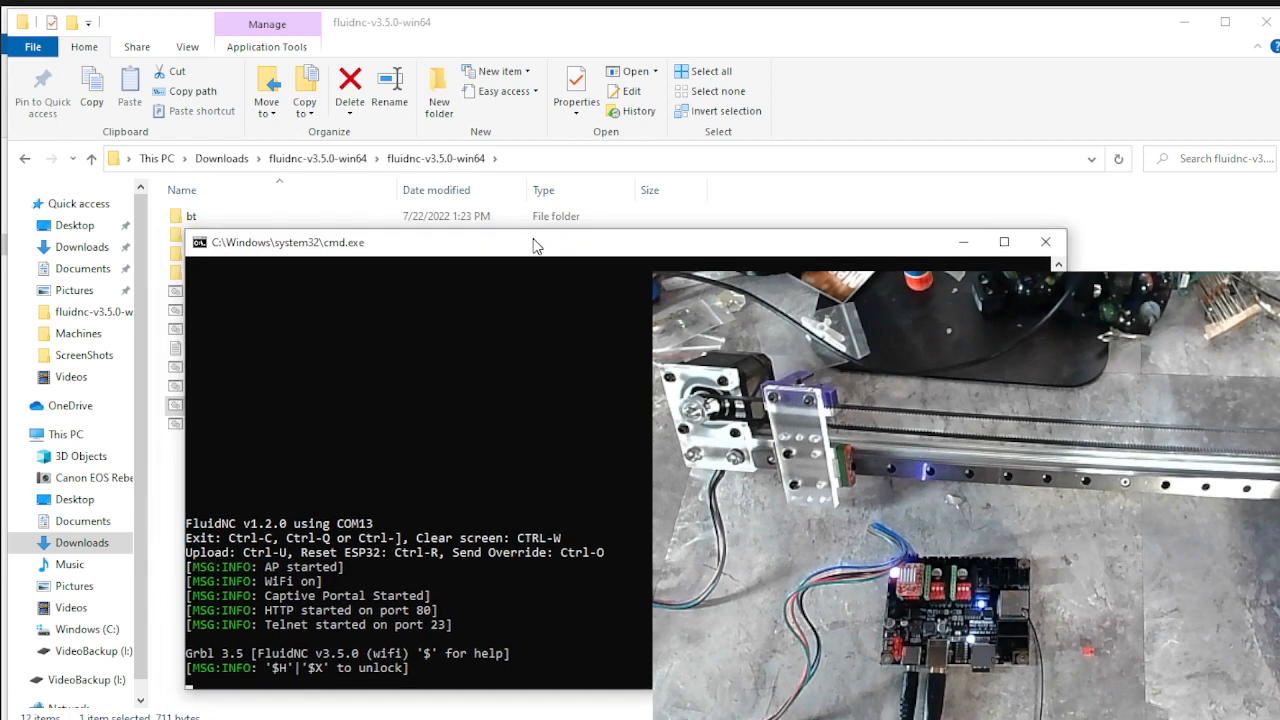
# - Close the fluidterm serial terminal window
pyautogui.click(1046, 240)
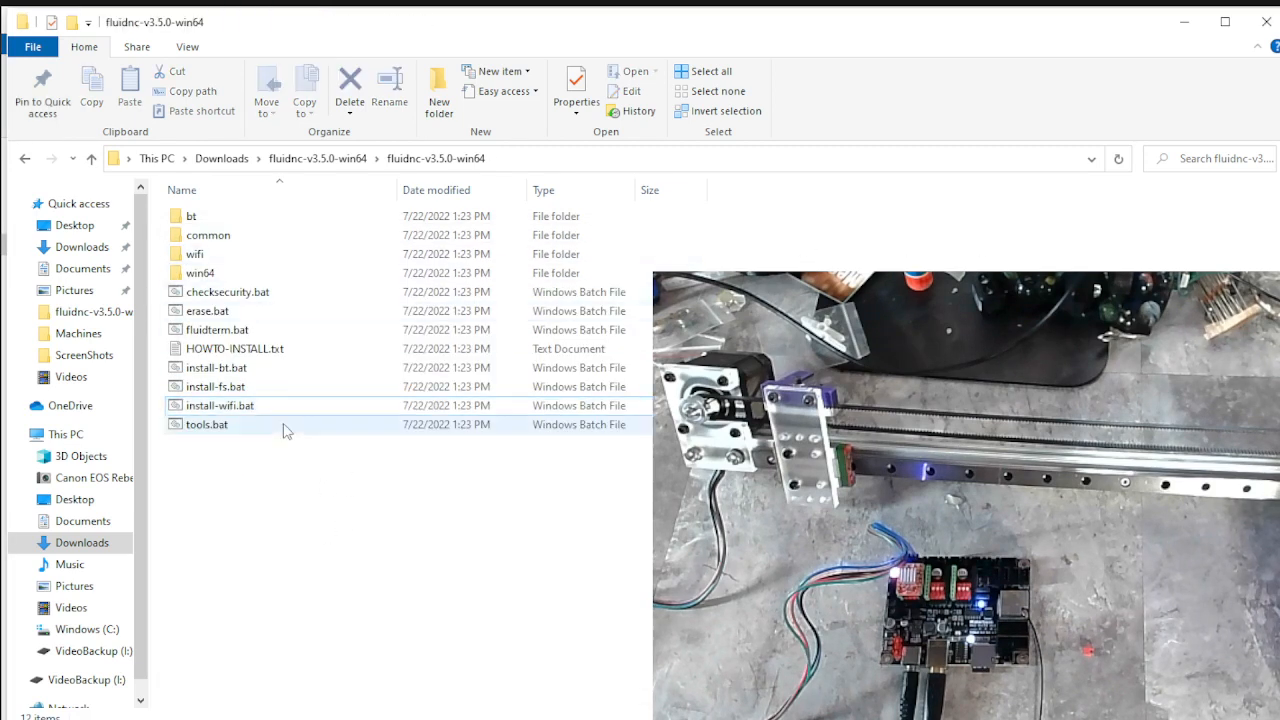
# - Relaunch fluidterm.bat and bring up its Ctrl-U upload file chooser in the fluidnc-v3.5.0-win64 folder
pyautogui.click(216, 328)
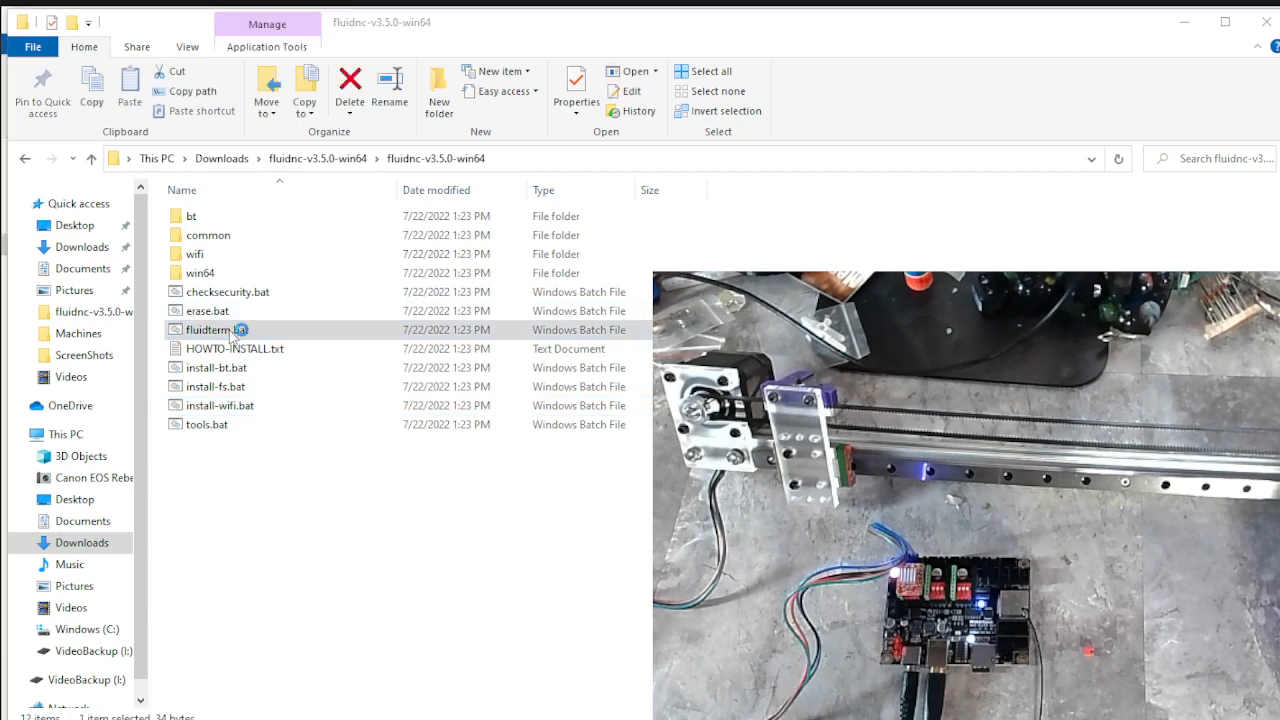
pyautogui.doubleClick(210, 328)
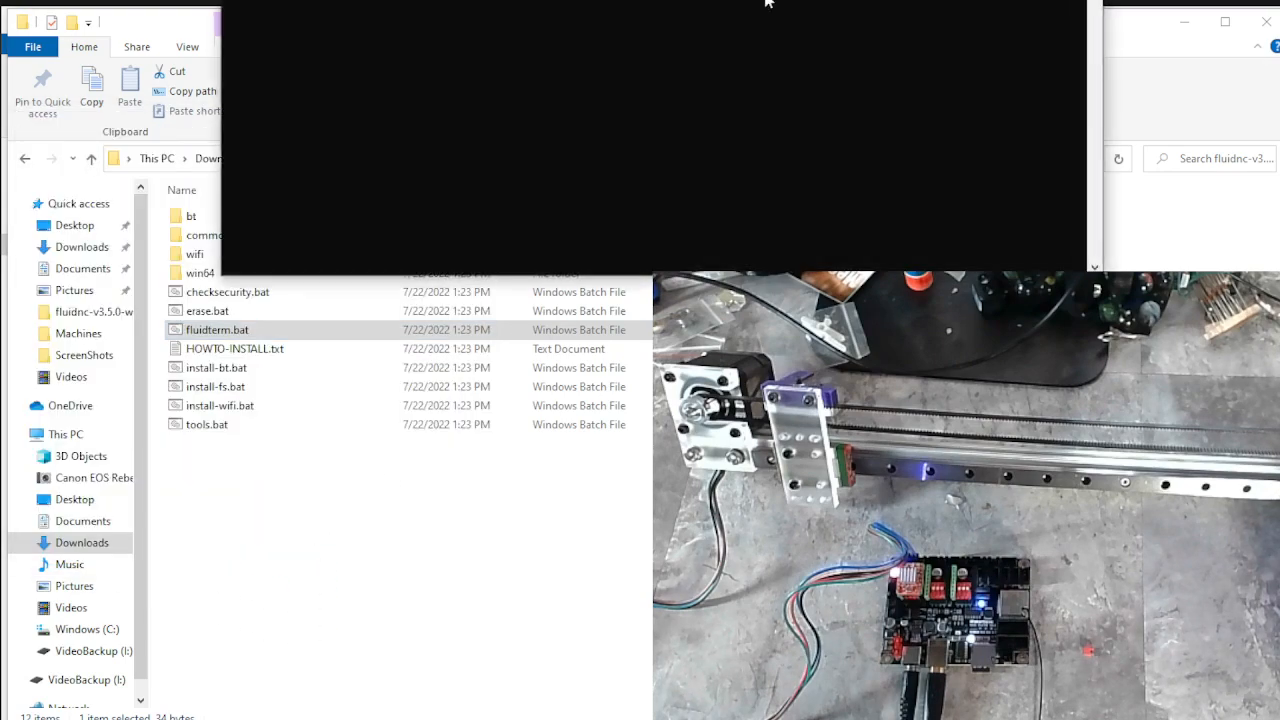
pyautogui.doubleClick(216, 328)
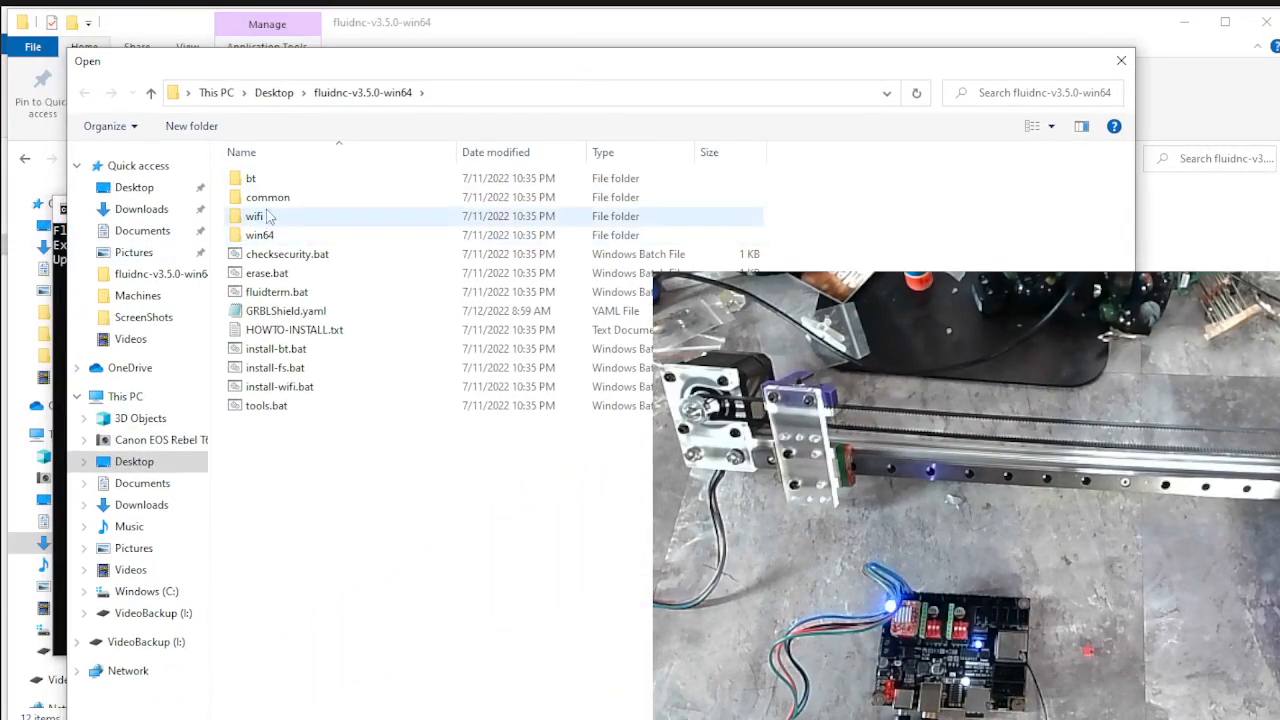
pyautogui.doubleClick(268, 198)
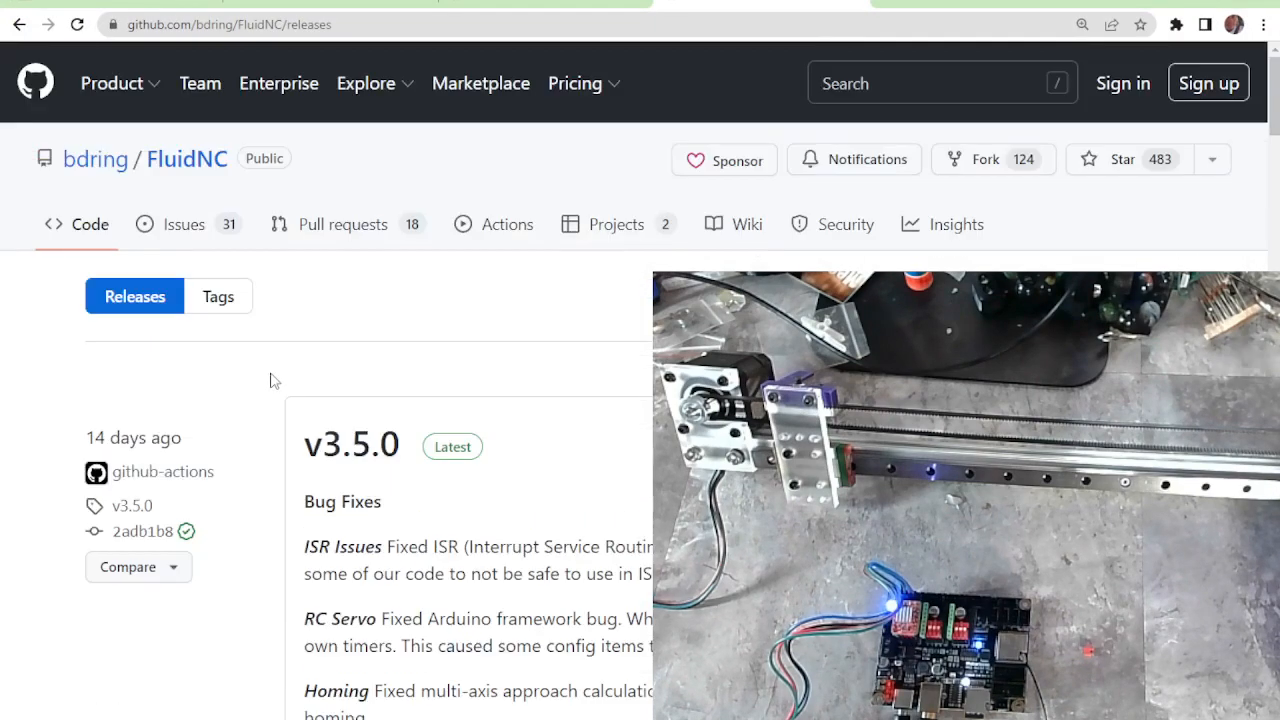
pyautogui.moveTo(188, 160)
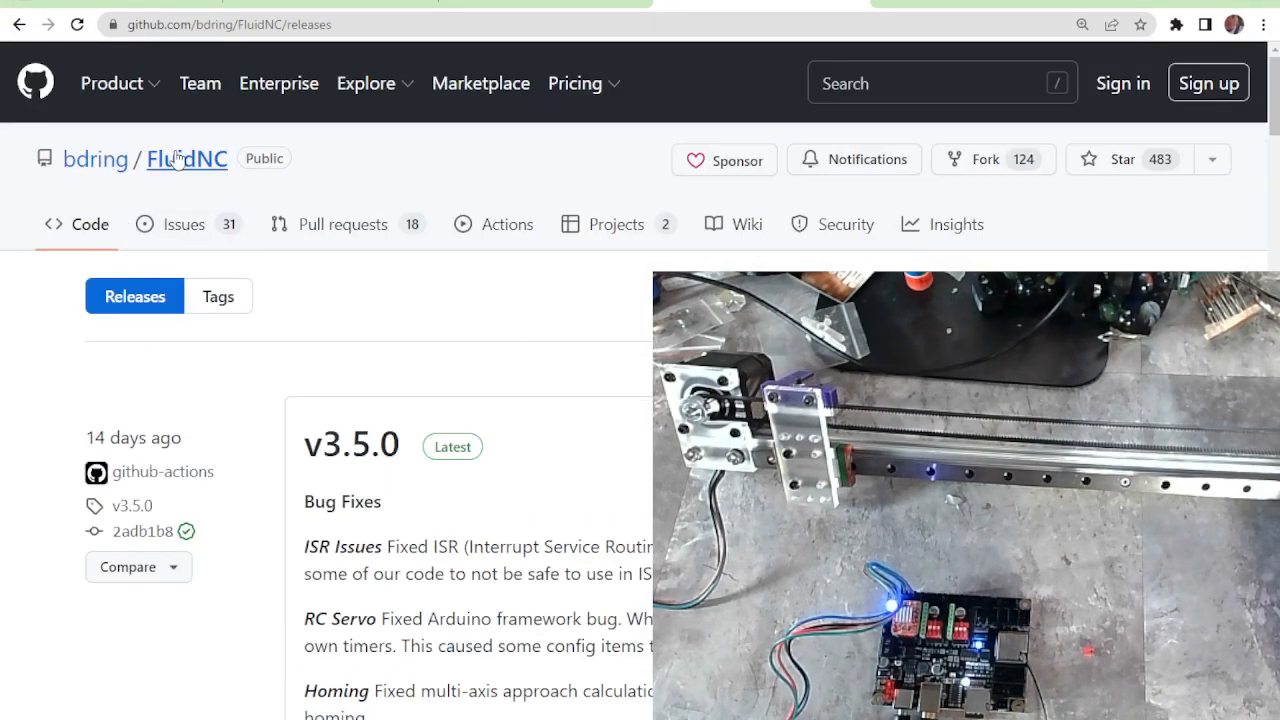
# - Download the FluidNC main-branch source as FluidNC-main.zip via Code > Download ZIP and open it
pyautogui.click(186, 160)
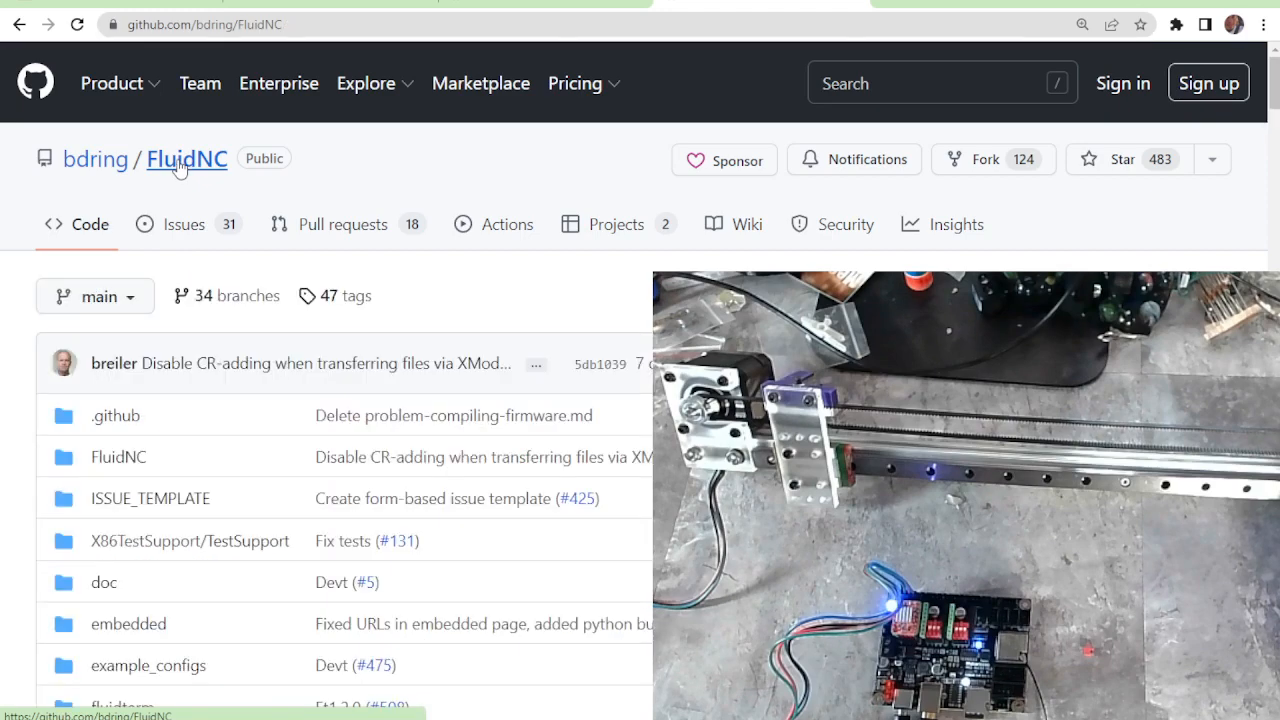
pyautogui.scroll(-3)
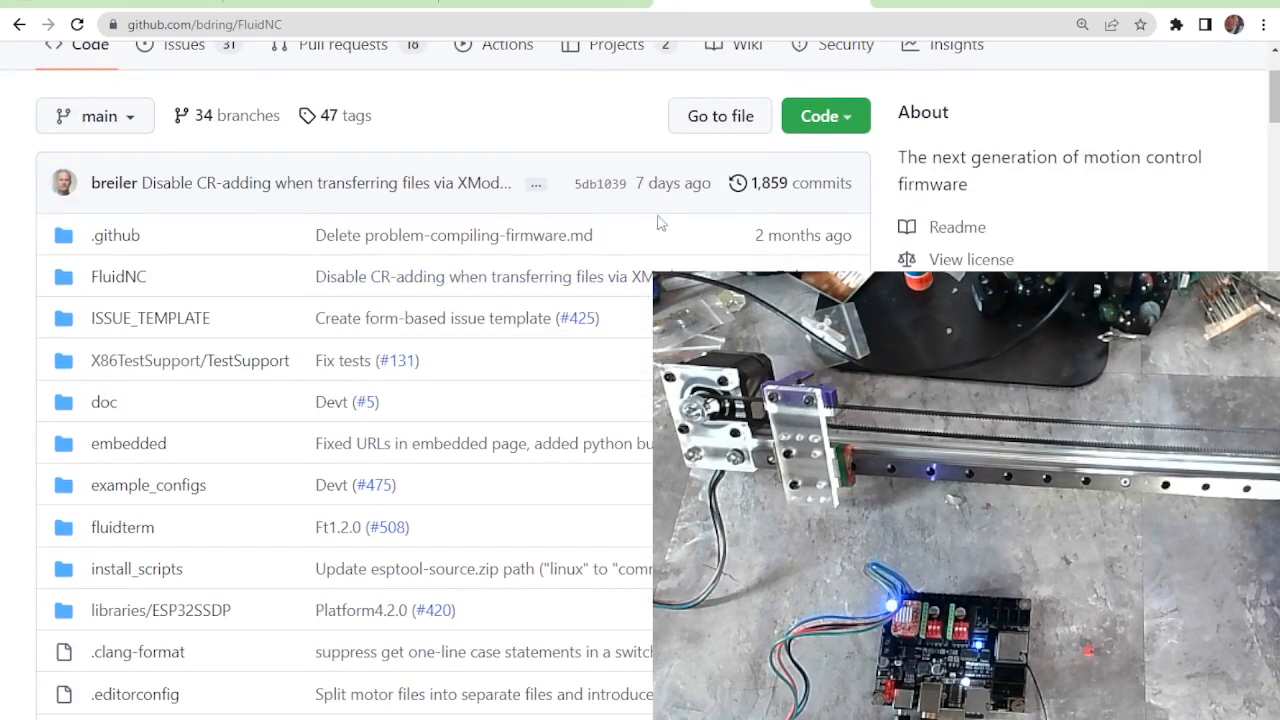
pyautogui.click(824, 116)
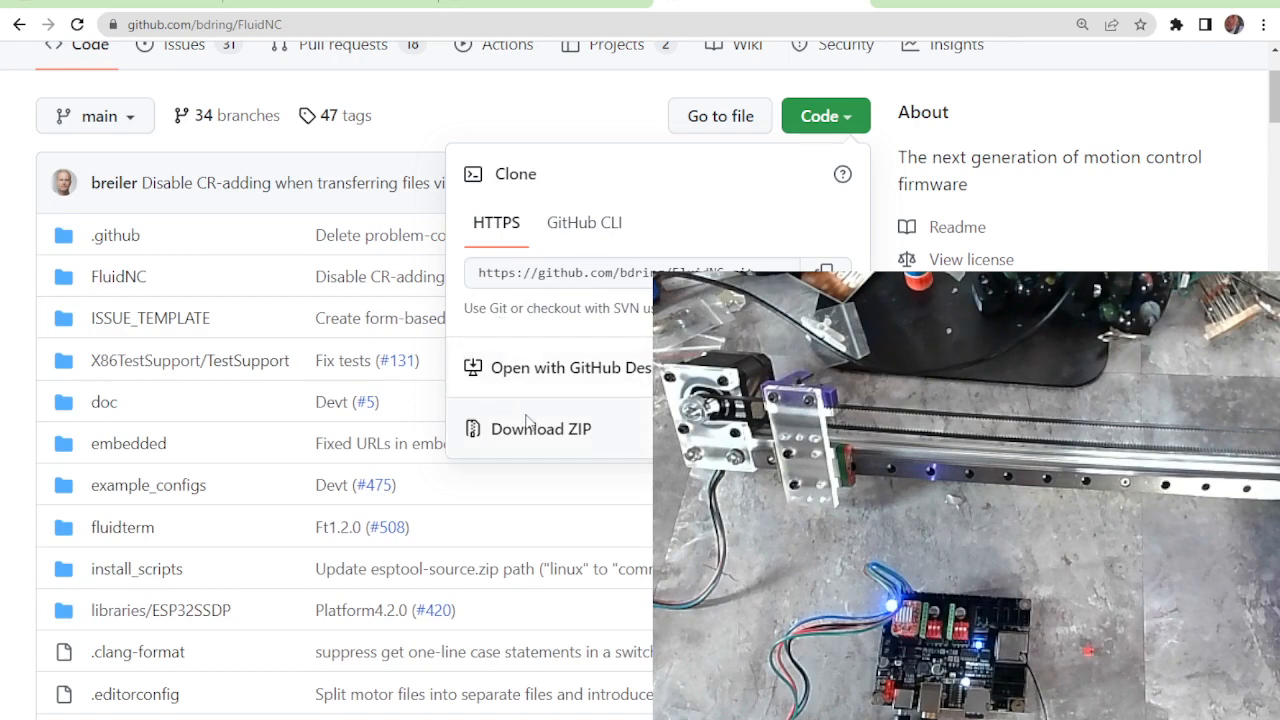
pyautogui.click(540, 428)
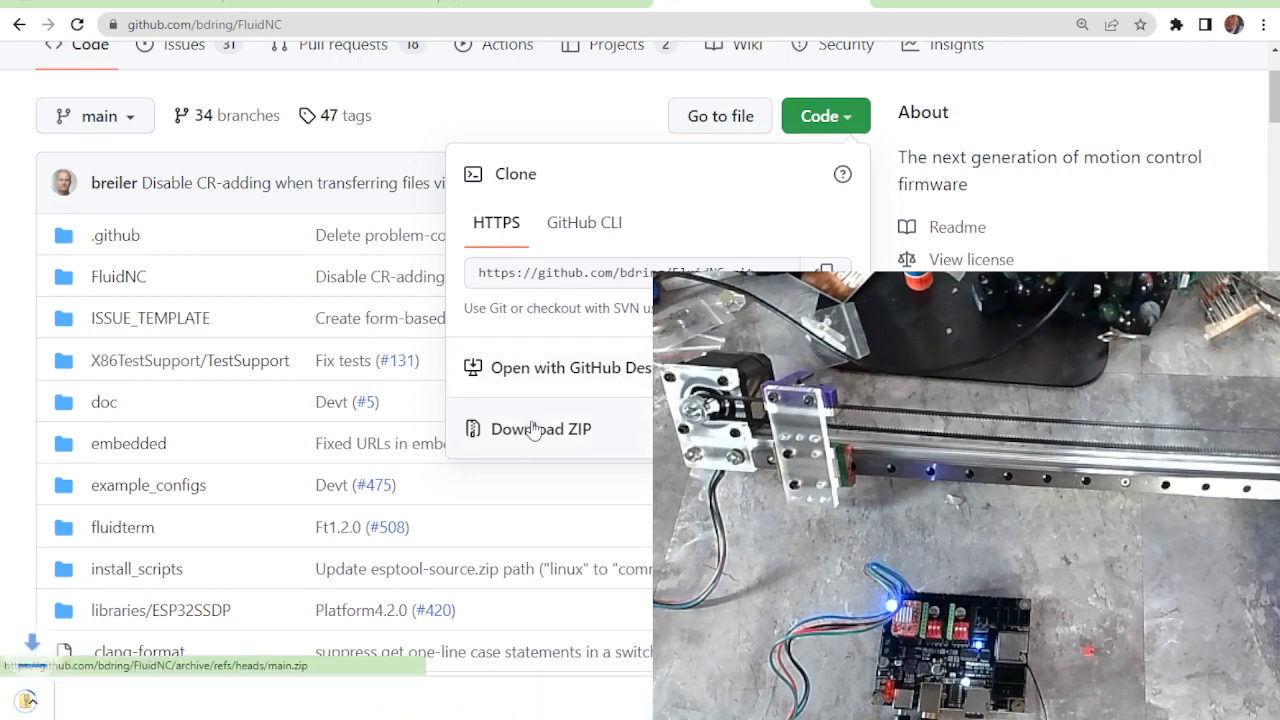
pyautogui.click(540, 428)
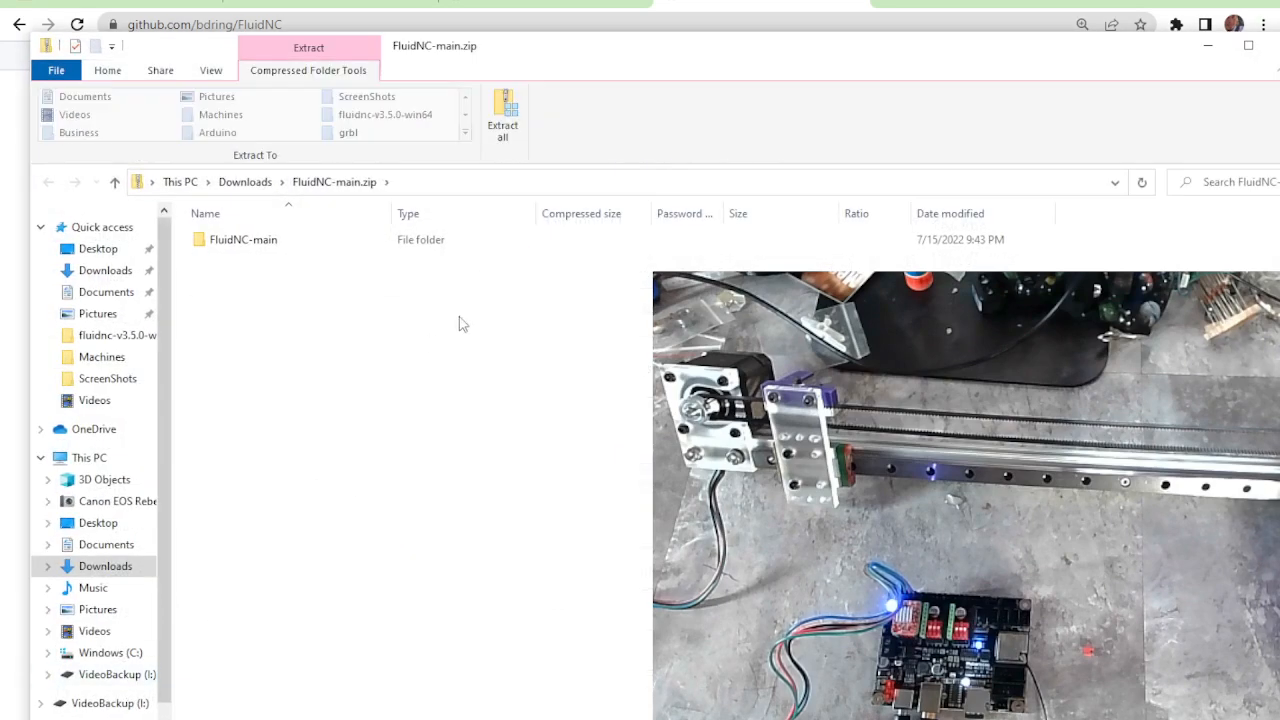
pyautogui.moveTo(504, 114)
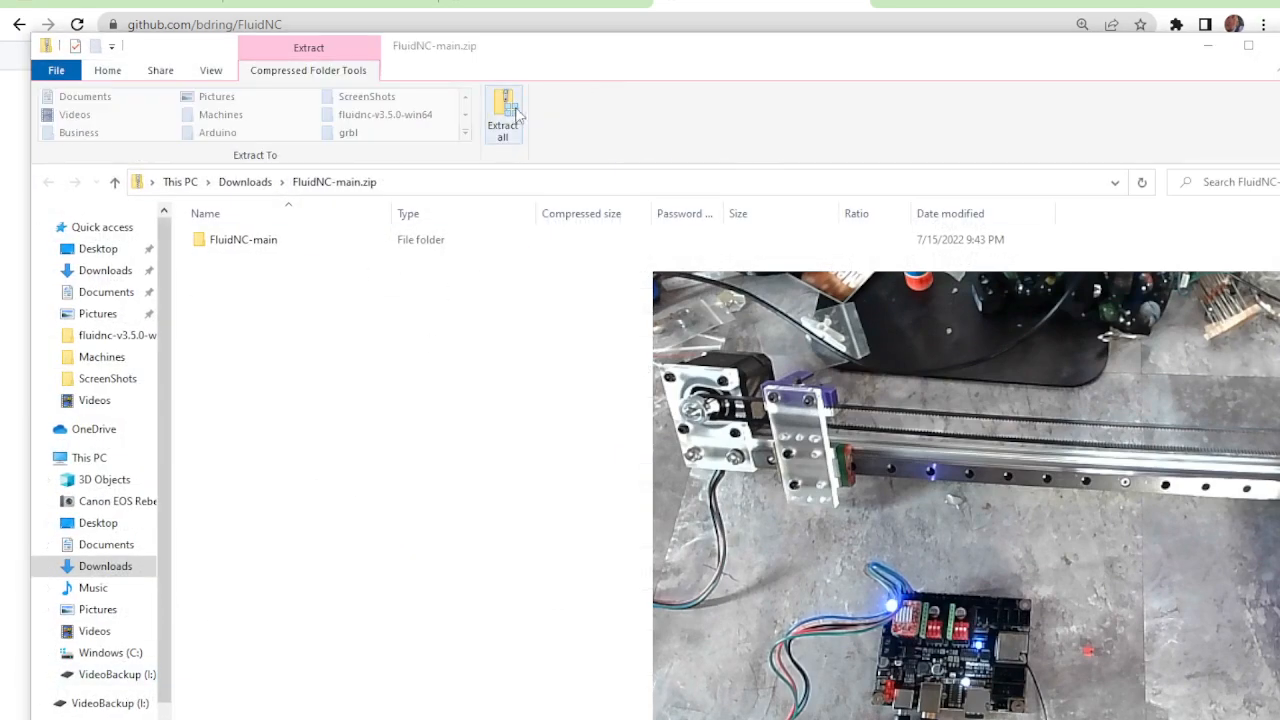
# - Extract FluidNC-main.zip into the suggested FluidNC-main folder in Downloads
pyautogui.click(504, 112)
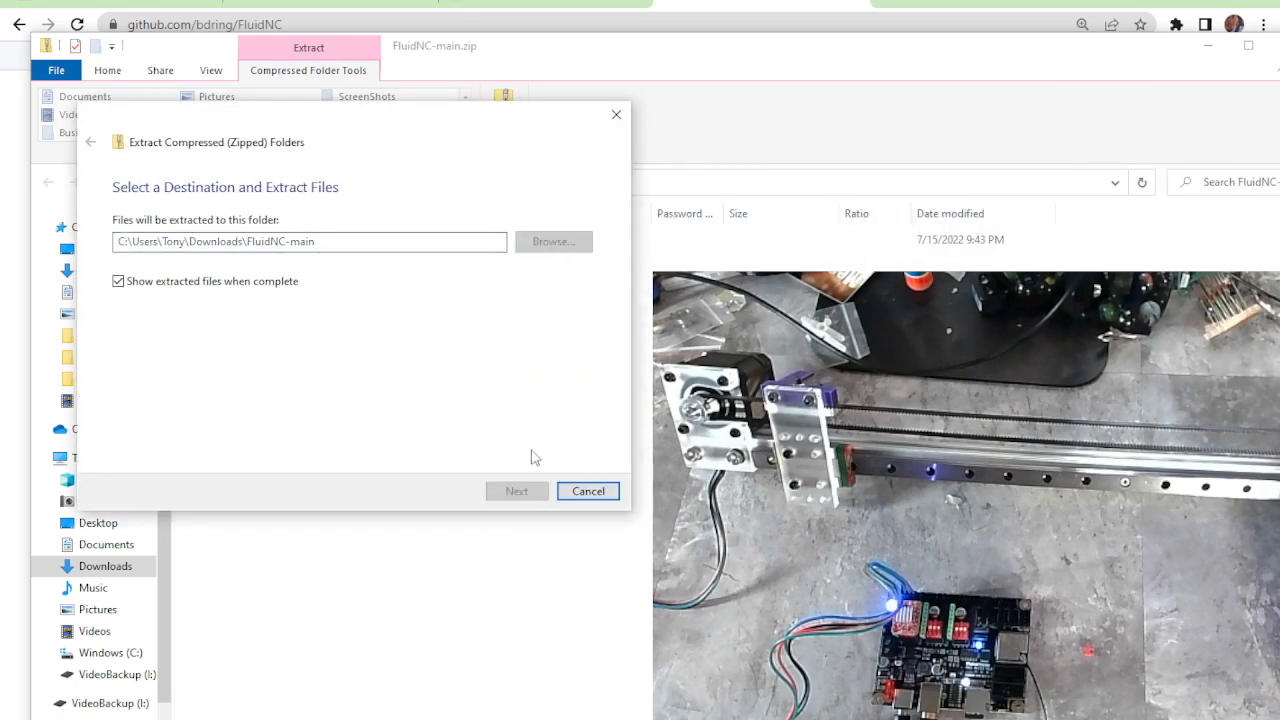
pyautogui.click(516, 492)
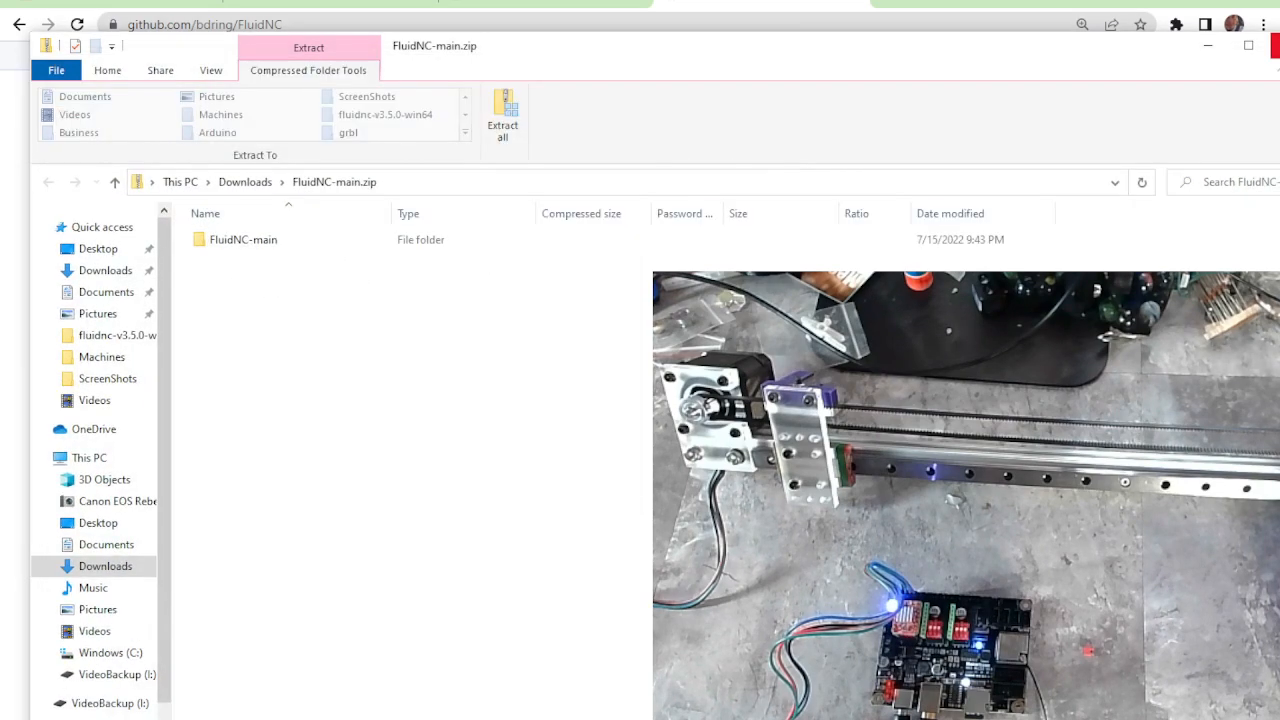
pyautogui.click(824, 114)
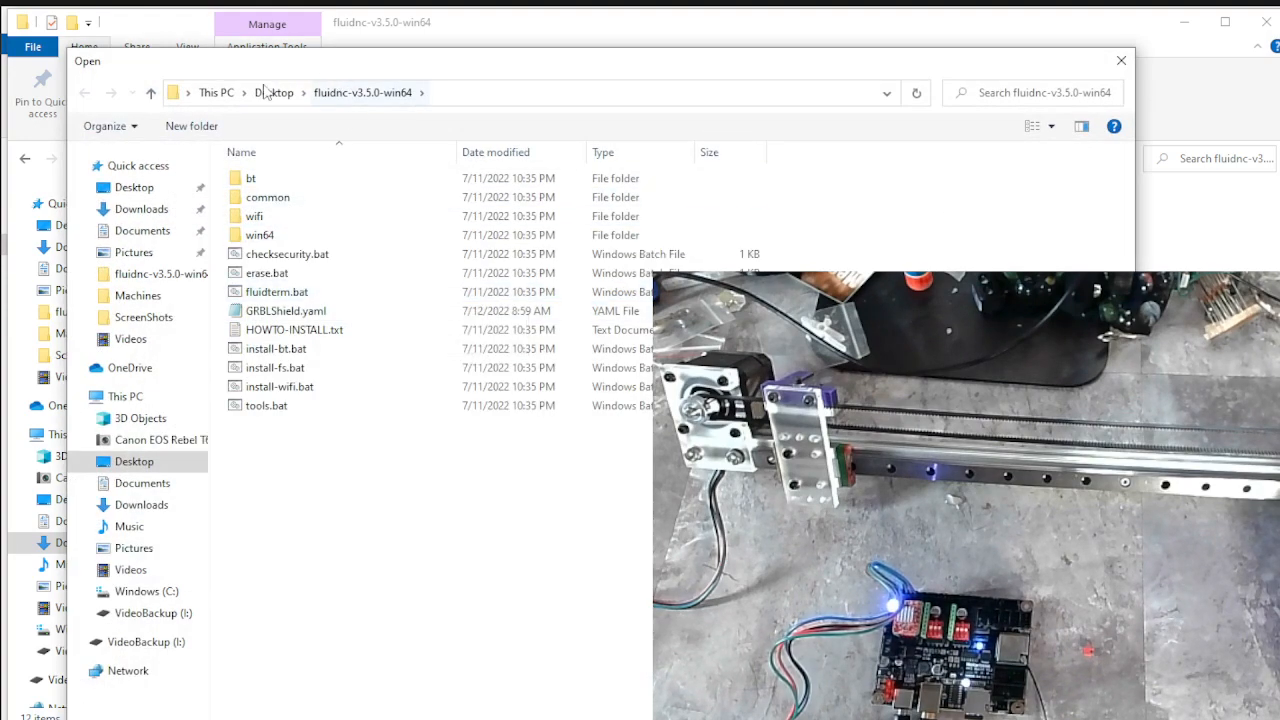
# - Browse Downloads > FluidNC-main into the FluidNC src and Machine source folders, then back out
pyautogui.click(140, 208)
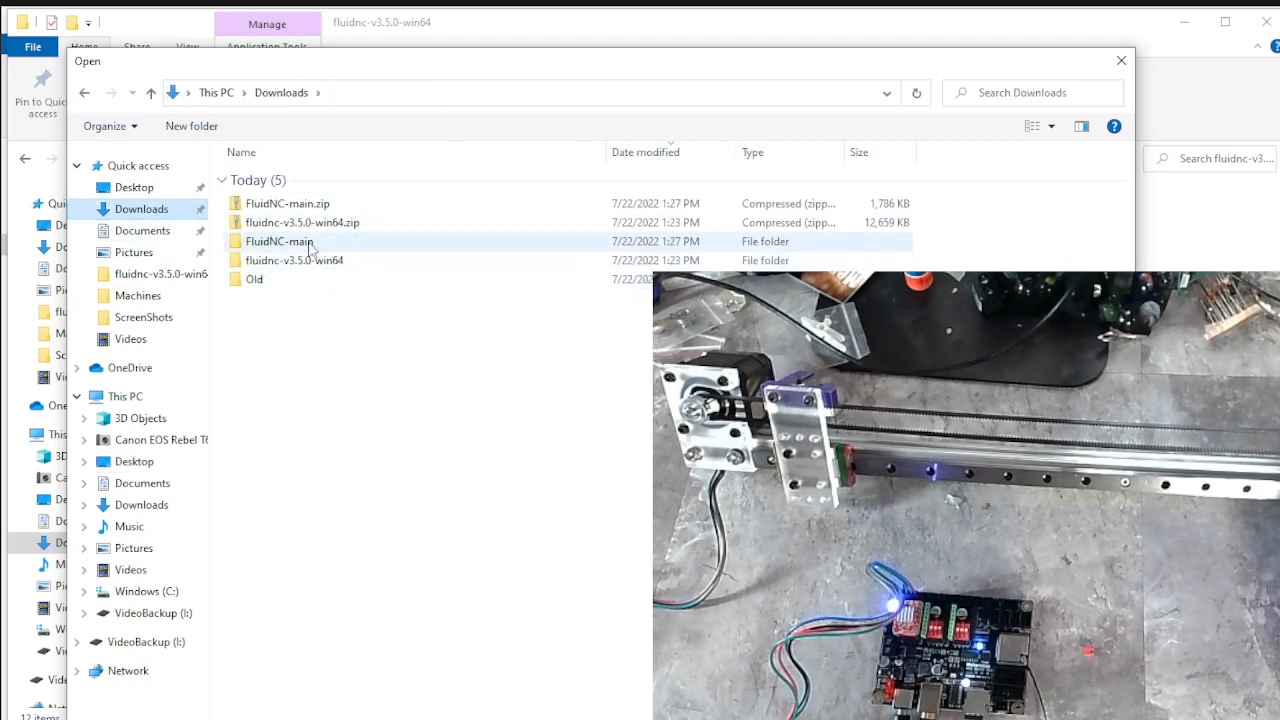
pyautogui.doubleClick(280, 240)
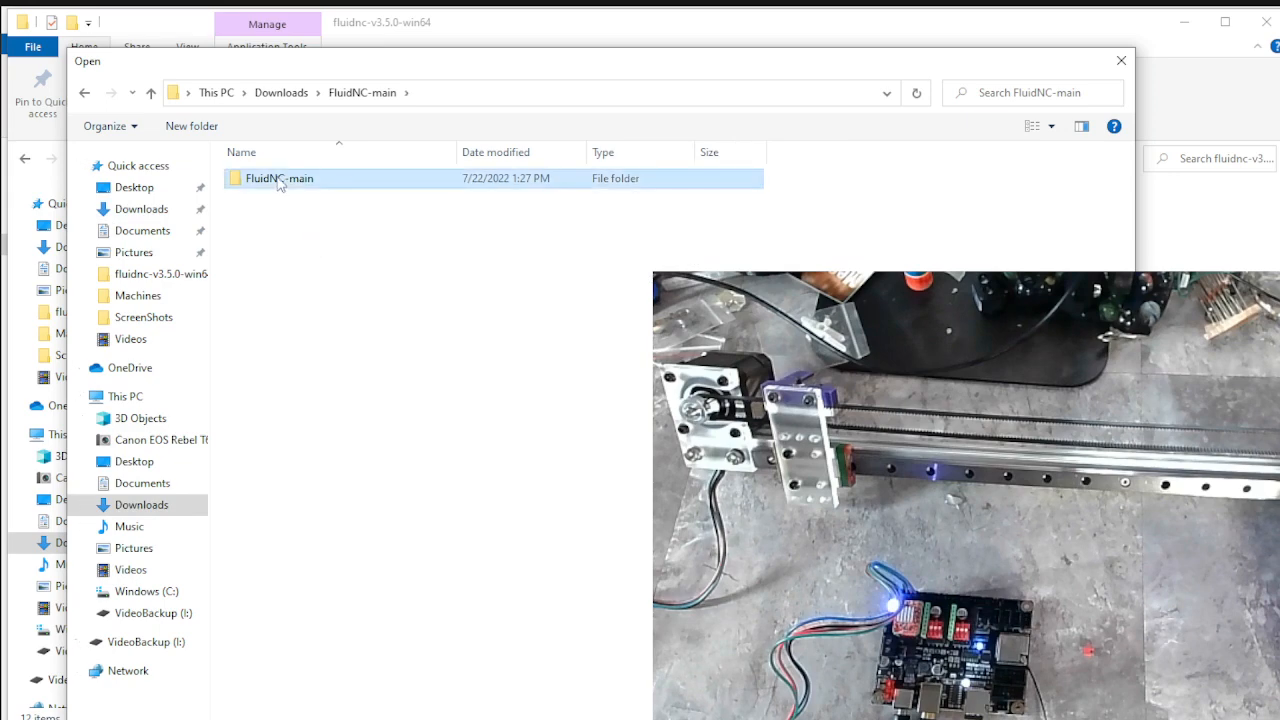
pyautogui.doubleClick(280, 178)
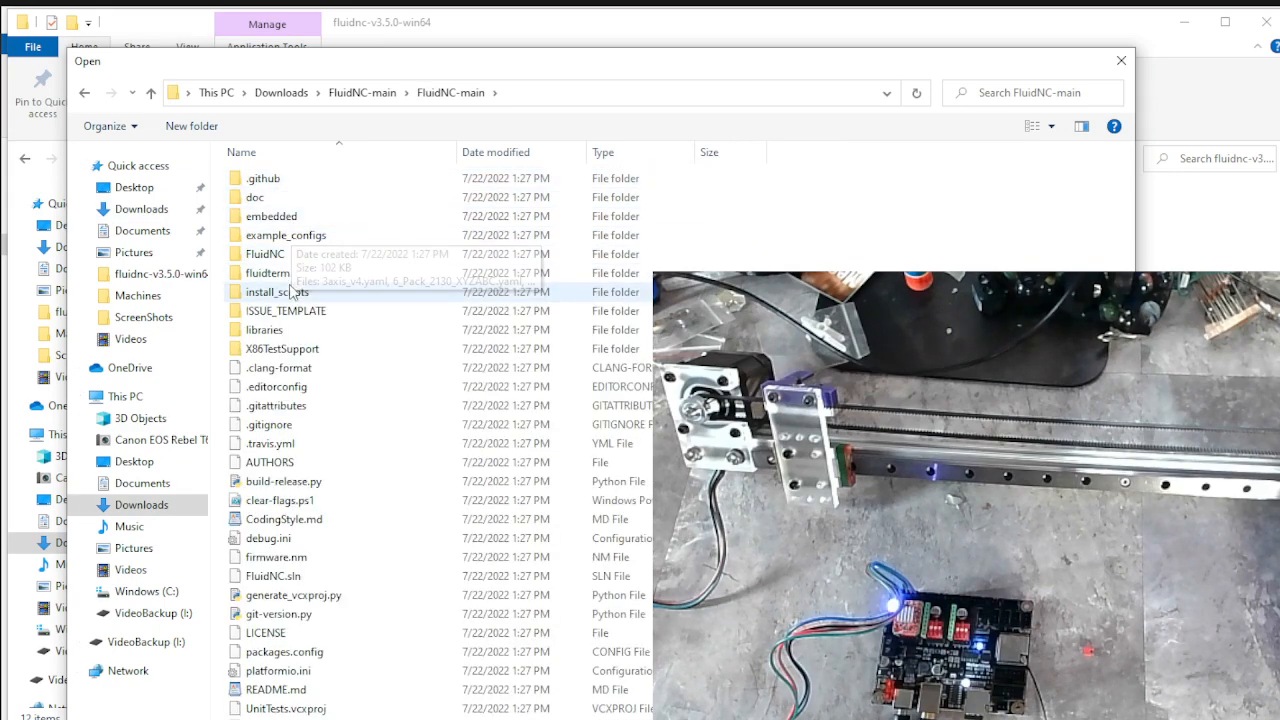
pyautogui.doubleClick(264, 252)
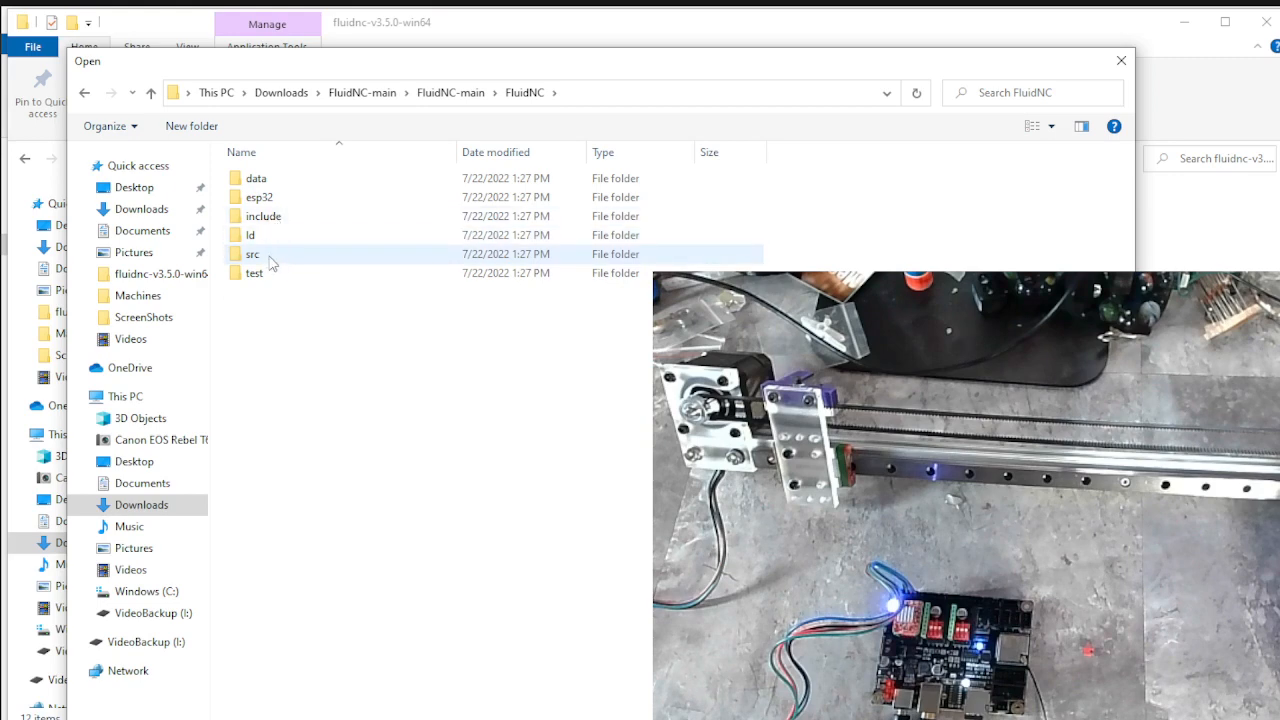
pyautogui.doubleClick(252, 252)
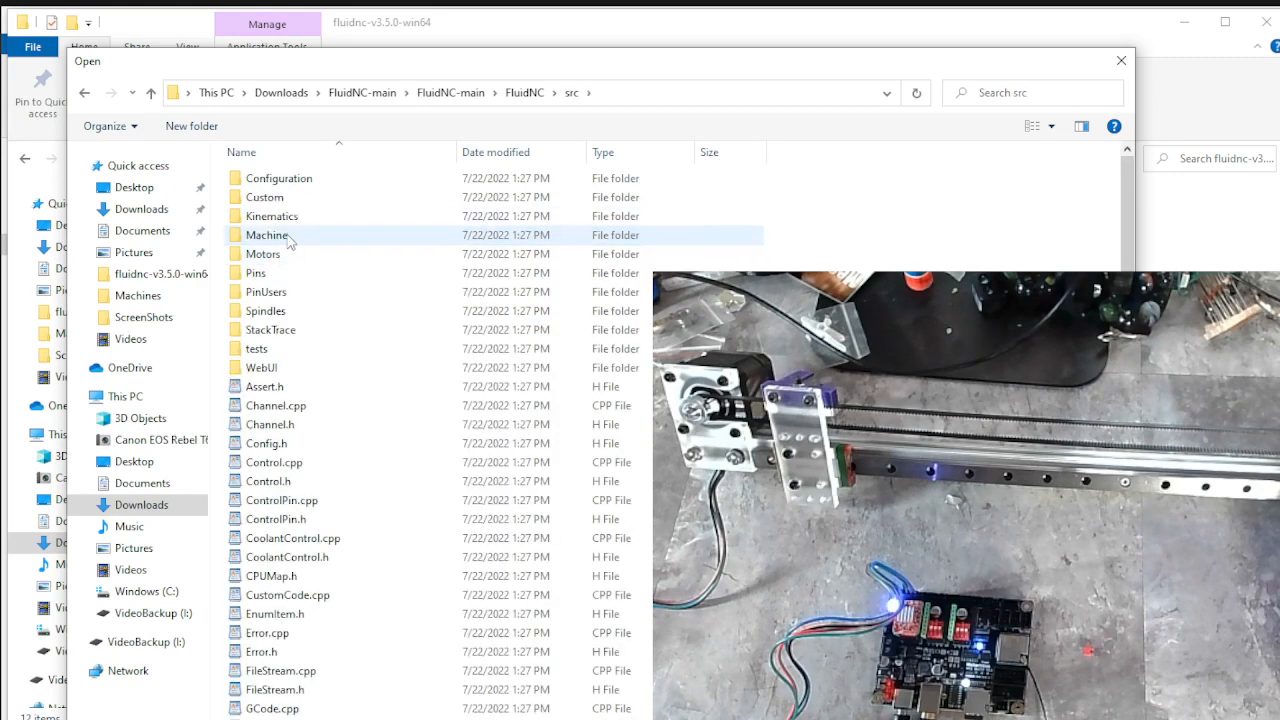
pyautogui.doubleClick(268, 234)
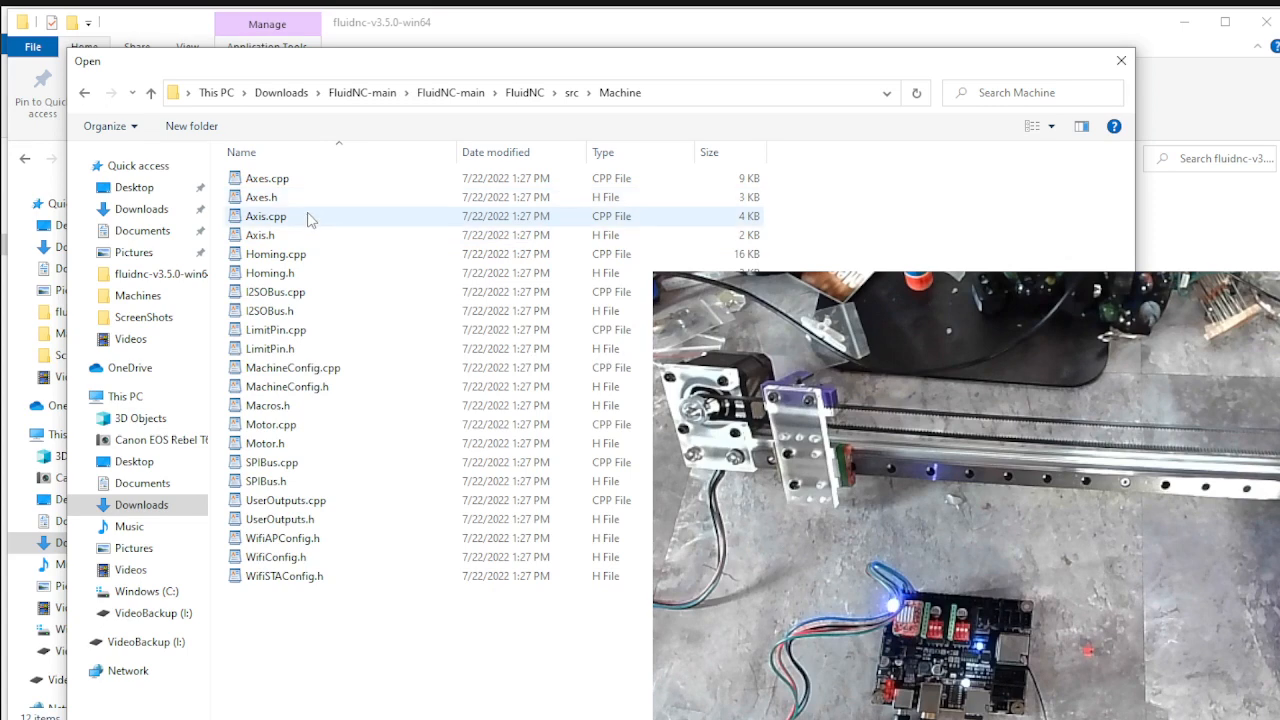
pyautogui.click(84, 92)
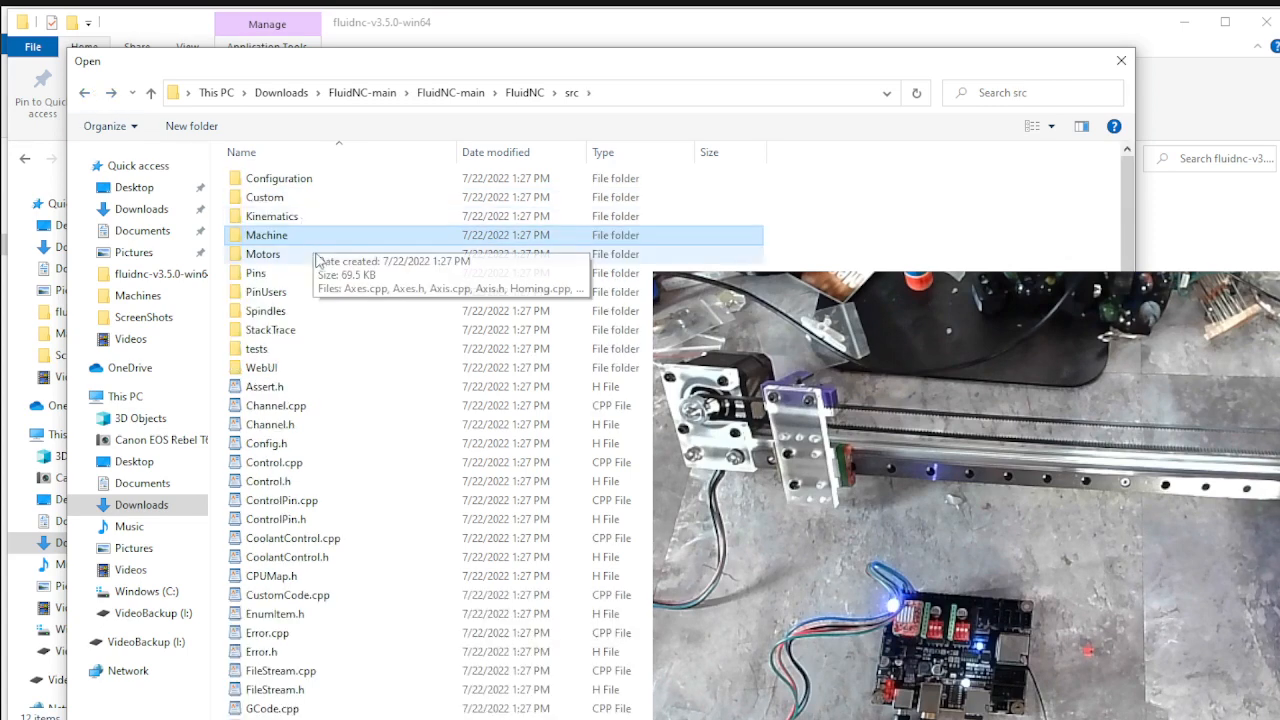
pyautogui.moveTo(292, 198)
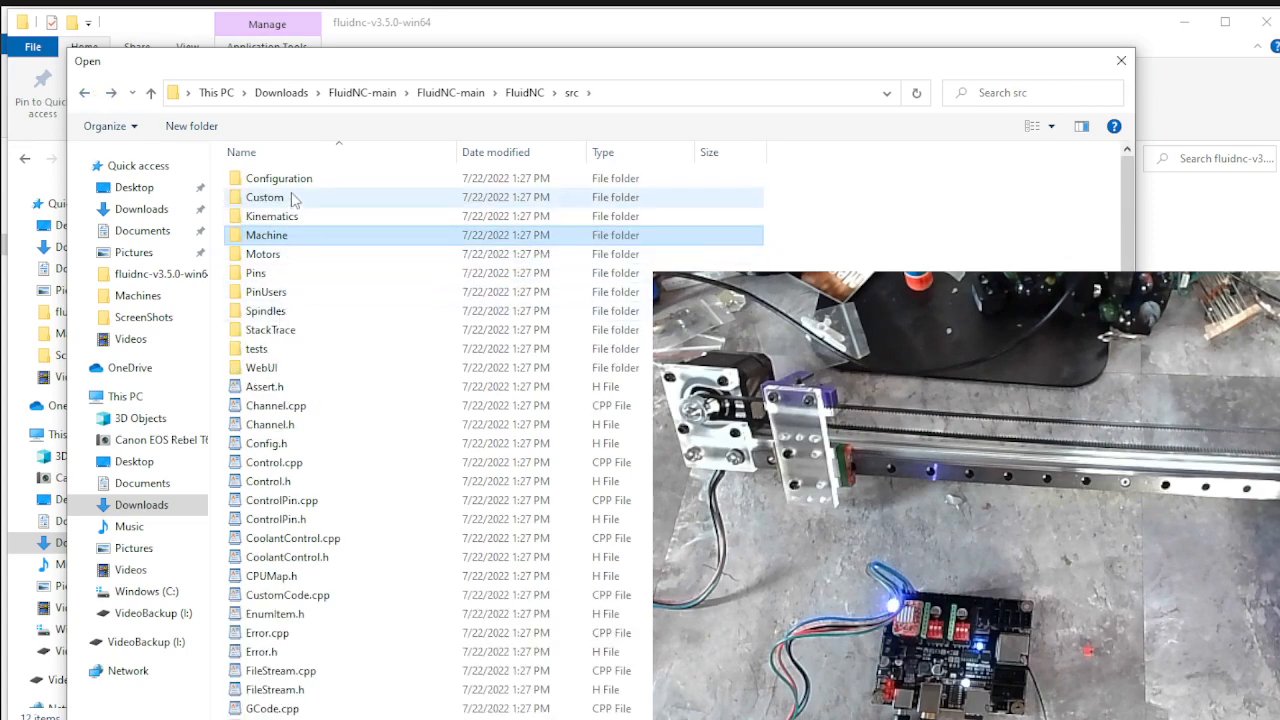
pyautogui.doubleClick(278, 176)
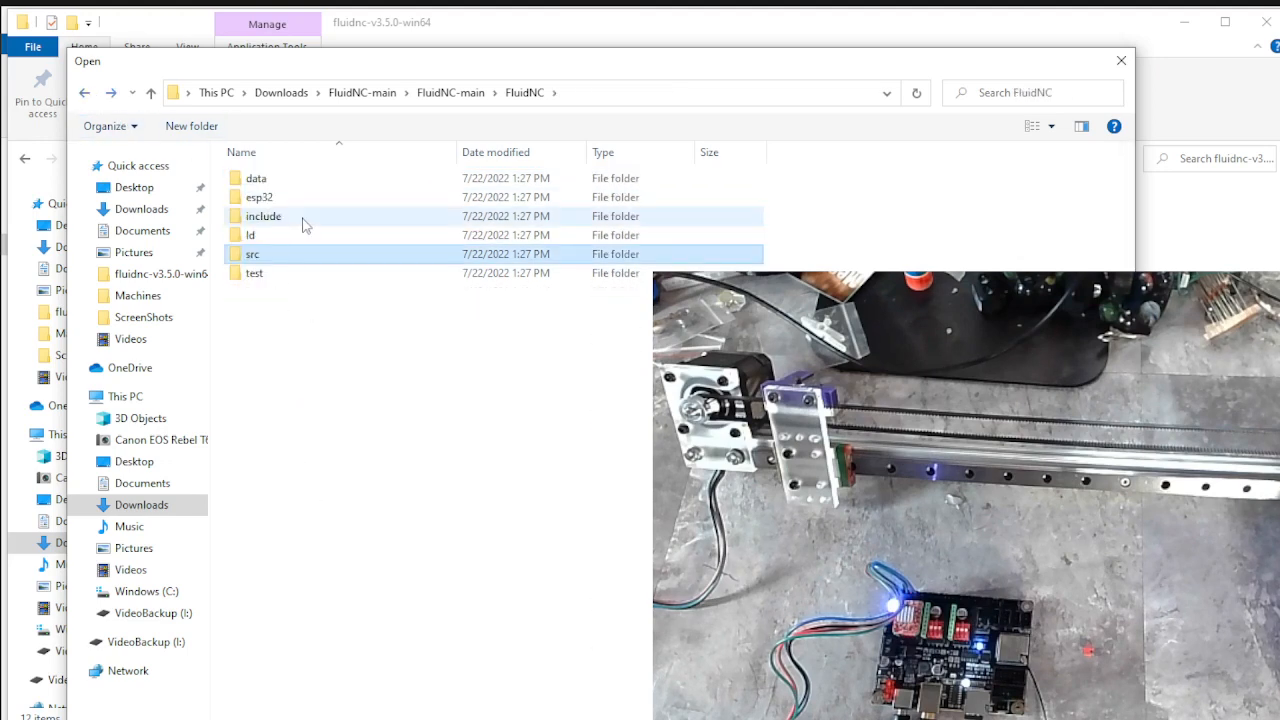
# - Look through the src and Custom folders for a config, then return to FluidNC-main
pyautogui.doubleClick(260, 198)
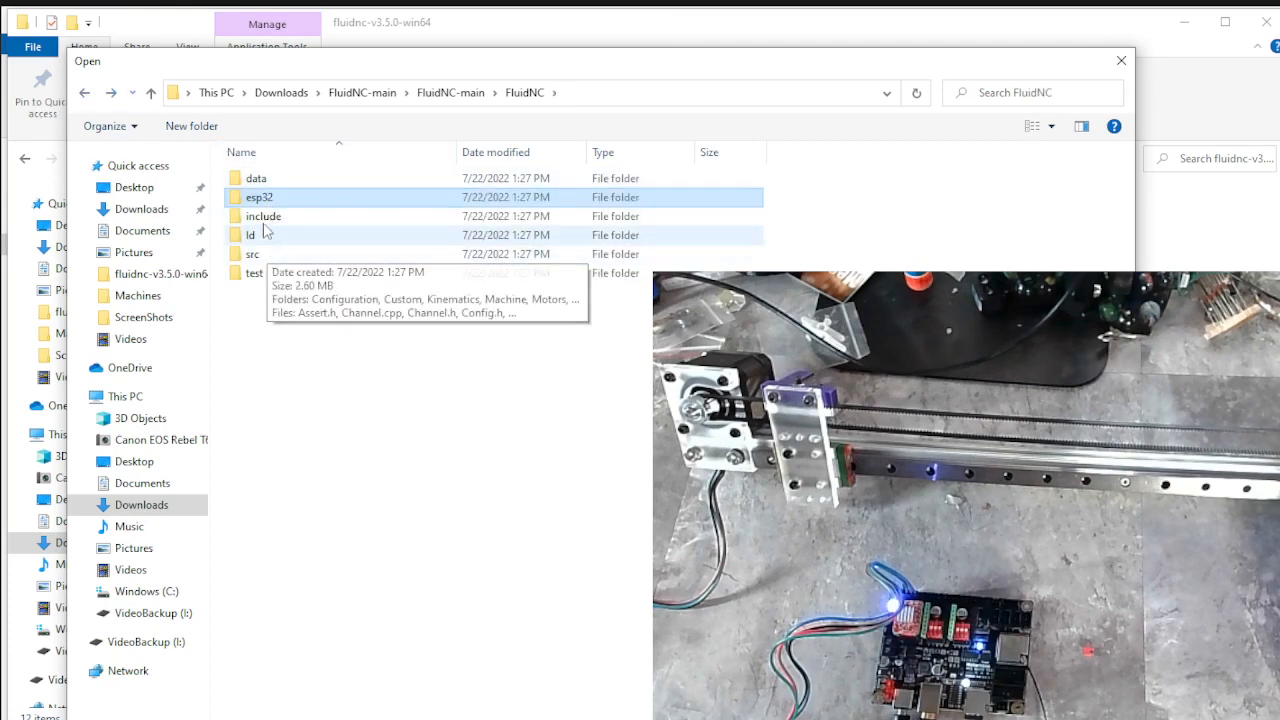
pyautogui.click(252, 252)
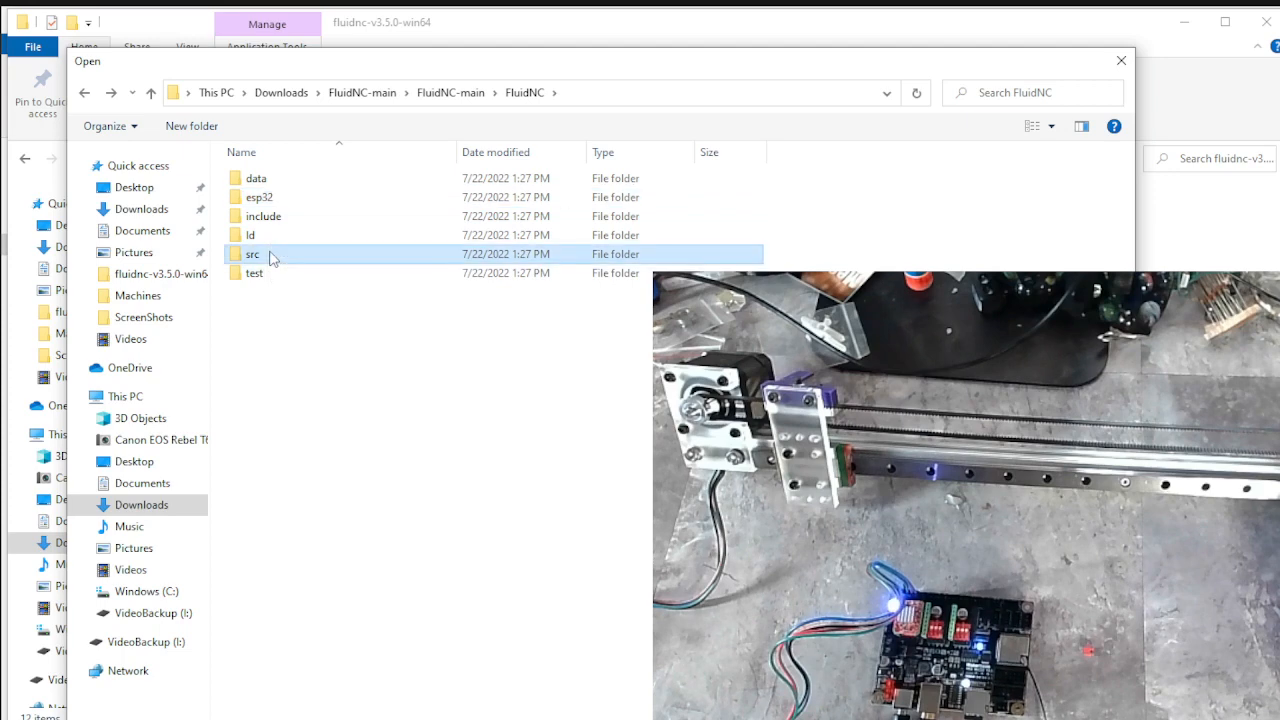
pyautogui.doubleClick(252, 252)
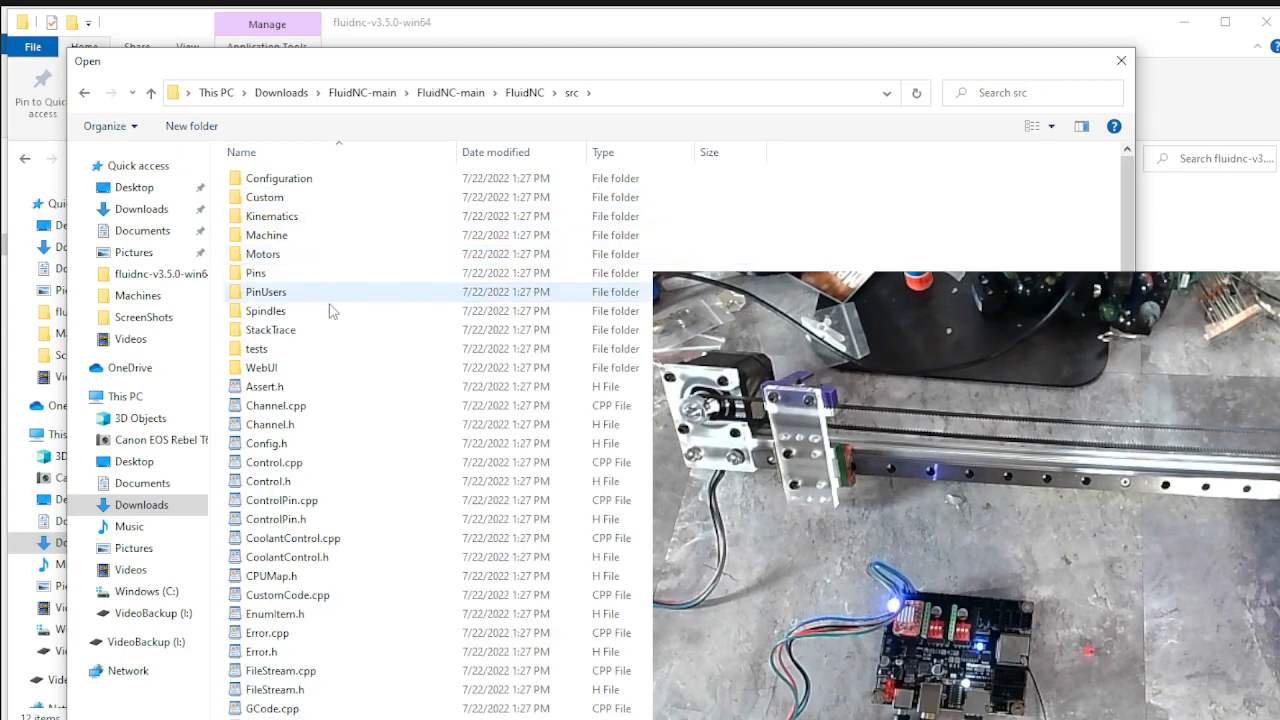
pyautogui.click(264, 386)
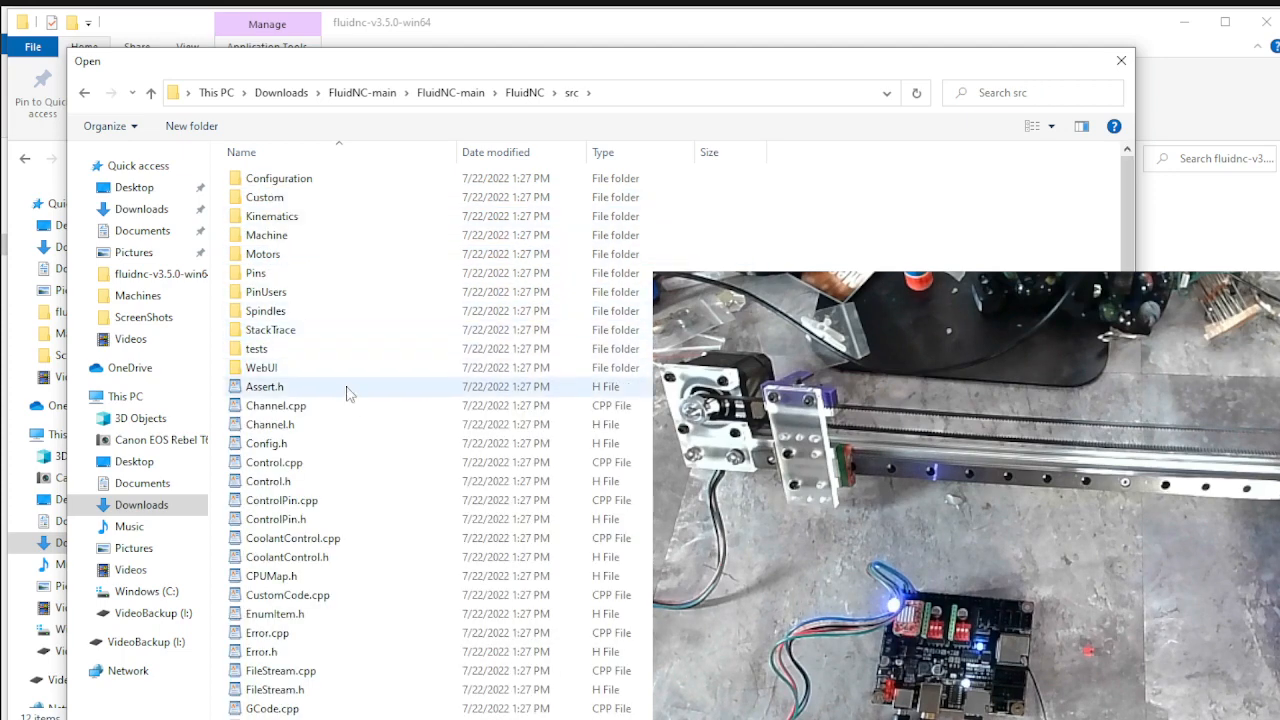
pyautogui.scroll(-3)
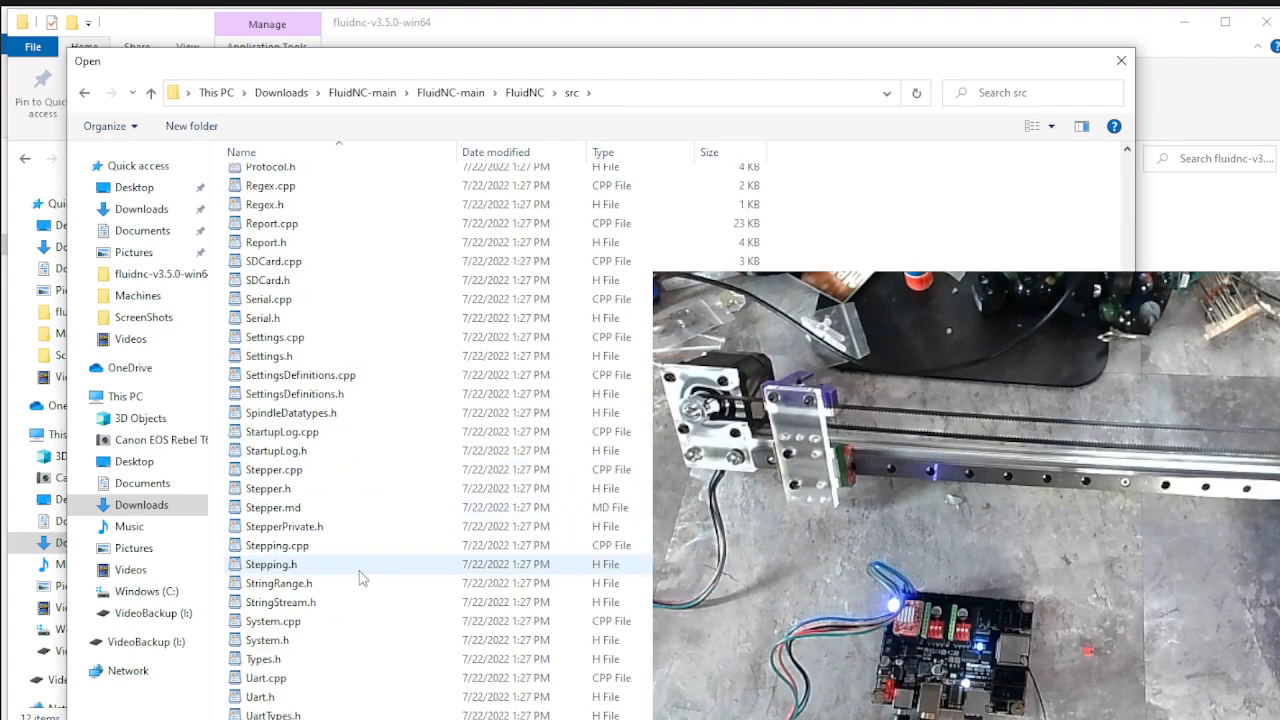
pyautogui.scroll(3)
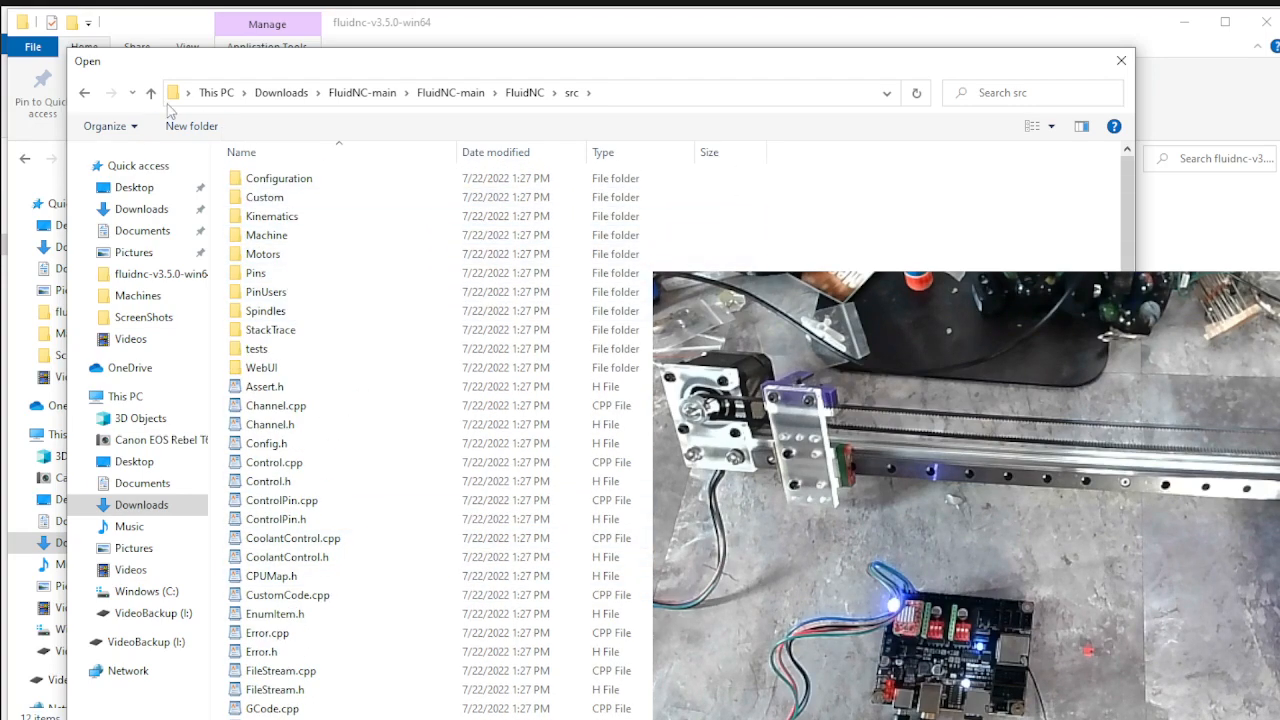
pyautogui.click(280, 178)
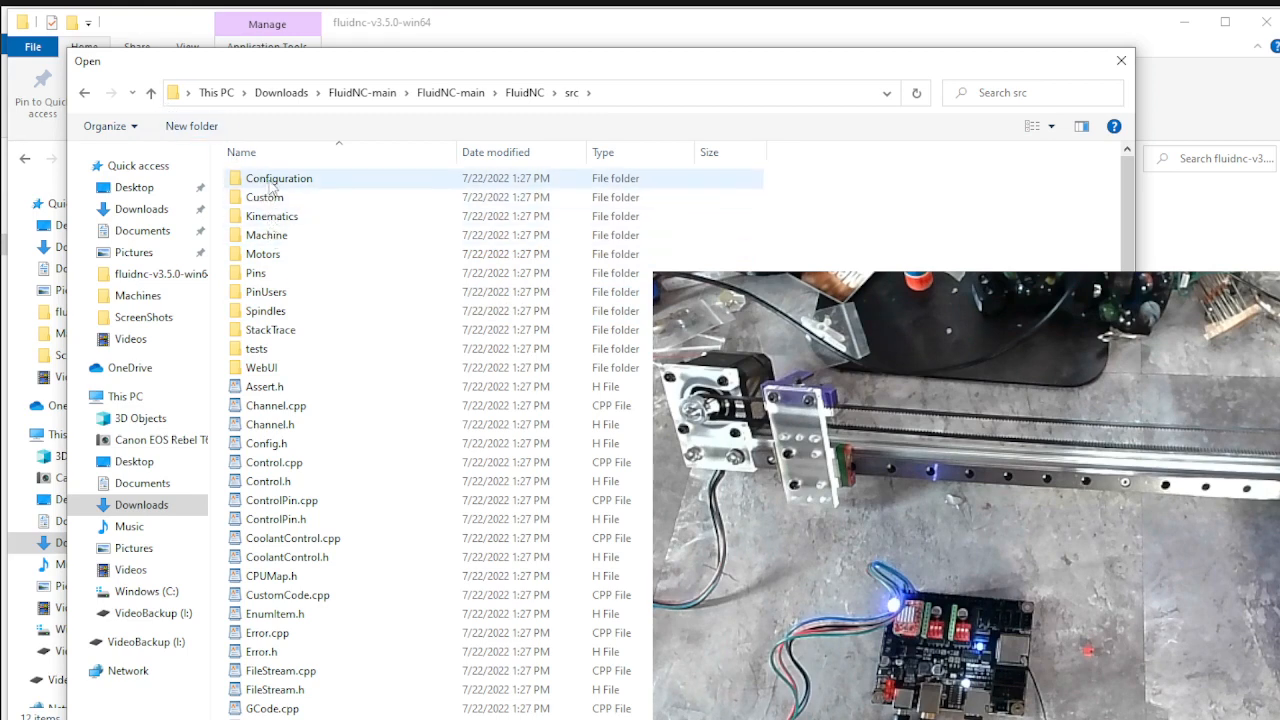
pyautogui.doubleClick(264, 198)
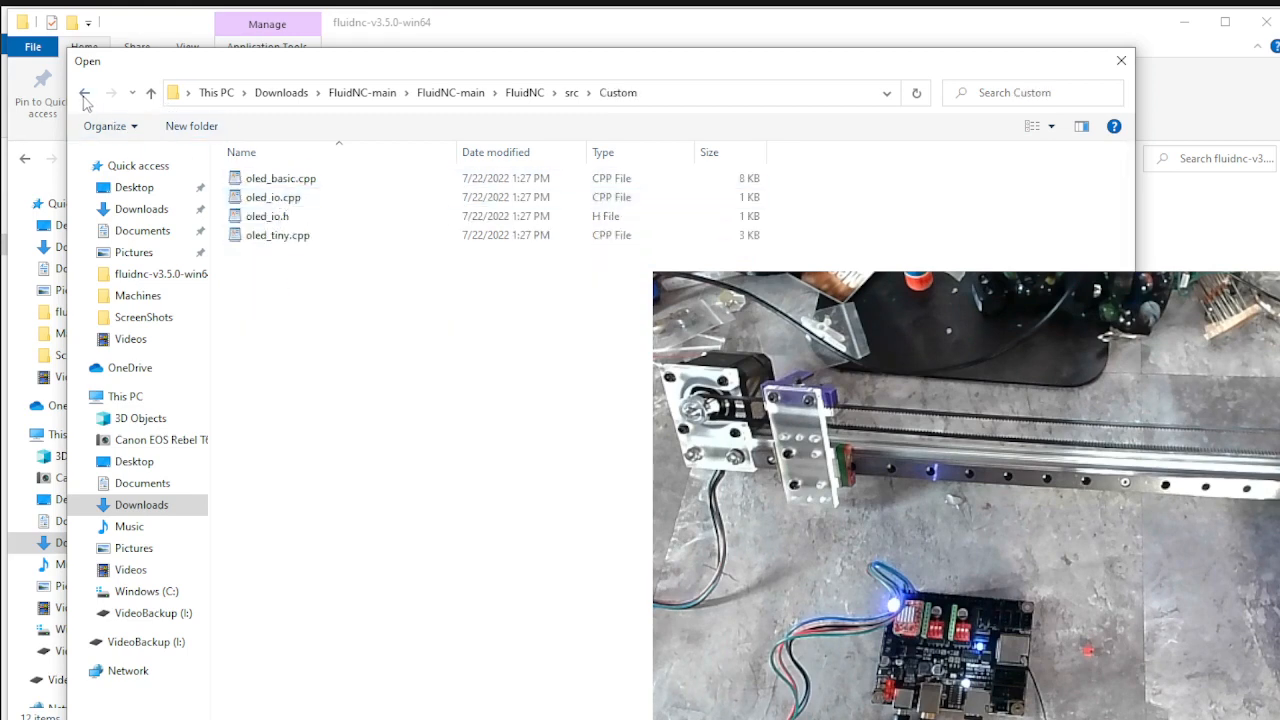
pyautogui.click(84, 92)
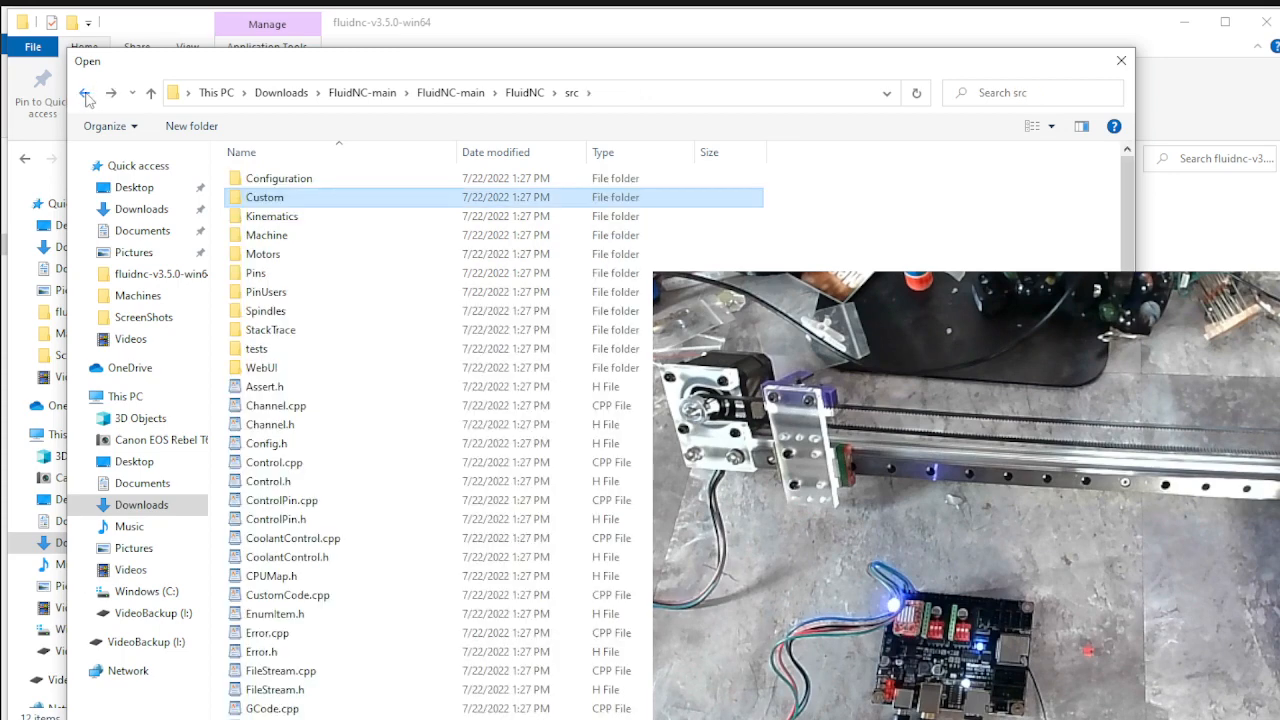
pyautogui.click(88, 92)
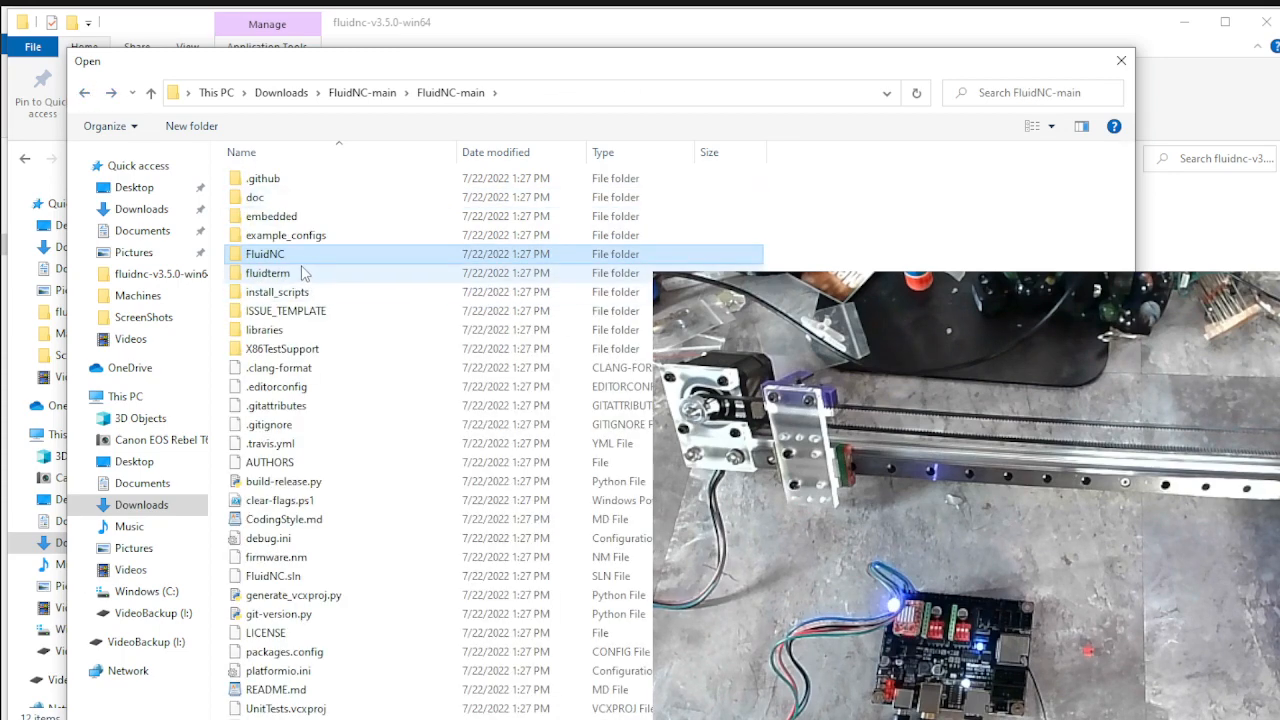
# - In example_configs, choose MKS_DLC32_21_XYZ.yaml and send it to the board
pyautogui.click(268, 272)
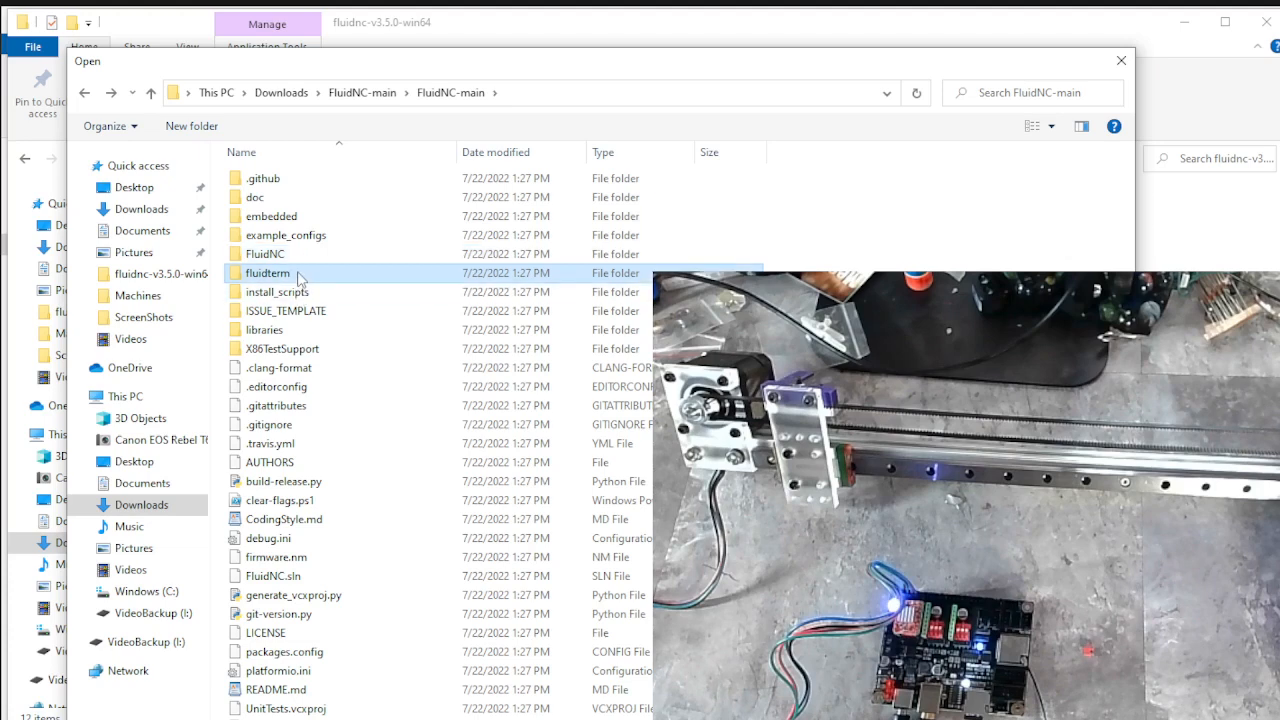
pyautogui.doubleClick(268, 272)
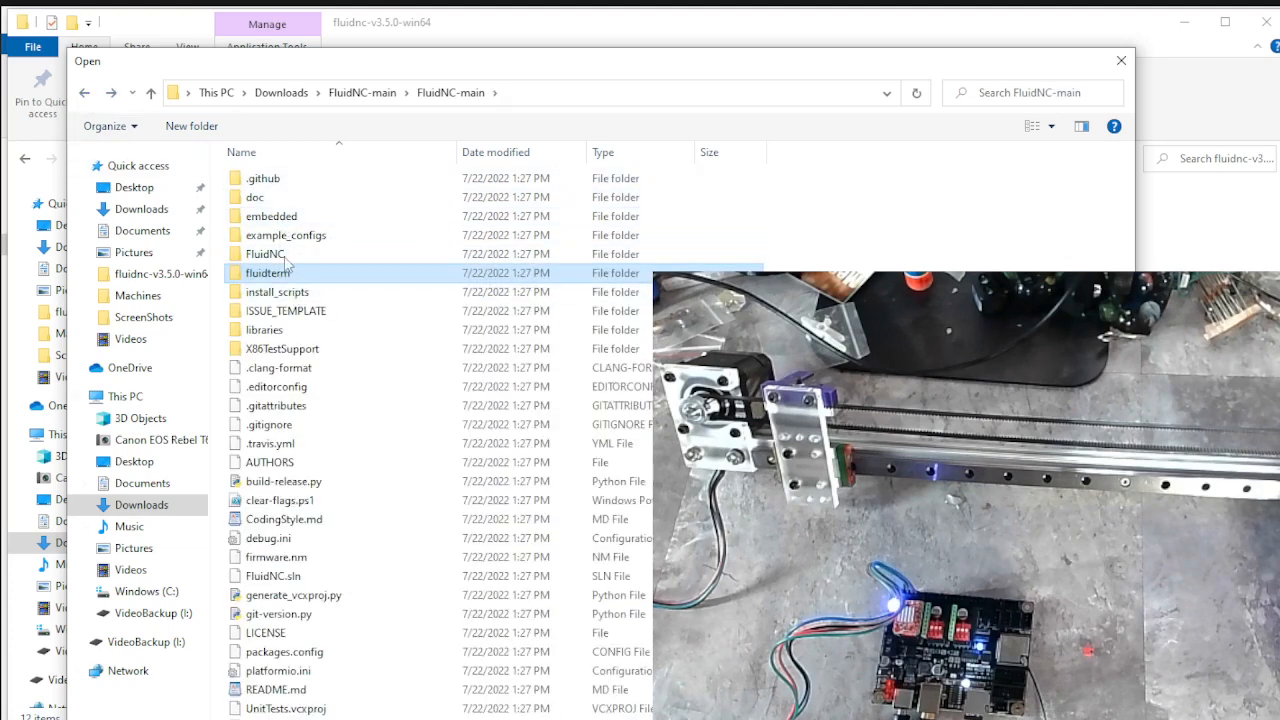
pyautogui.moveTo(256, 198)
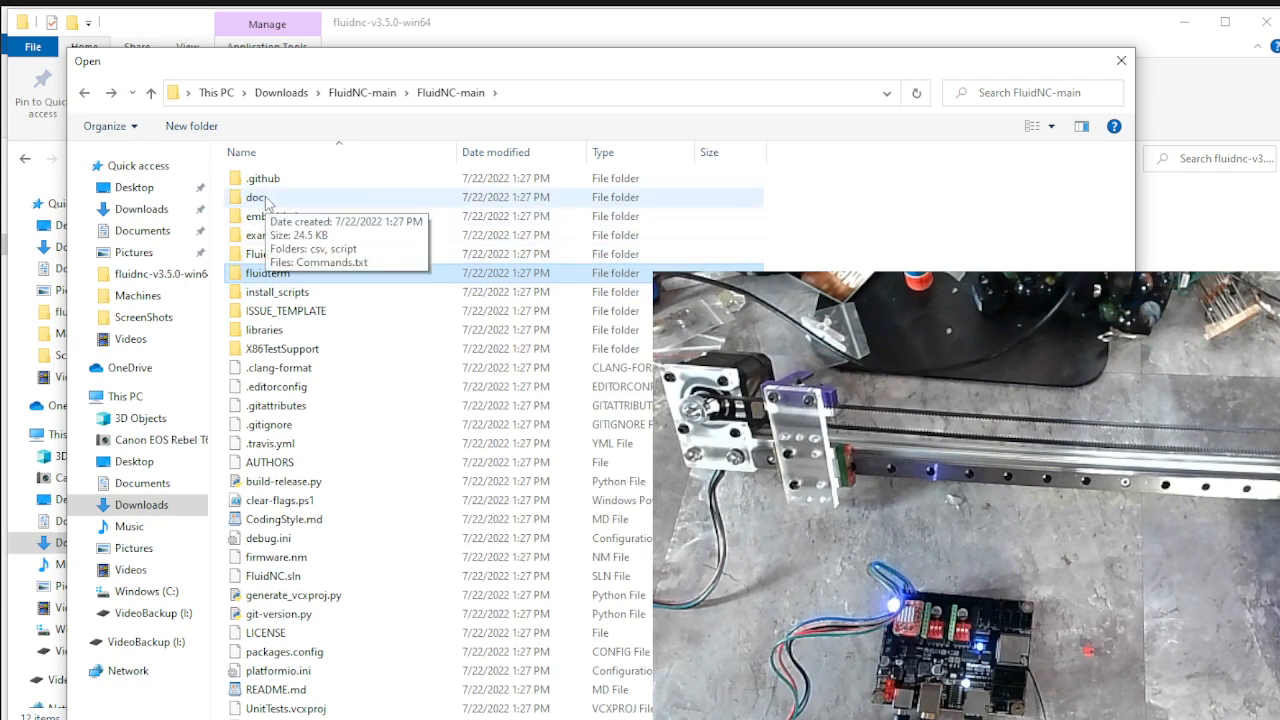
pyautogui.doubleClick(258, 198)
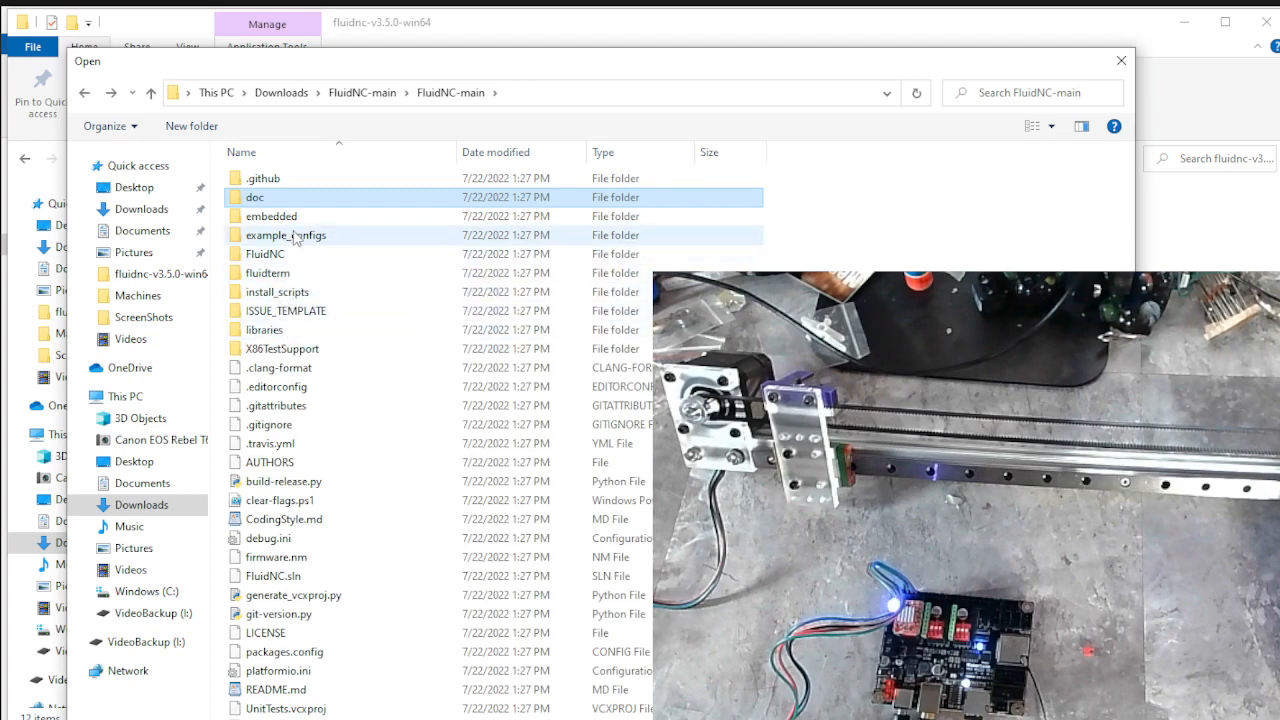
pyautogui.moveTo(286, 236)
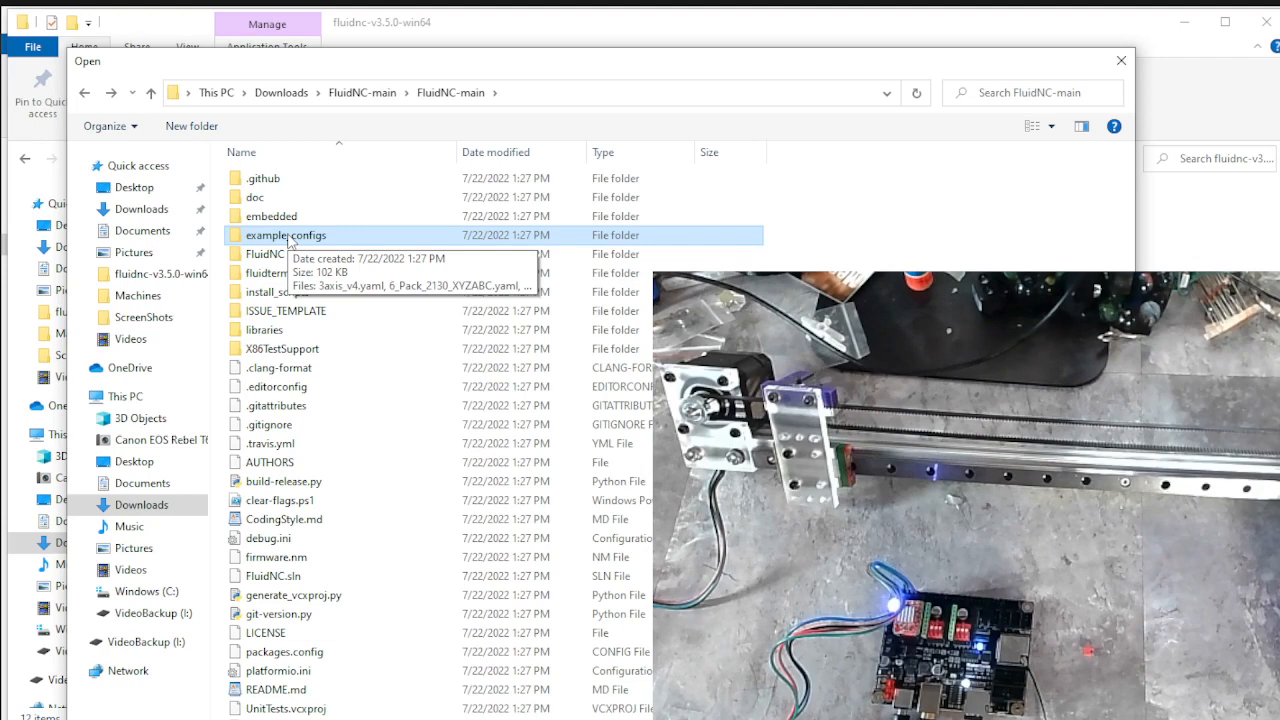
pyautogui.moveTo(238, 236)
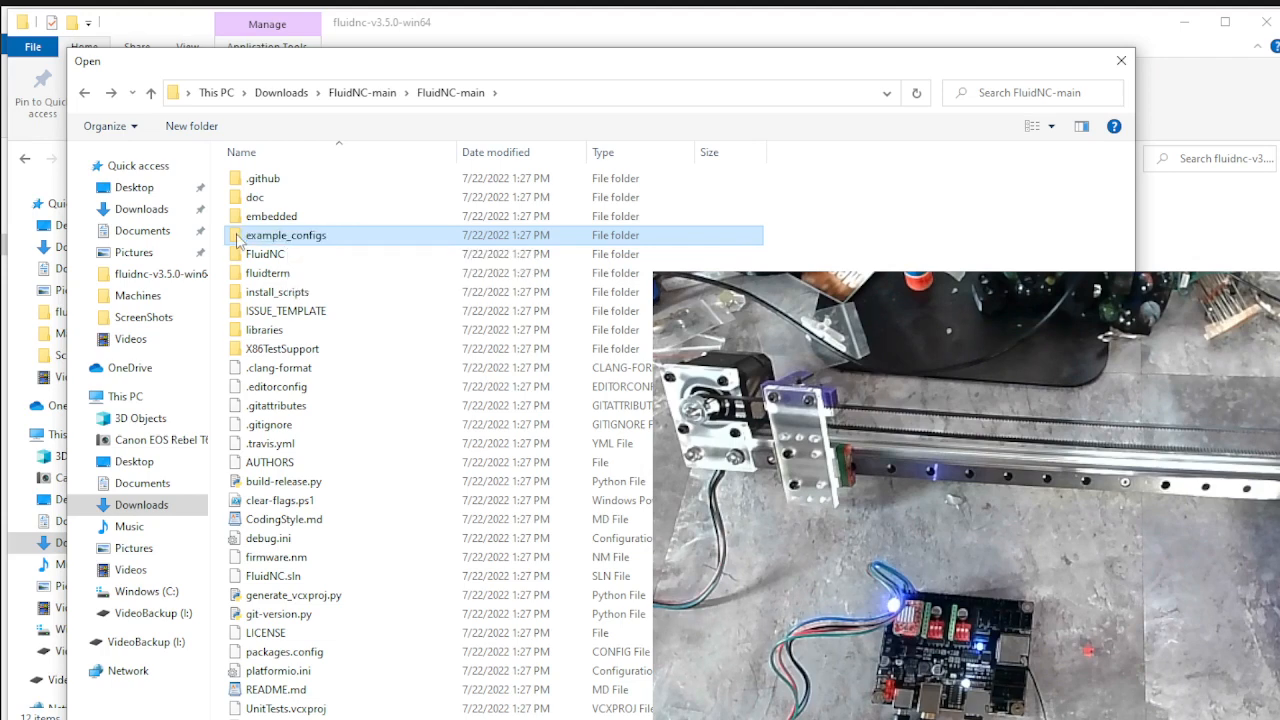
pyautogui.doubleClick(286, 236)
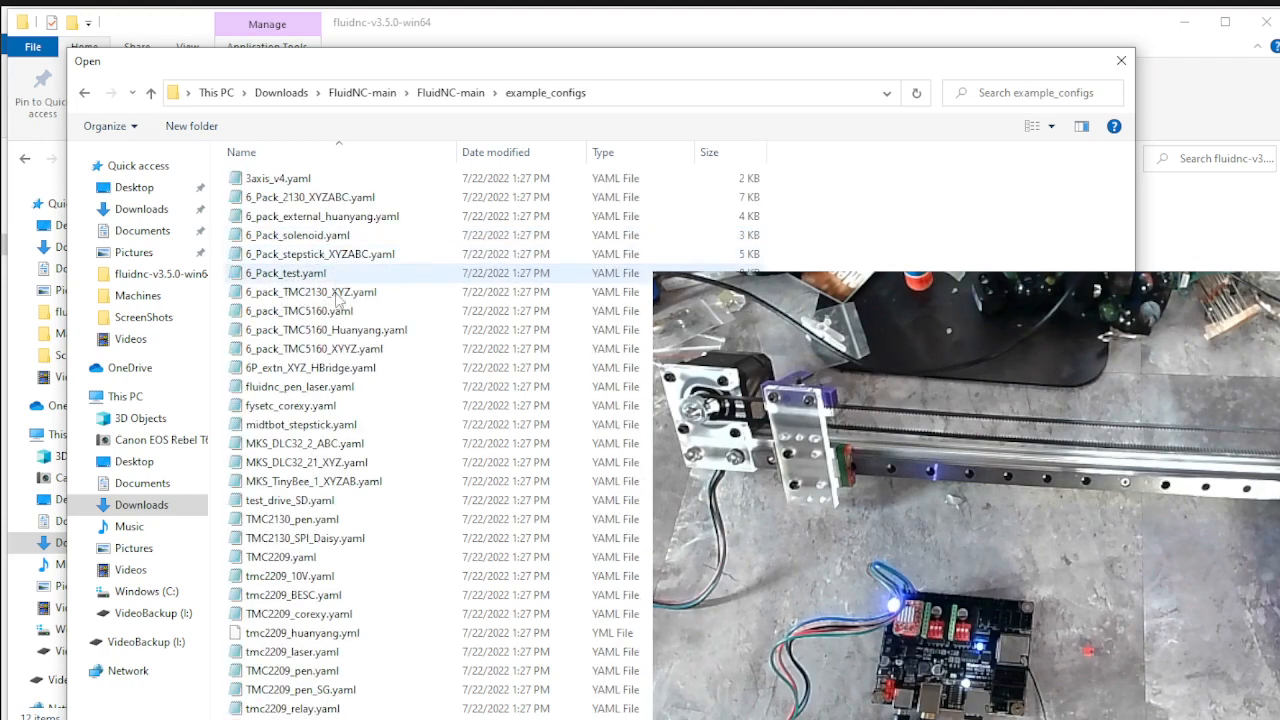
pyautogui.click(308, 462)
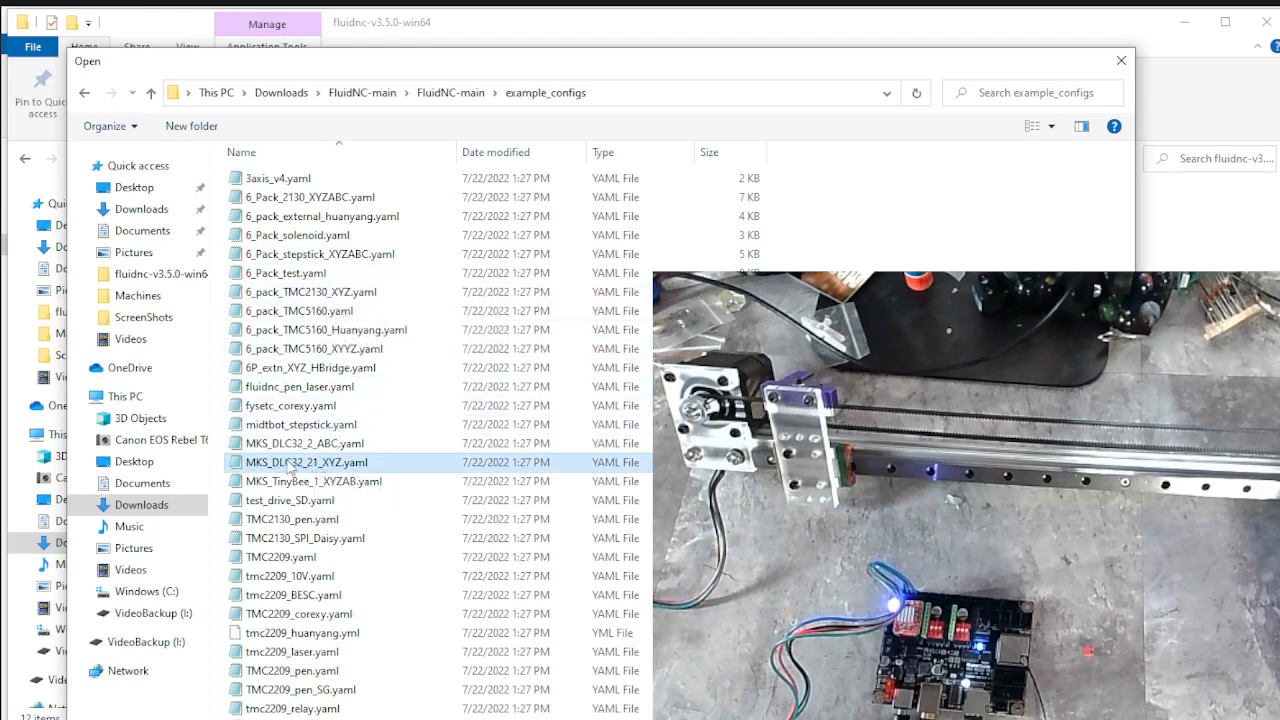
pyautogui.moveTo(304, 462)
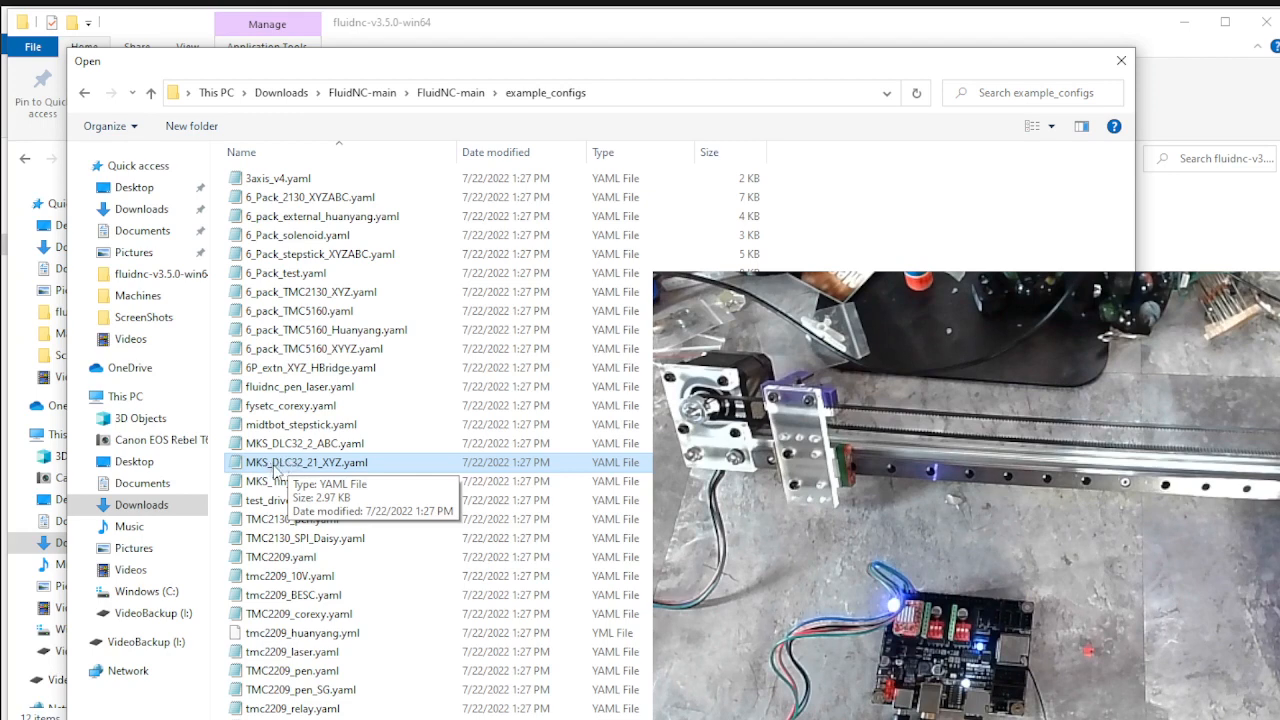
pyautogui.moveTo(312, 480)
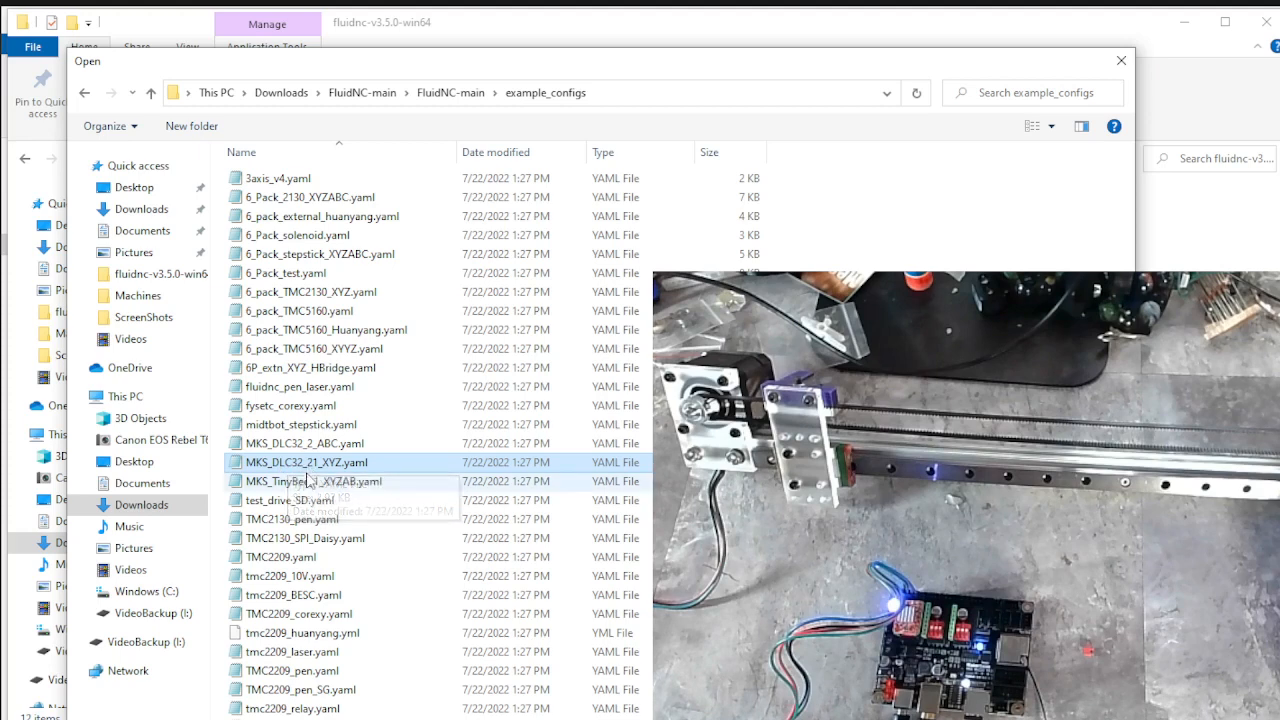
pyautogui.moveTo(308, 480)
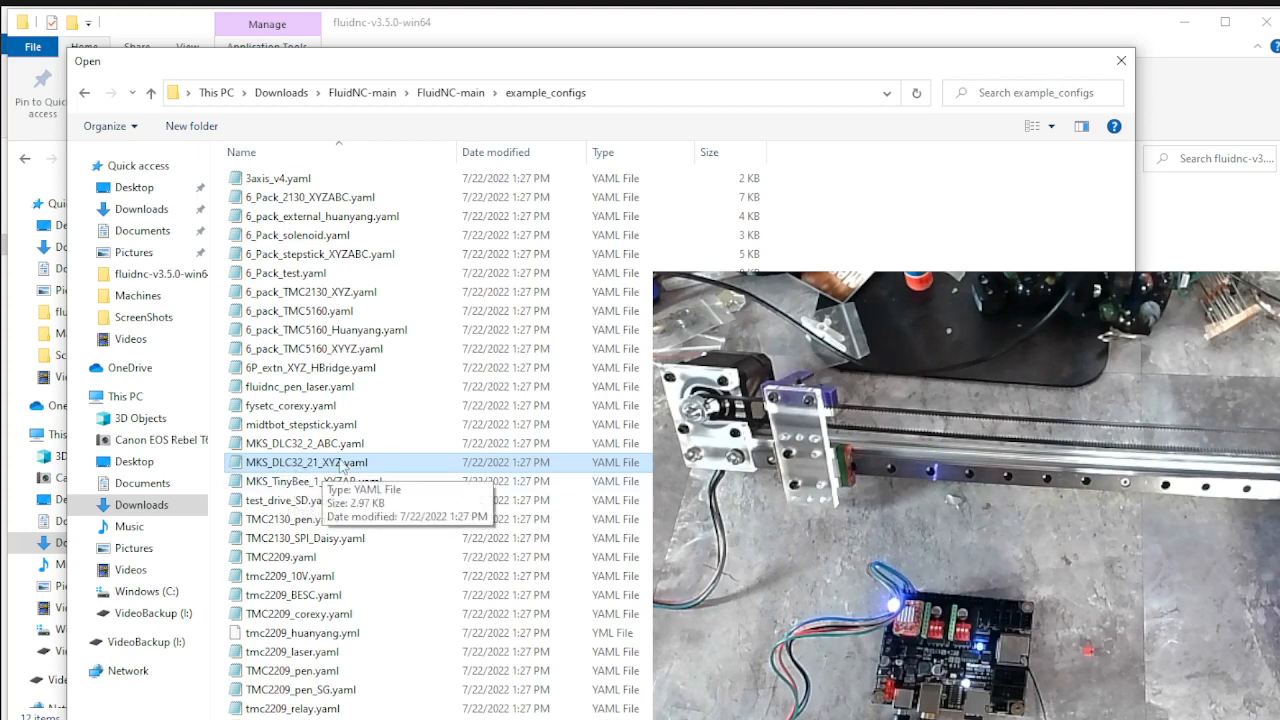
pyautogui.doubleClick(308, 462)
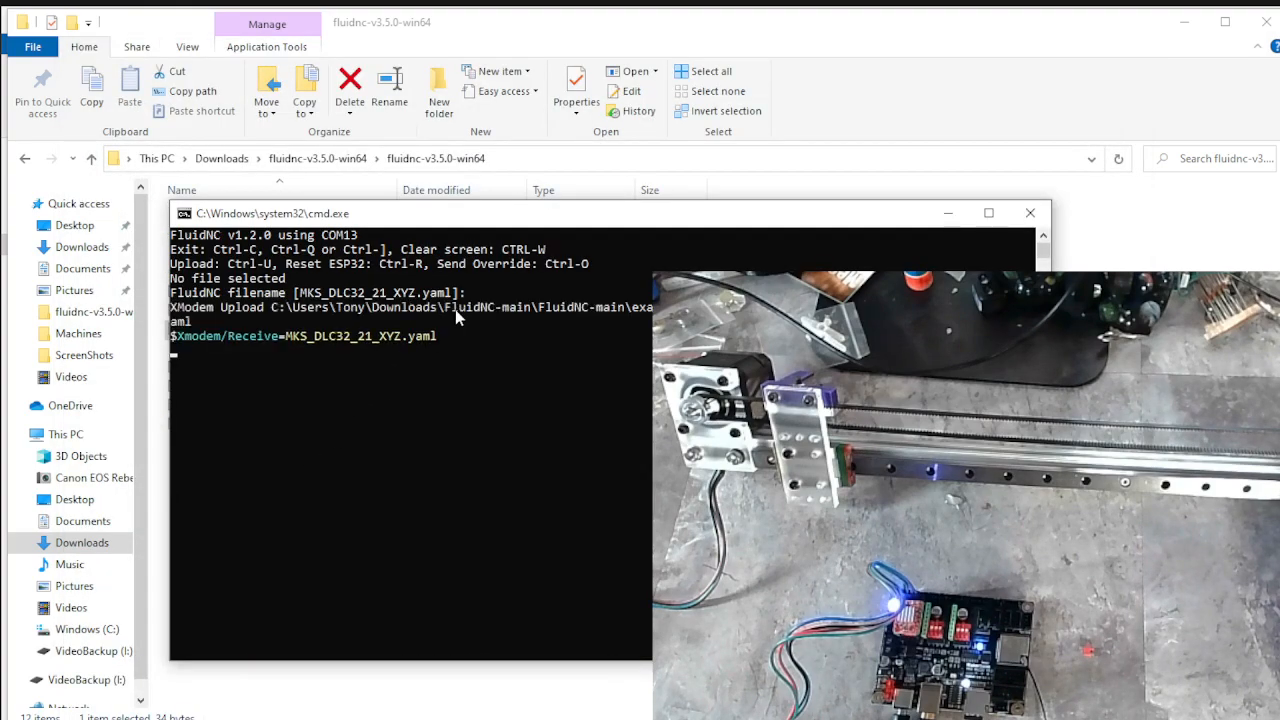
pyautogui.moveTo(364, 414)
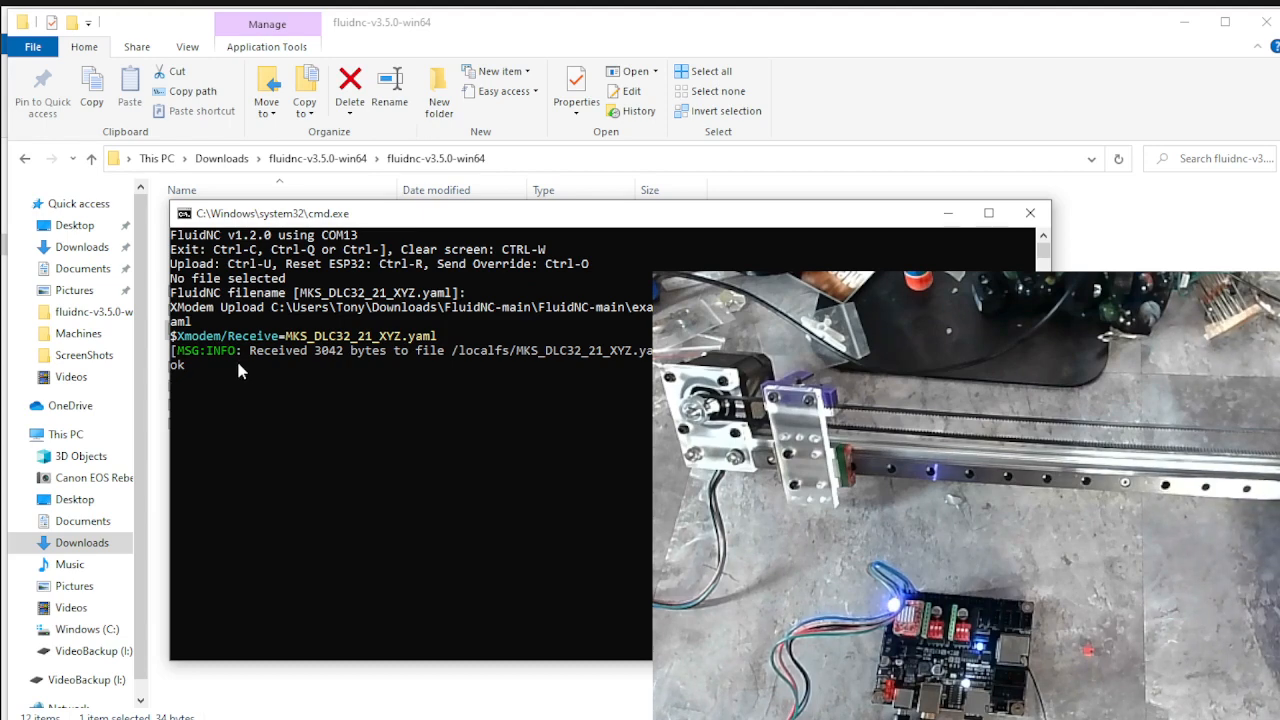
pyautogui.moveTo(300, 344)
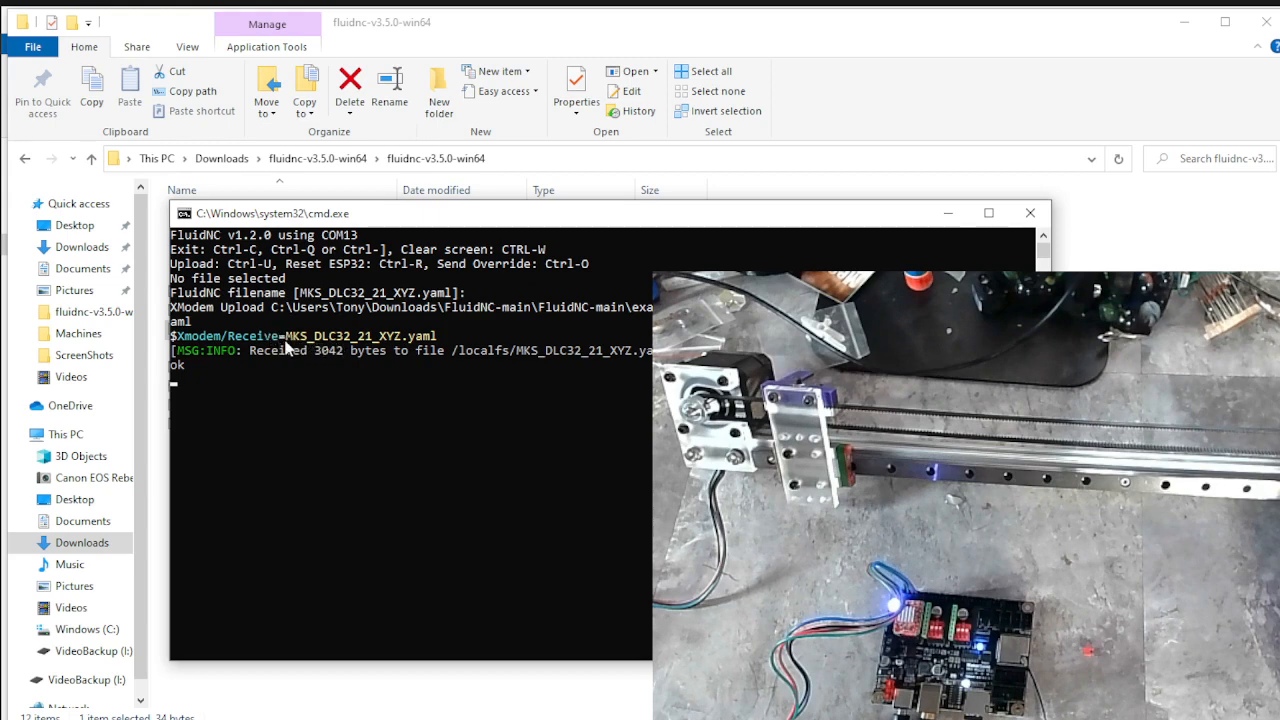
pyautogui.moveTo(394, 220)
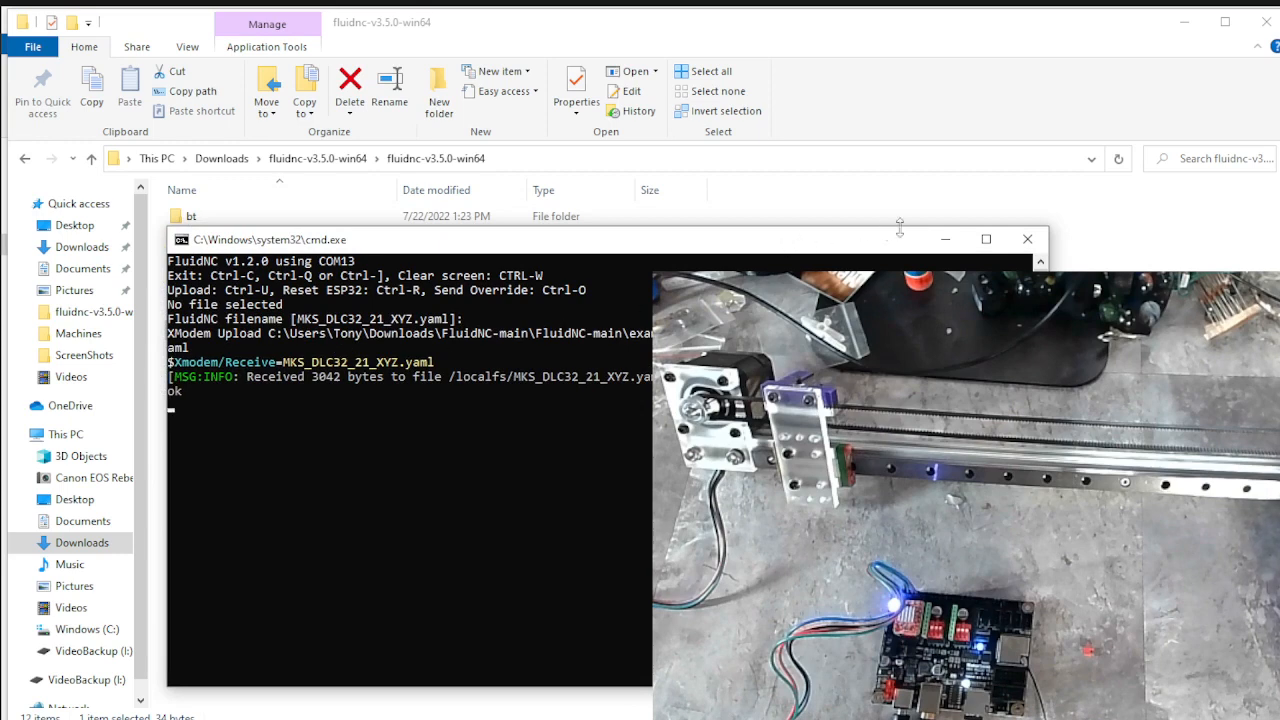
pyautogui.moveTo(1028, 240)
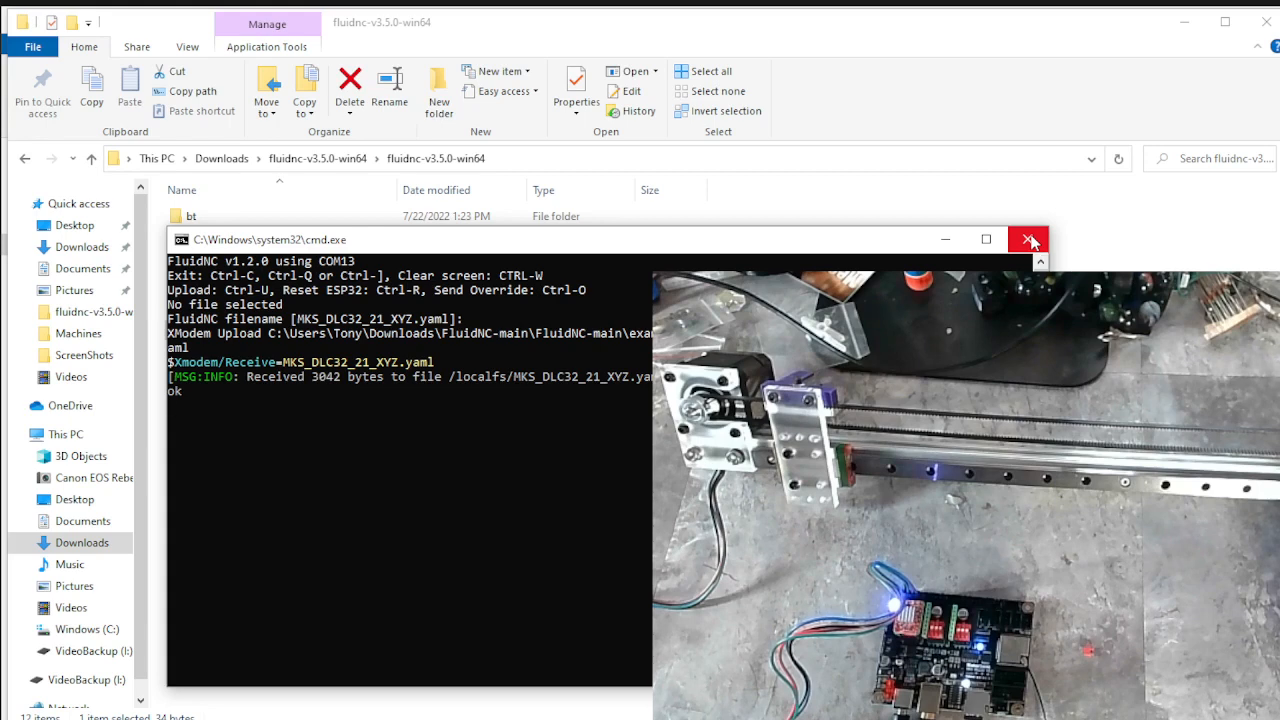
# - Run $$ and $L to list the board's settings and aliases, then begin a $conf query
pyautogui.write('$$')
pyautogui.write('$I')
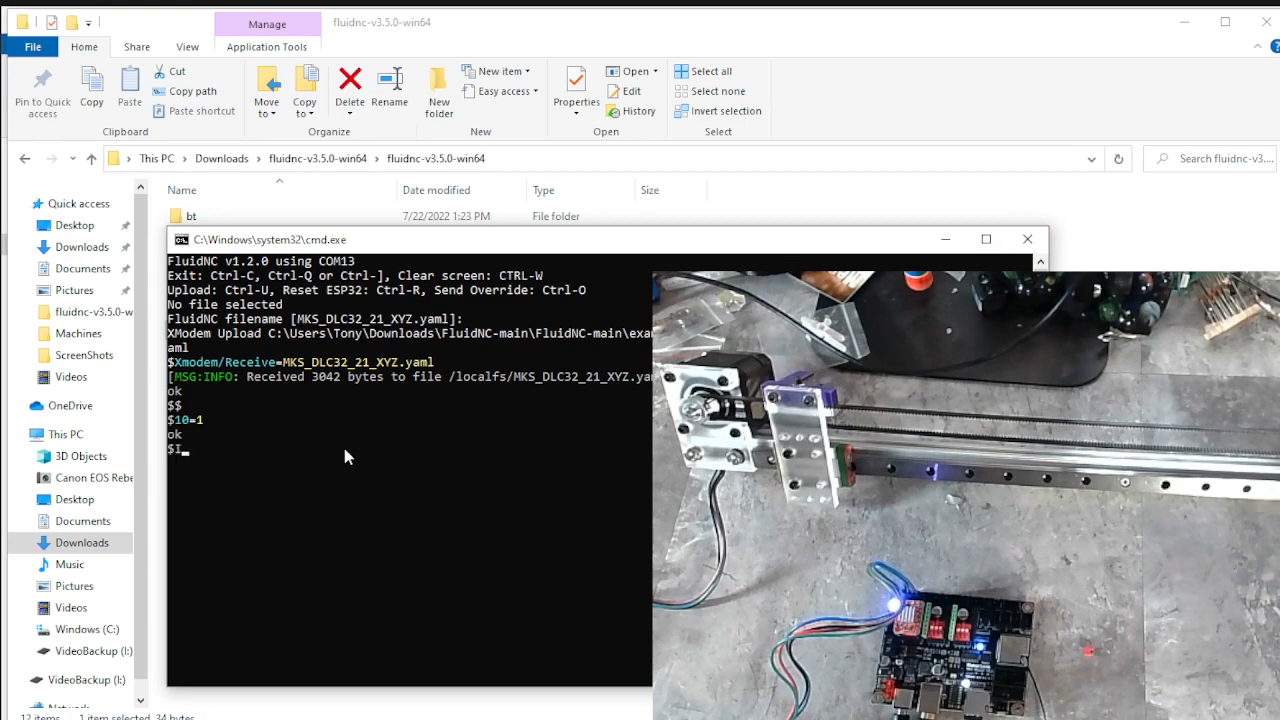
pyautogui.press('Return')
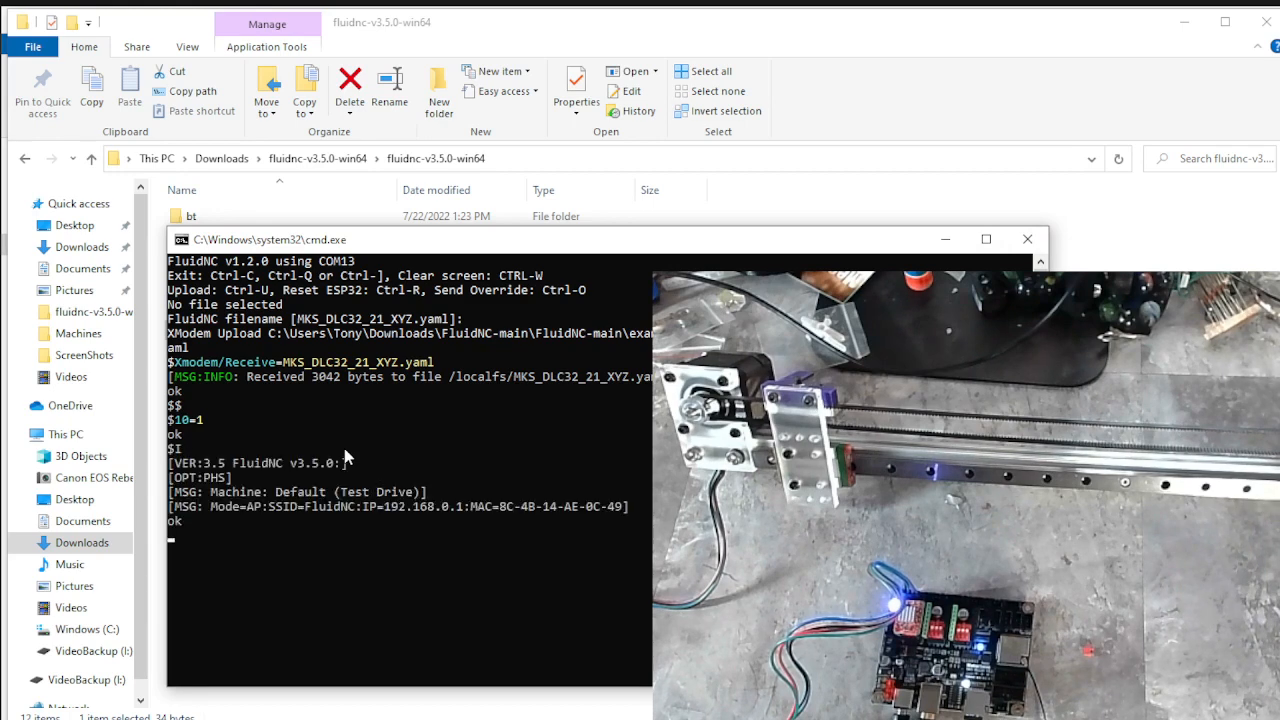
pyautogui.write('L')
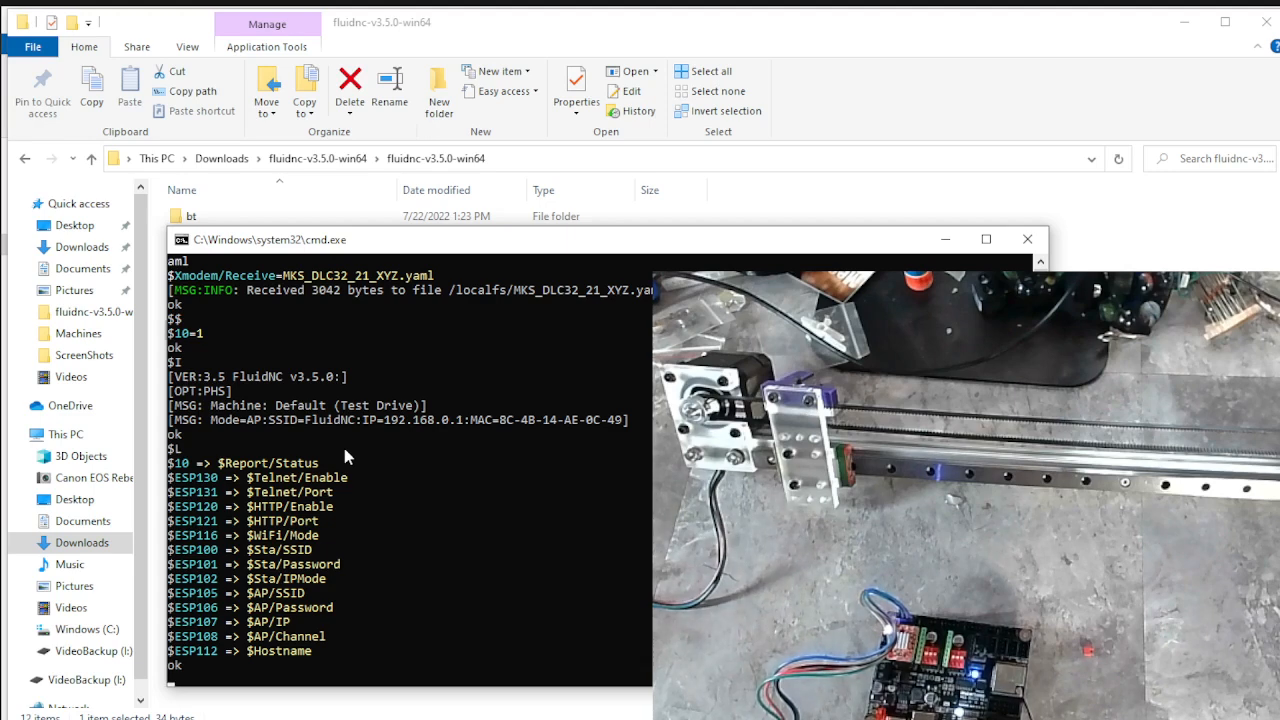
pyautogui.moveTo(312, 580)
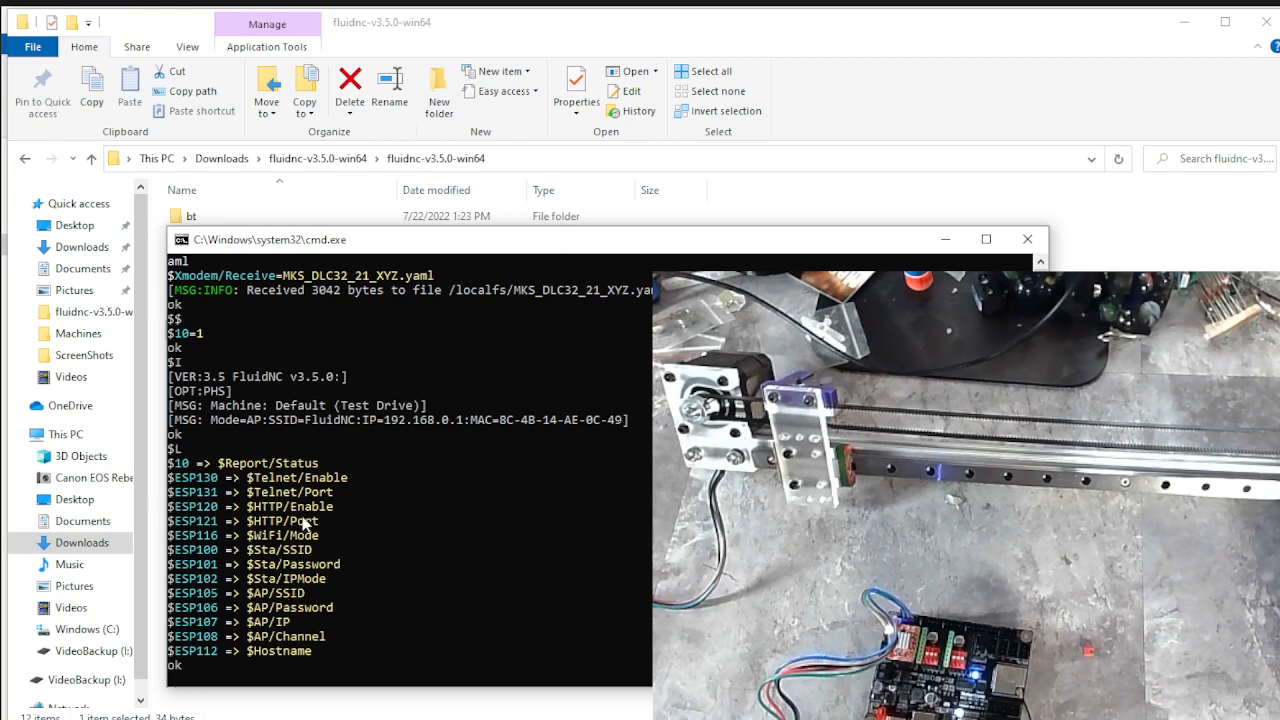
pyautogui.write('c')
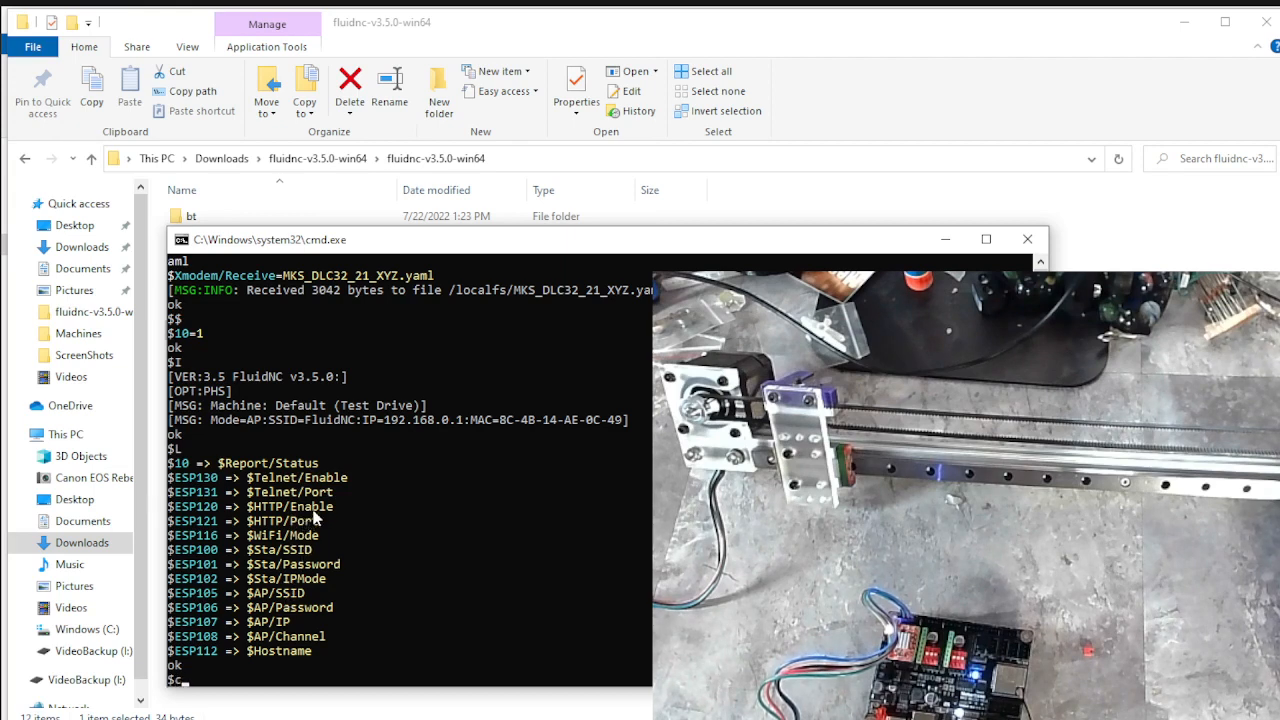
pyautogui.write('onfig')
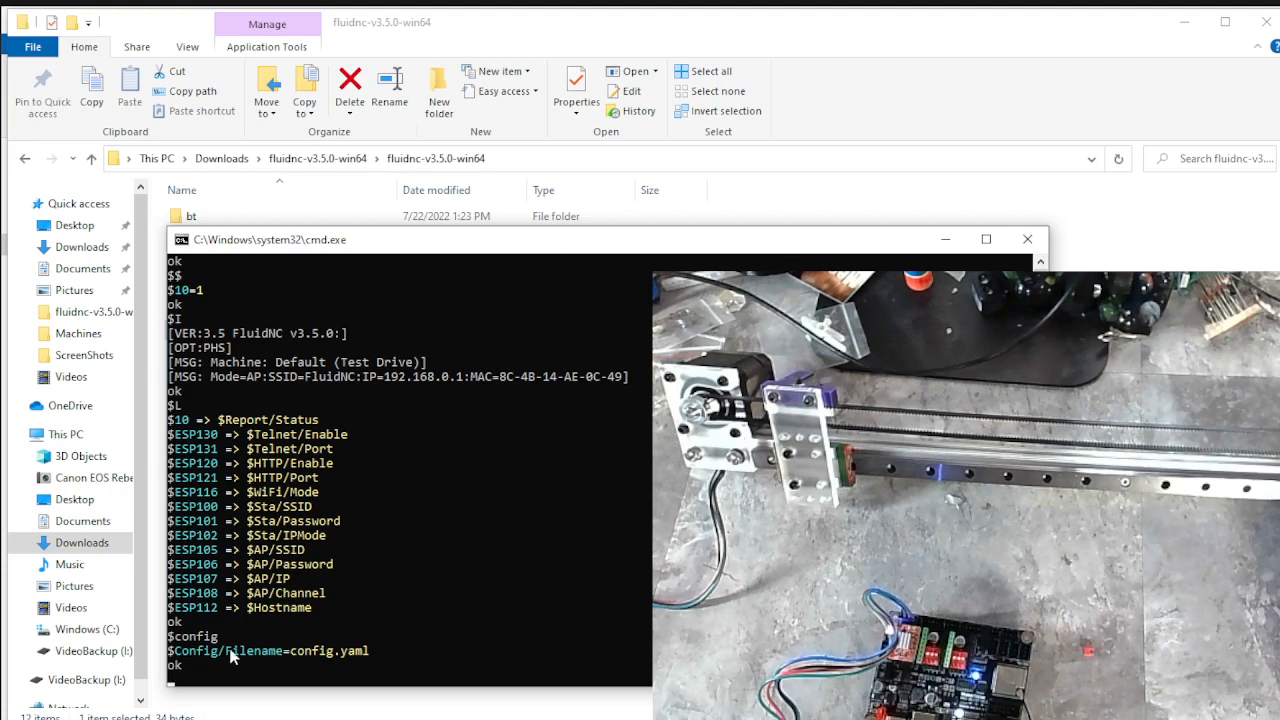
pyautogui.moveTo(322, 664)
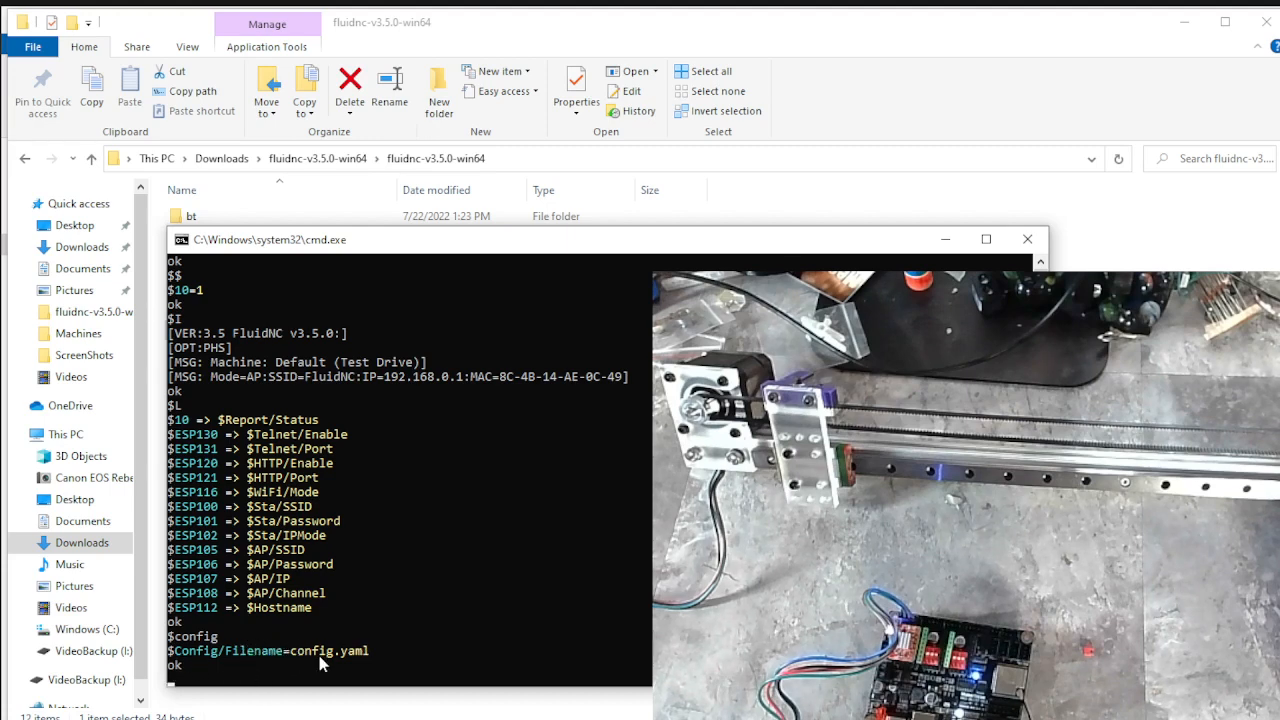
pyautogui.moveTo(328, 656)
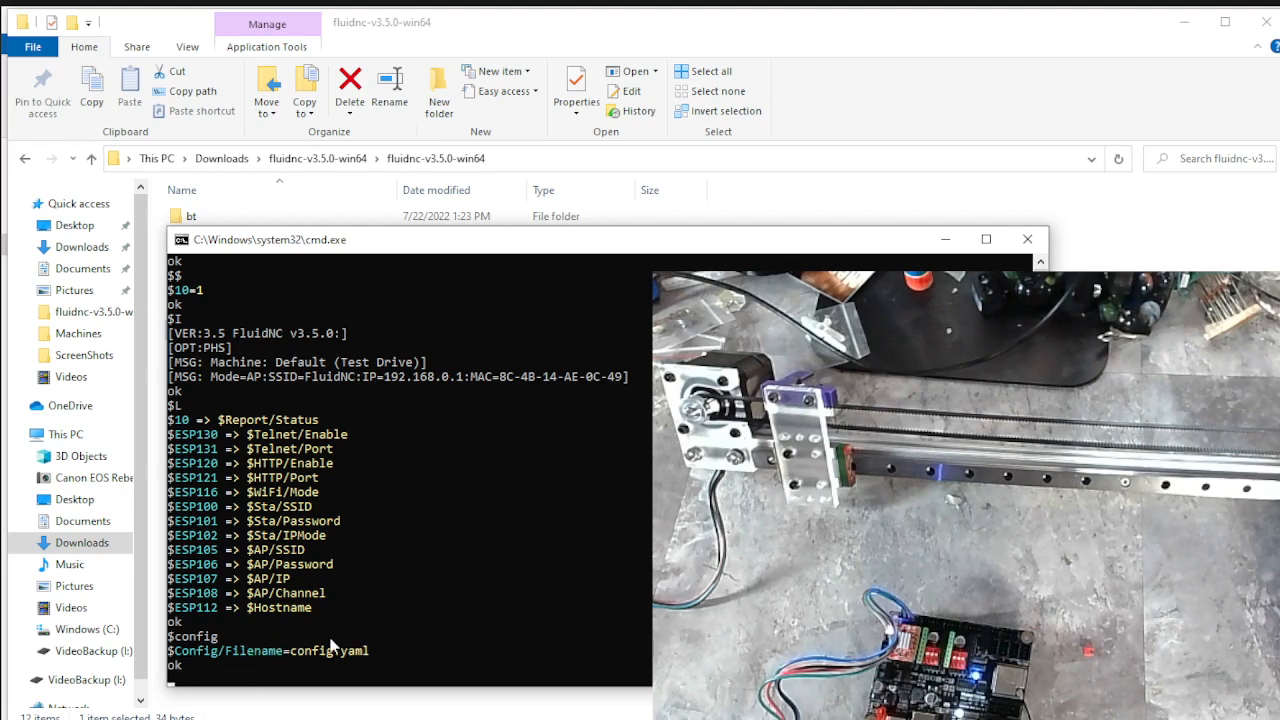
pyautogui.moveTo(328, 656)
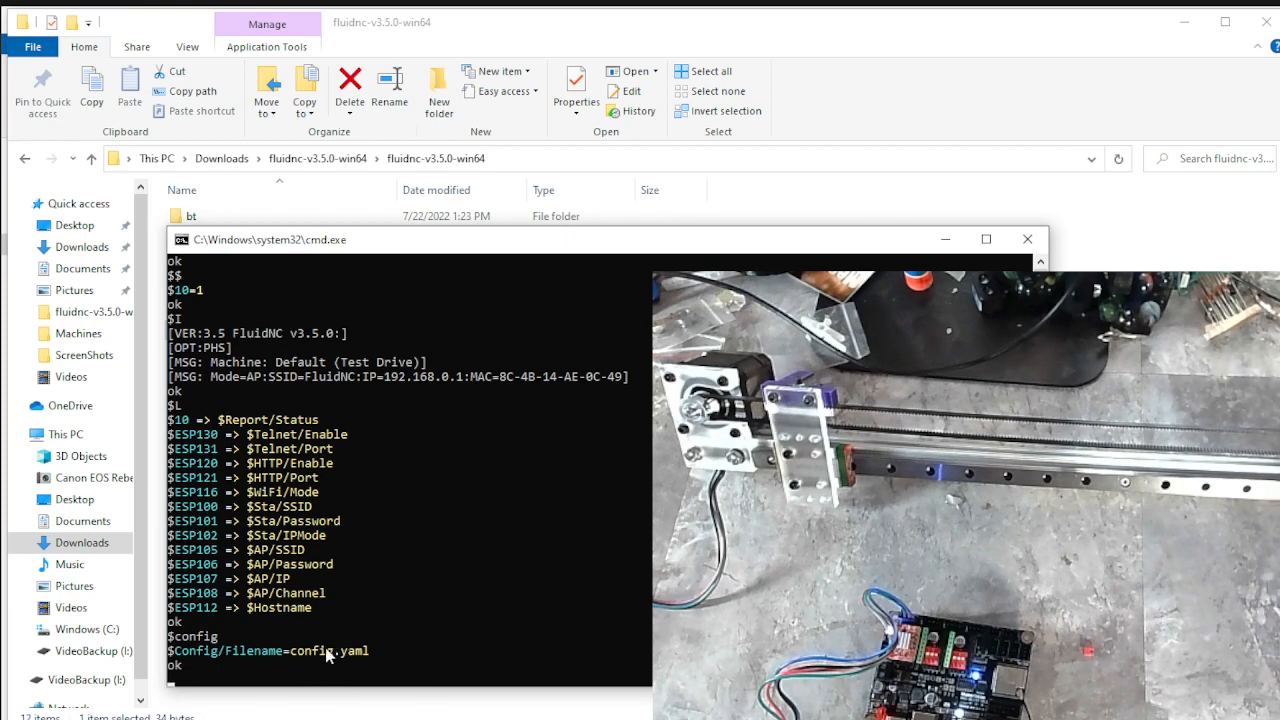
# - Send $Config/Filename=MKS_DLC32_21_XYZ.yaml to make it the board's configuration file
pyautogui.write('$confi')
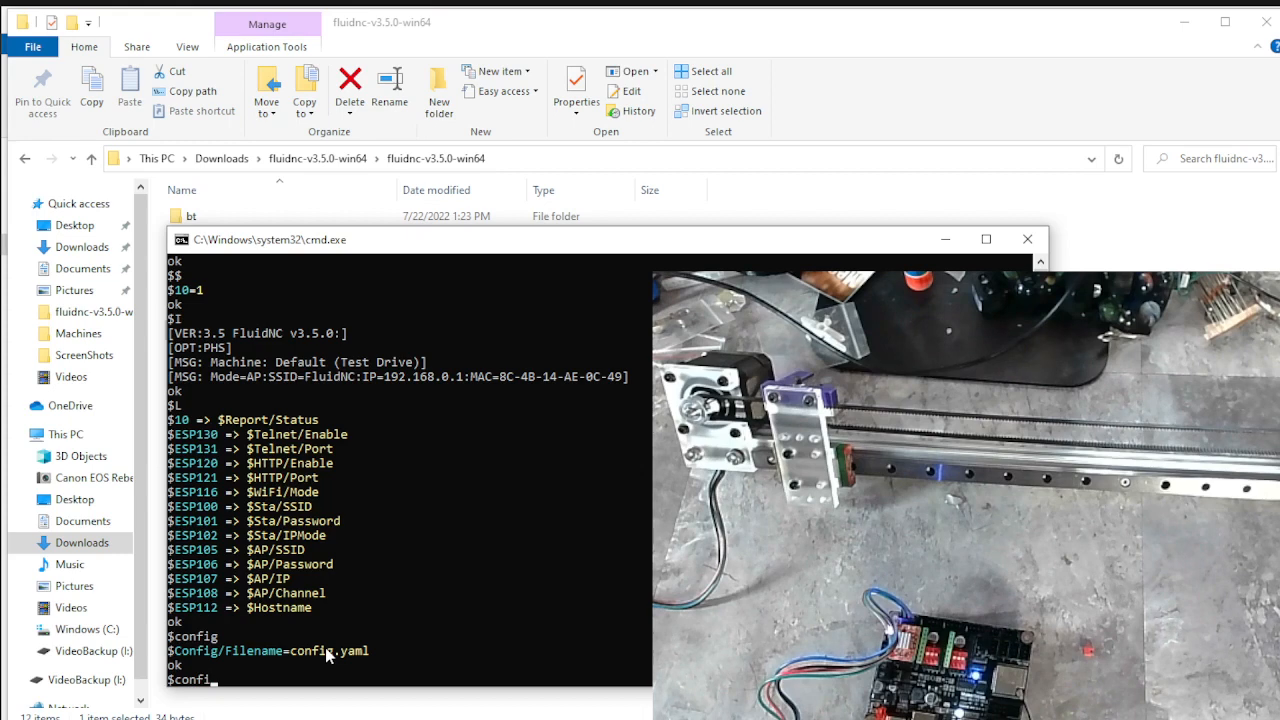
pyautogui.write('g/')
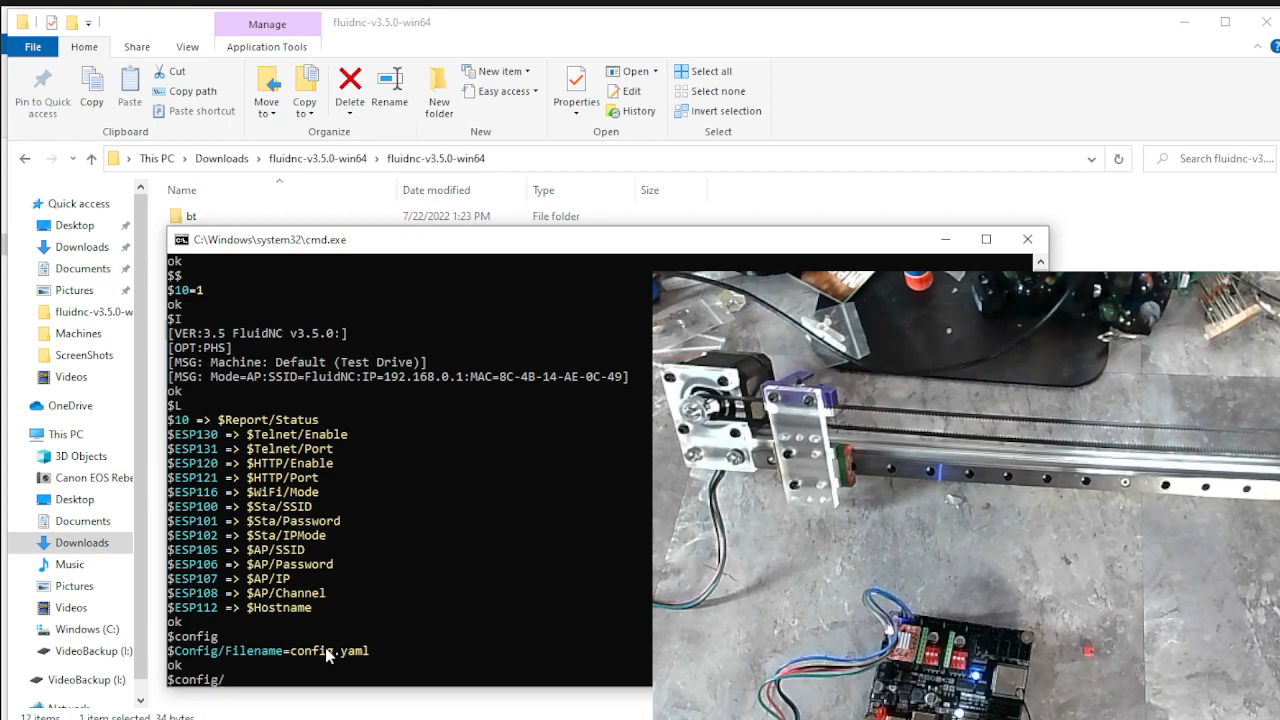
pyautogui.write('File')
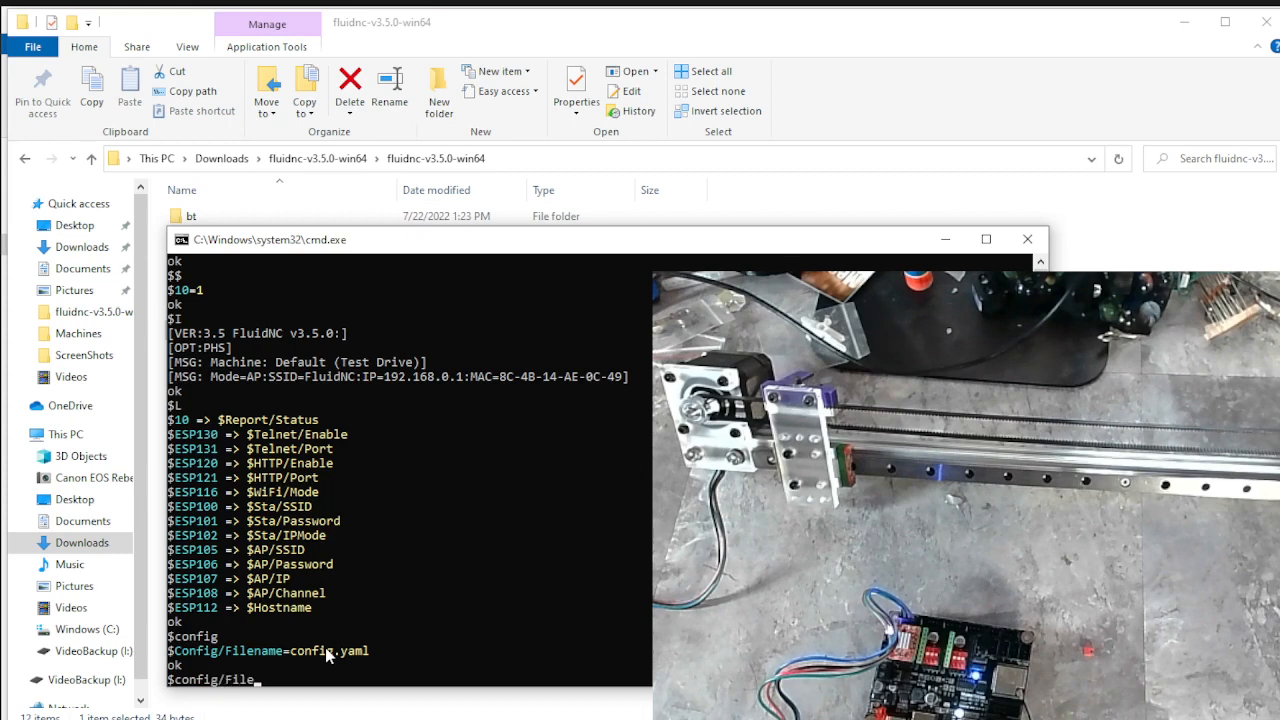
pyautogui.write('na')
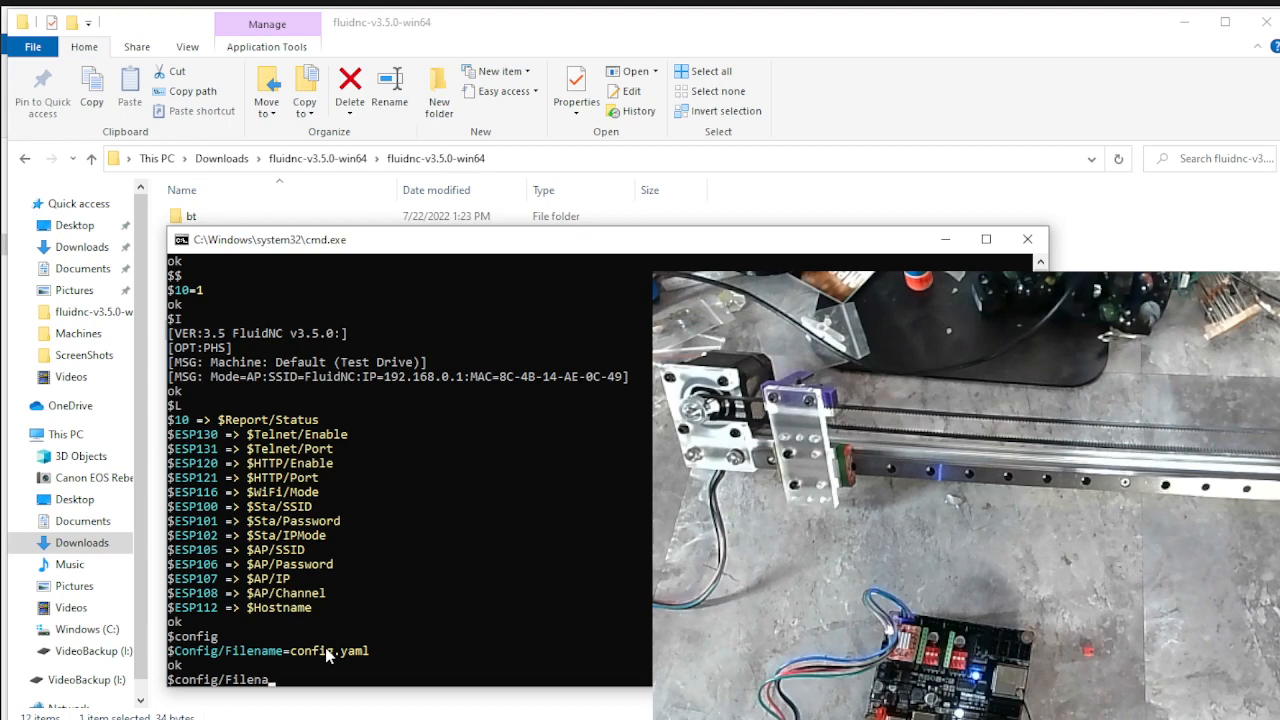
pyautogui.write('me=')
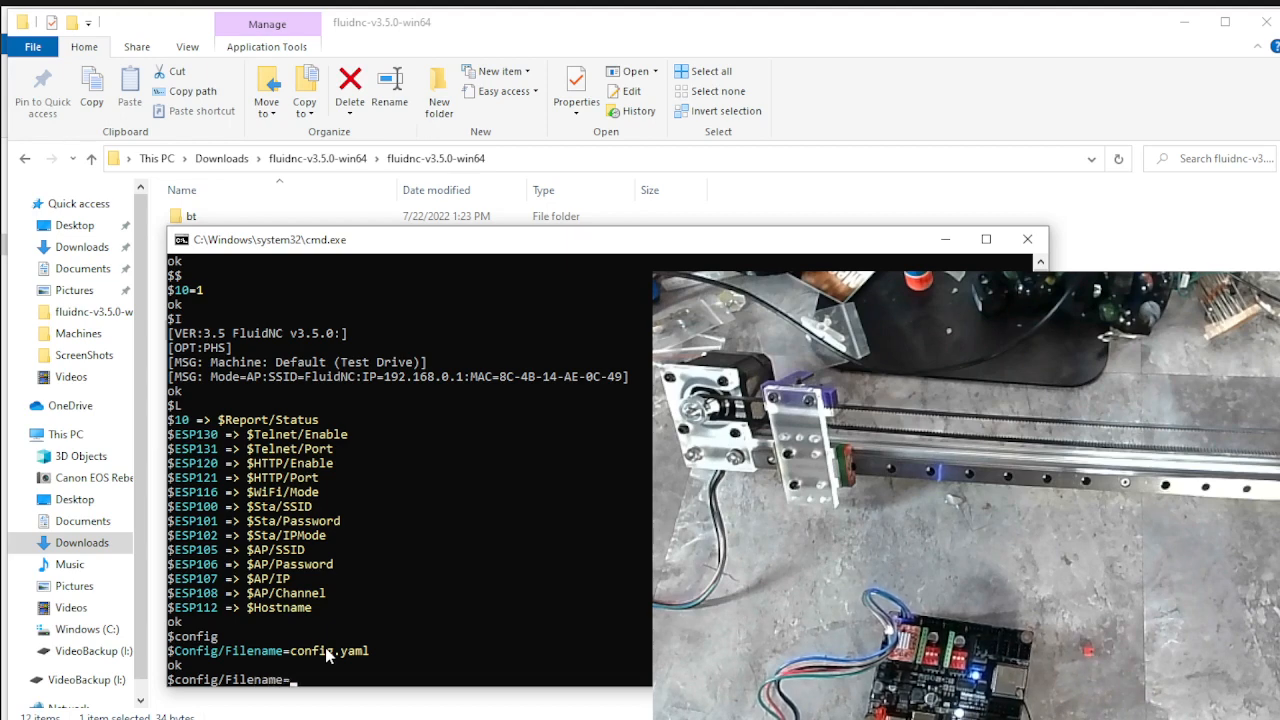
pyautogui.moveTo(318, 404)
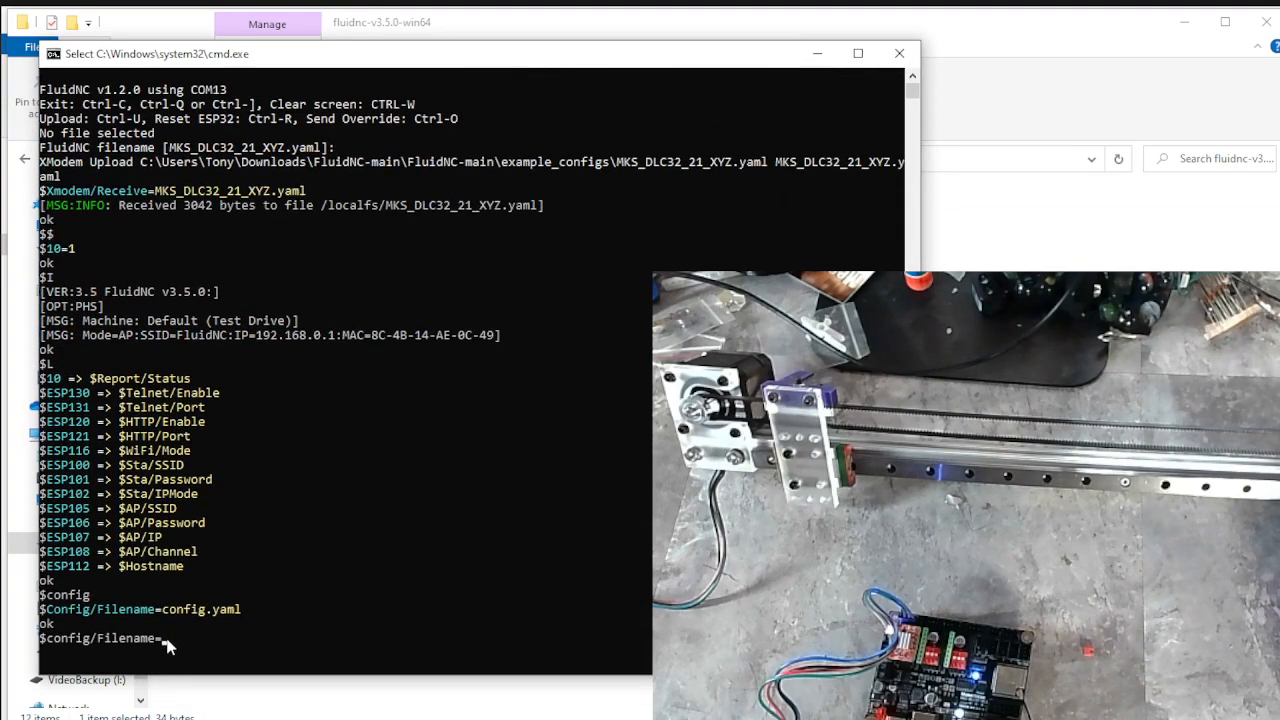
pyautogui.write('M')
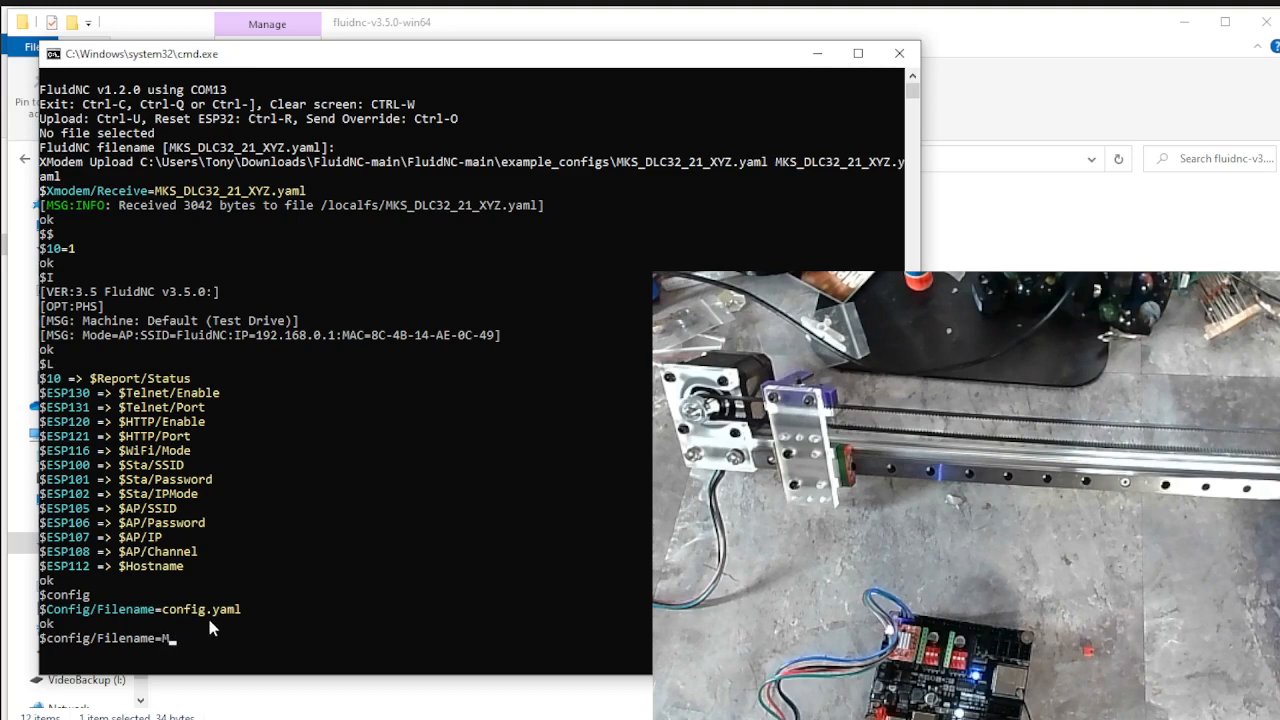
pyautogui.write('KS')
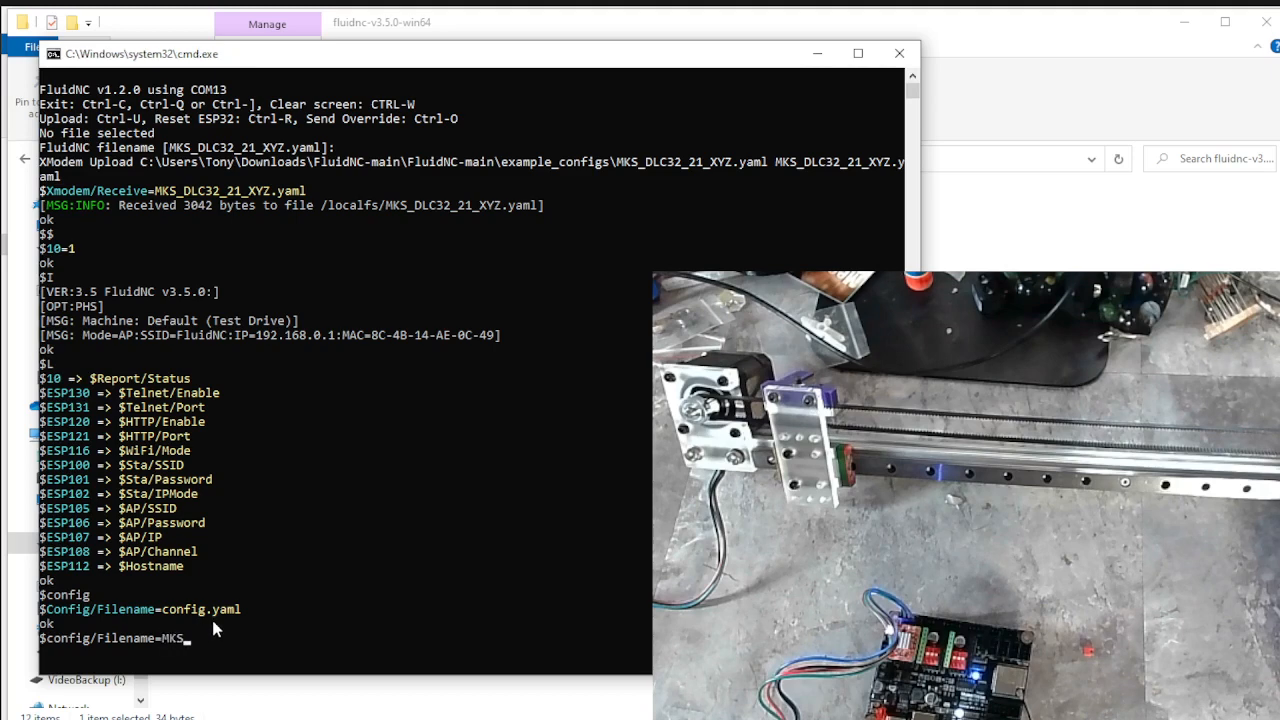
pyautogui.moveTo(204, 652)
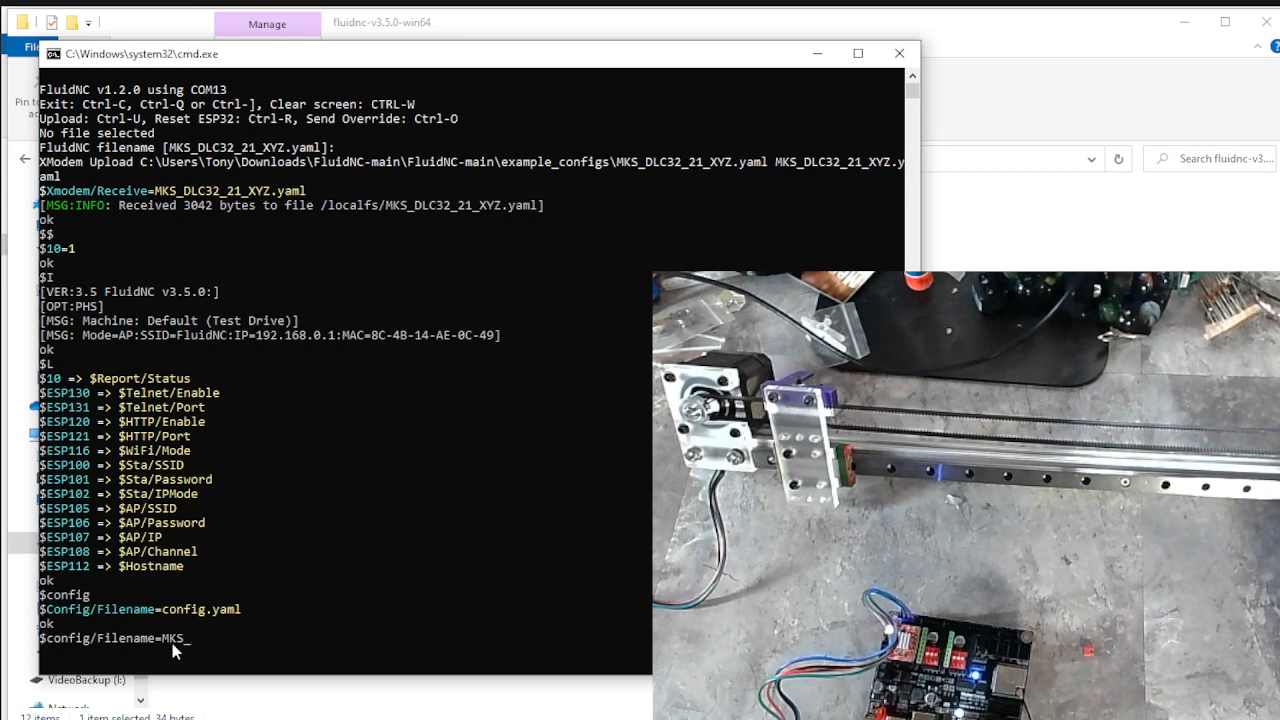
pyautogui.moveTo(196, 636)
pyautogui.write('_DLC32_21')
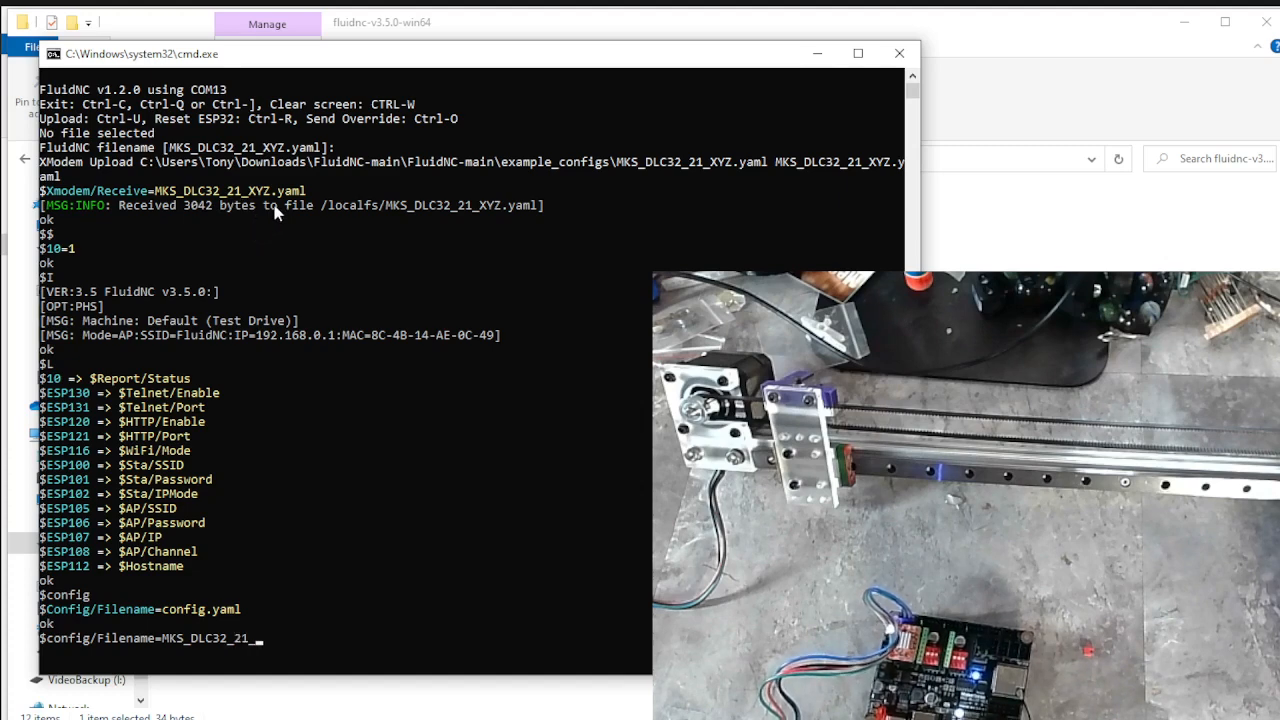
pyautogui.moveTo(344, 252)
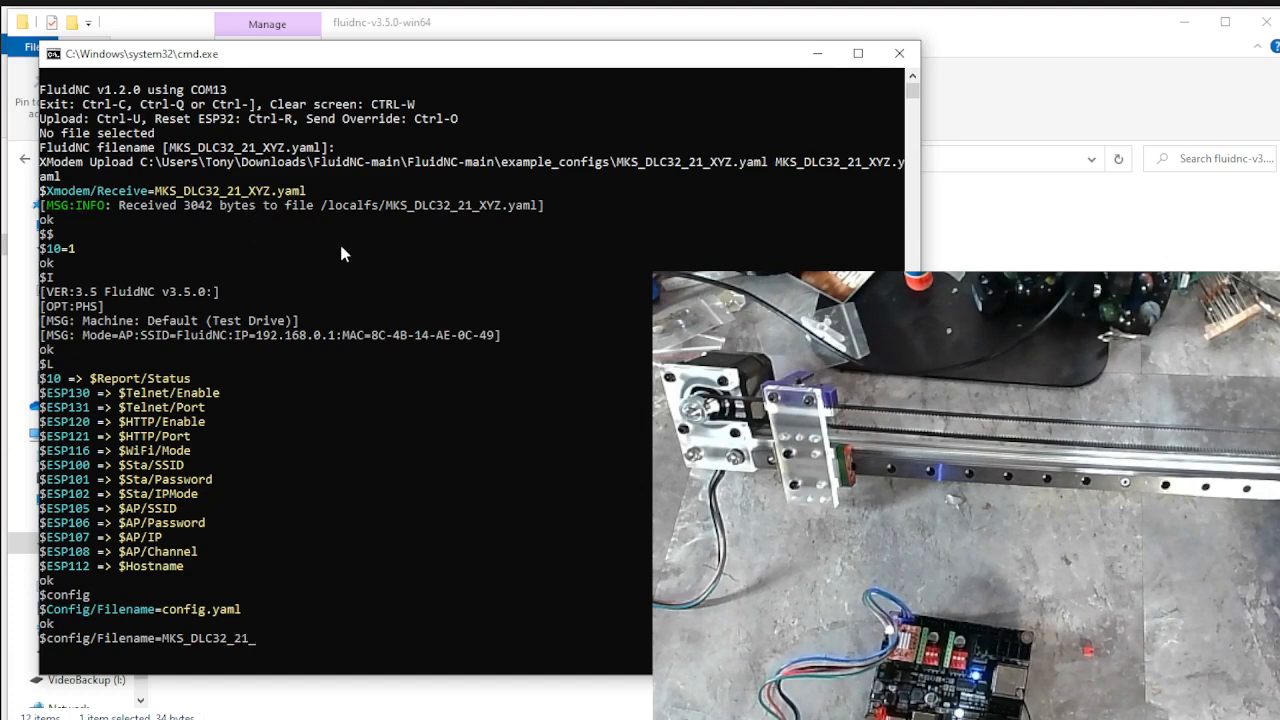
pyautogui.write('XYZ.')
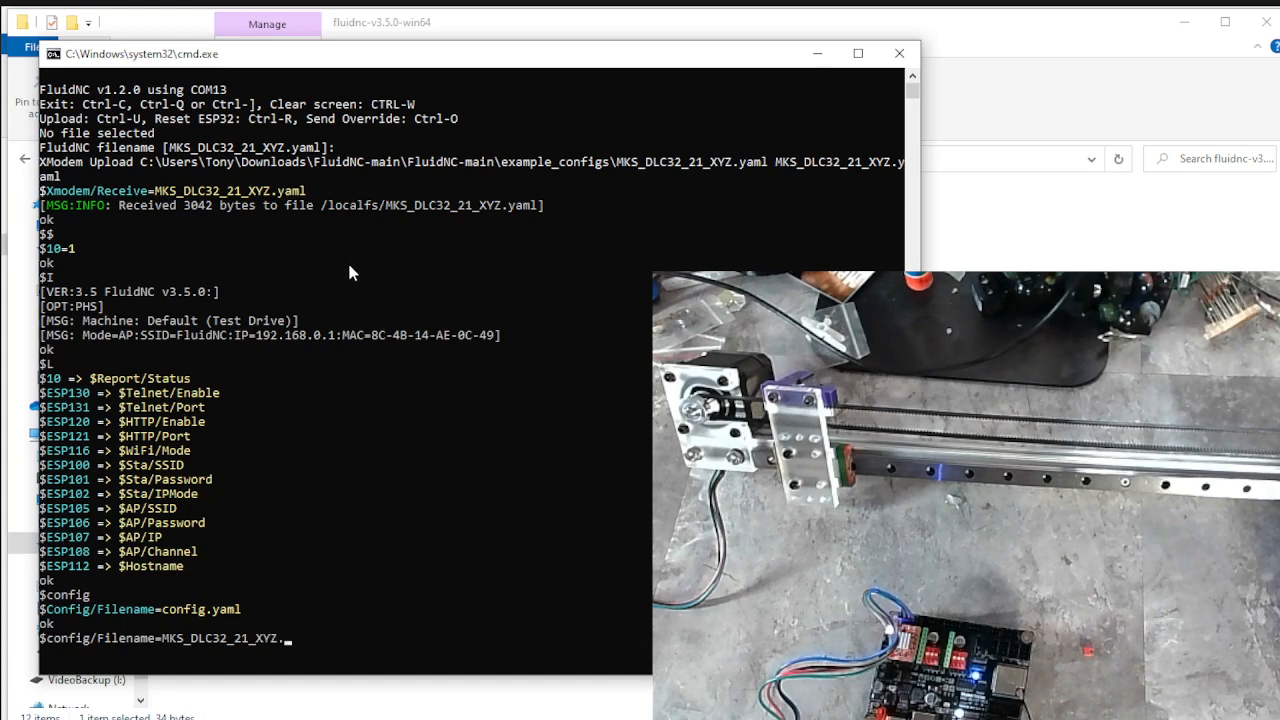
pyautogui.write('yaml')
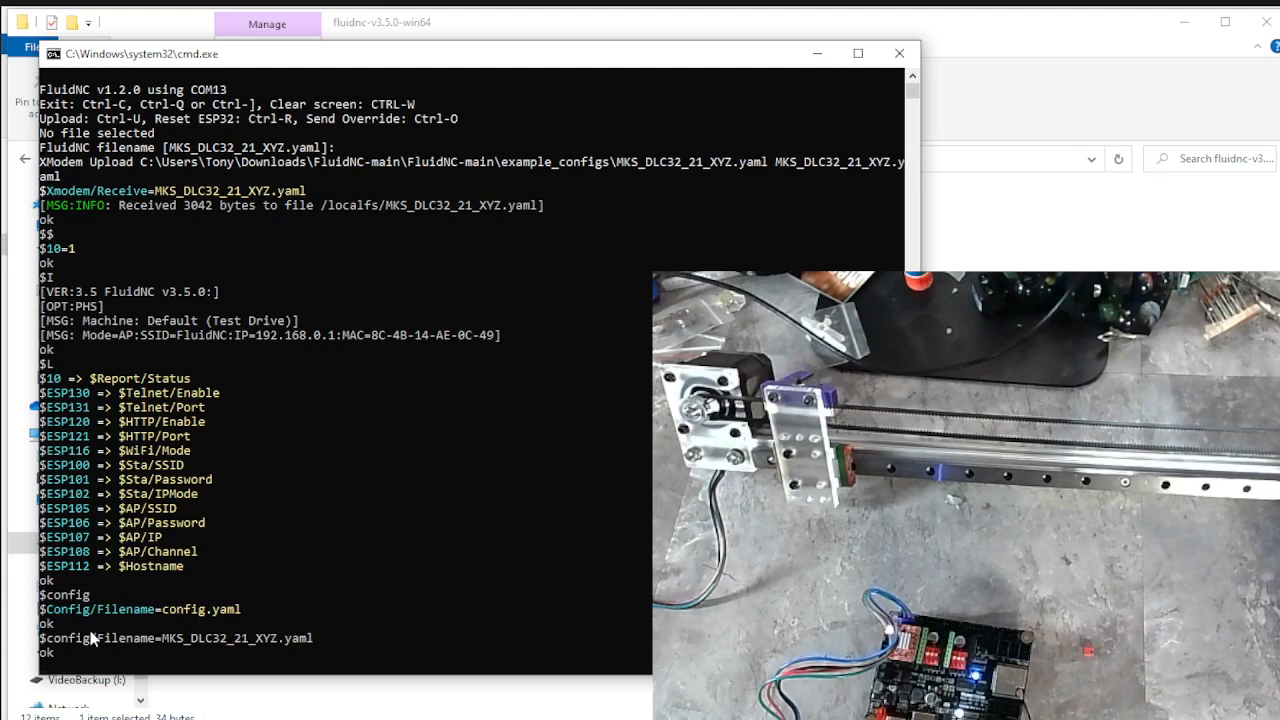
# - Query $config again to confirm MKS_DLC32_21_XYZ.yaml is the active filename
pyautogui.write('$co')
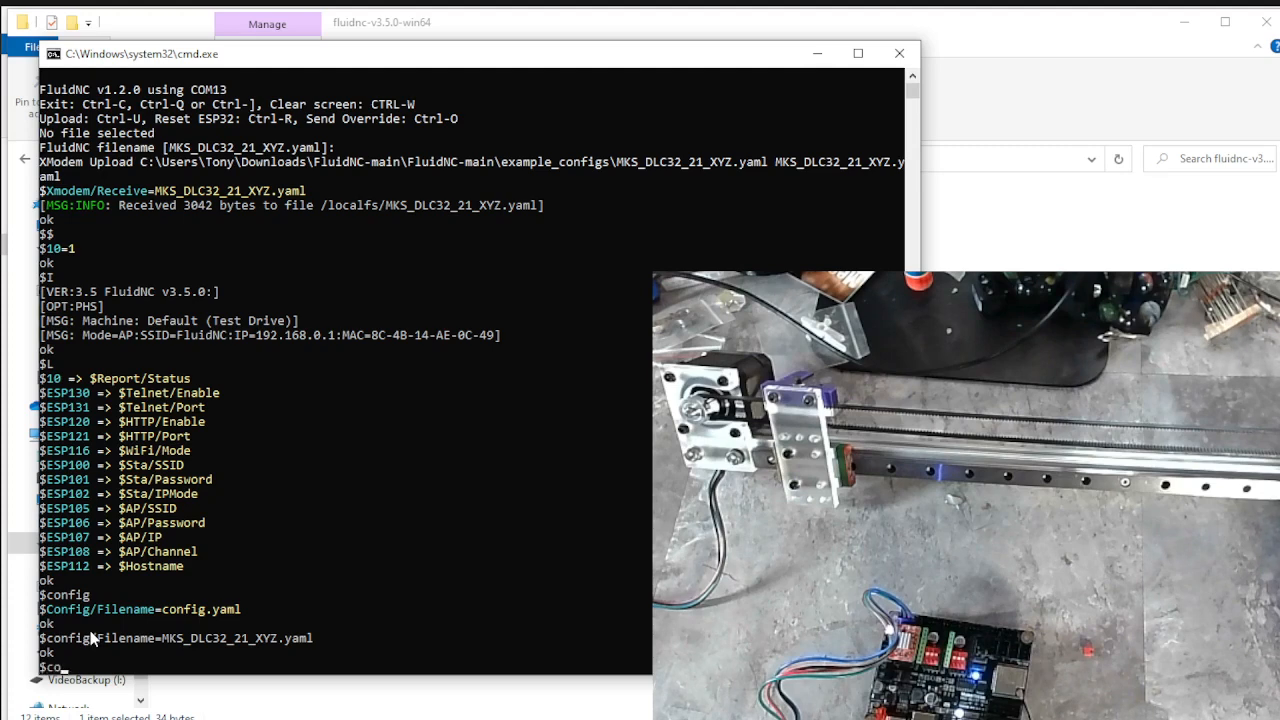
pyautogui.scroll(-3)
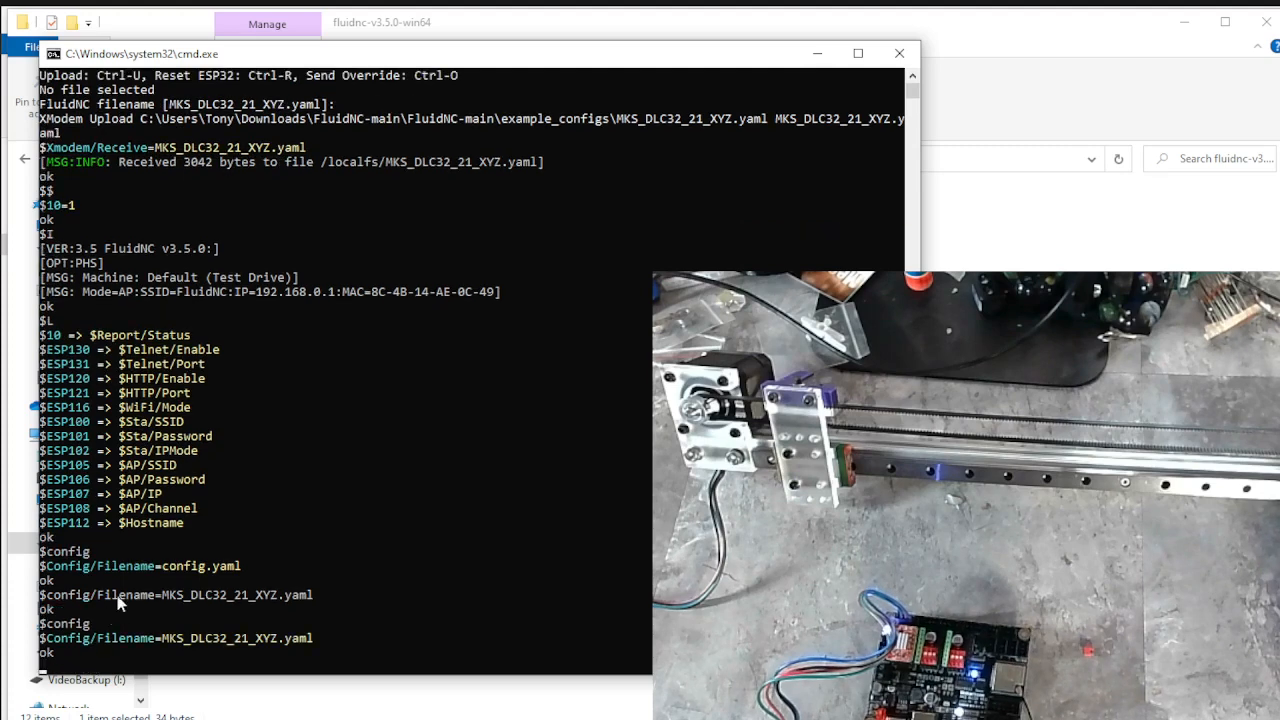
pyautogui.moveTo(248, 584)
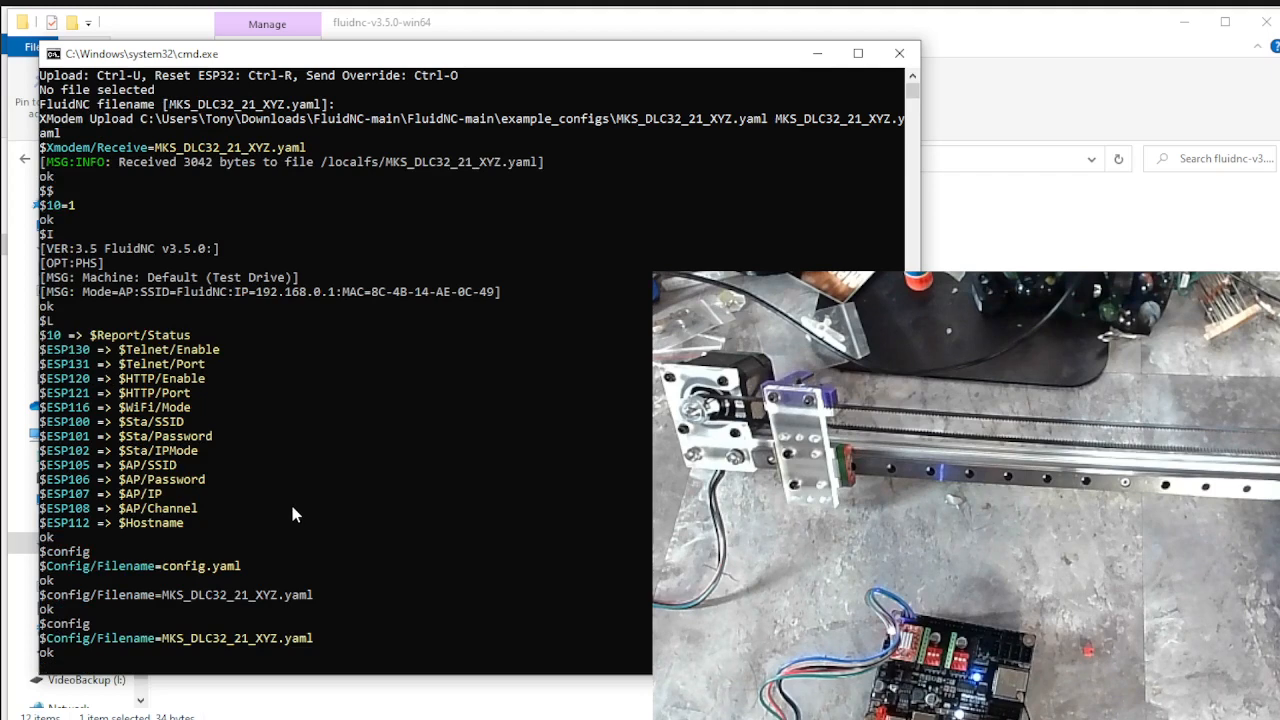
pyautogui.moveTo(210, 392)
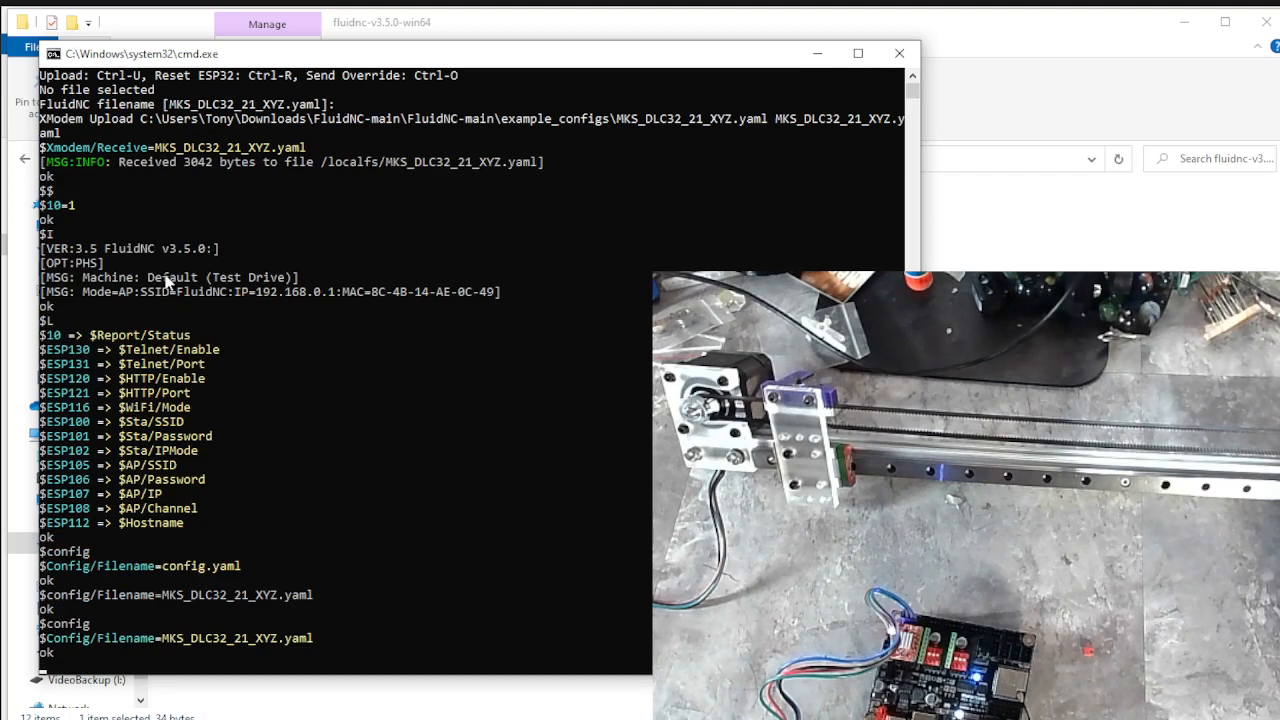
# - Reset the board with ctrl and close the fluidterm window after the serial port drops
pyautogui.write('ctrl')
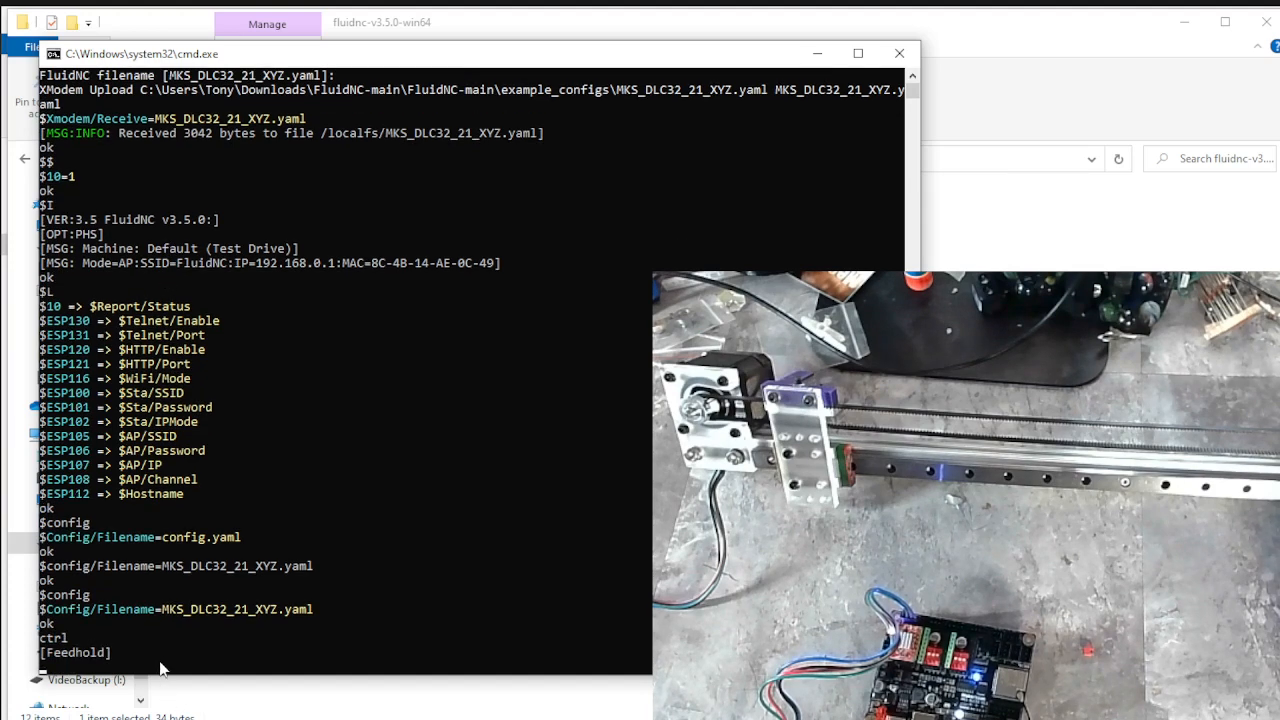
pyautogui.moveTo(114, 664)
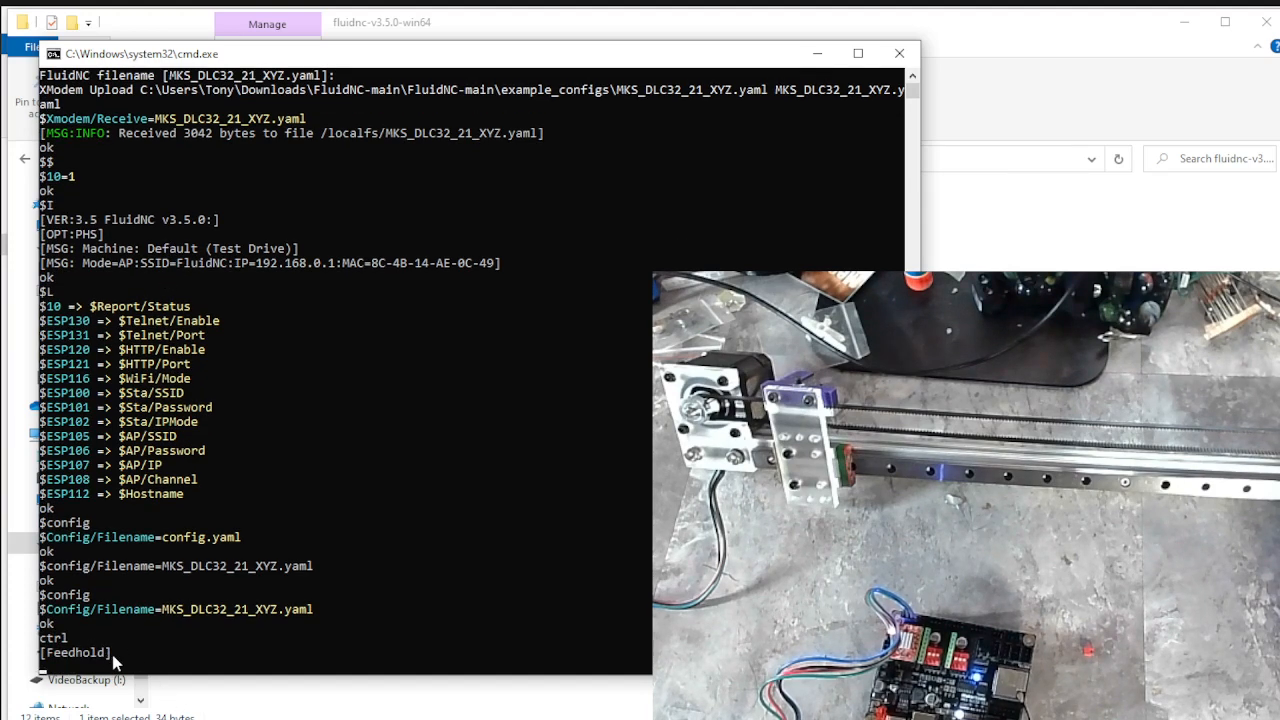
pyautogui.moveTo(148, 636)
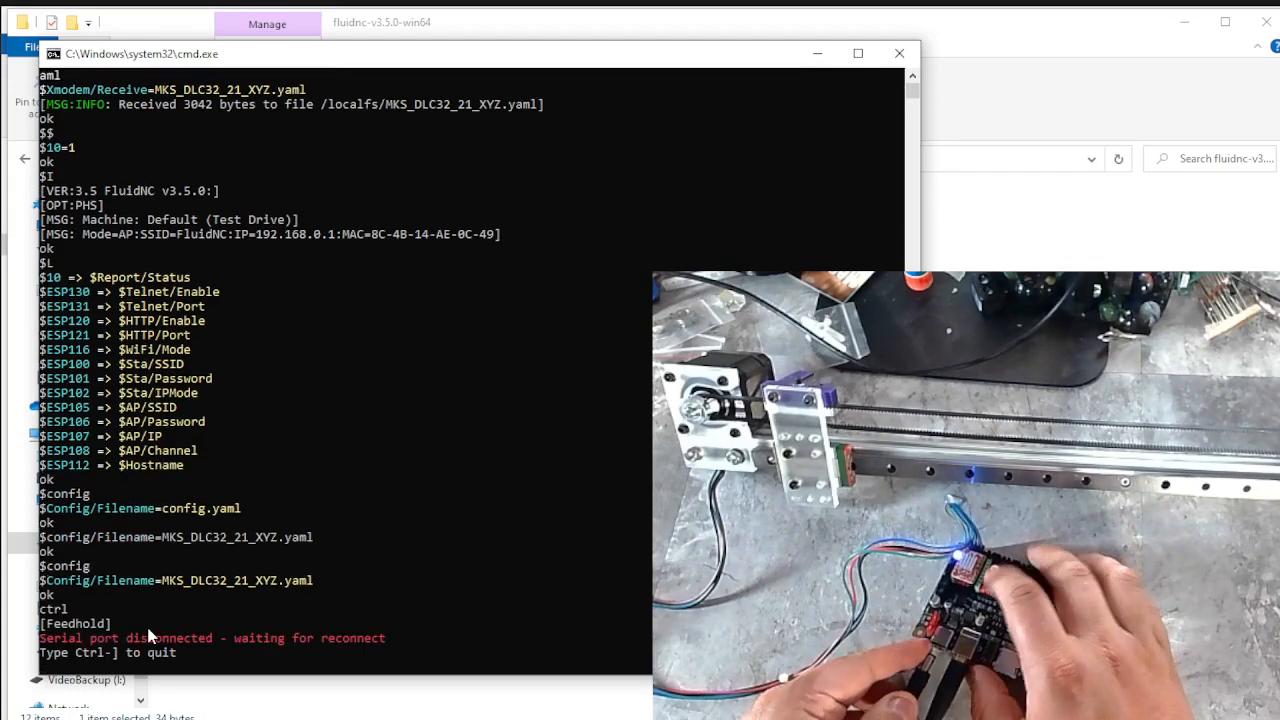
pyautogui.moveTo(696, 252)
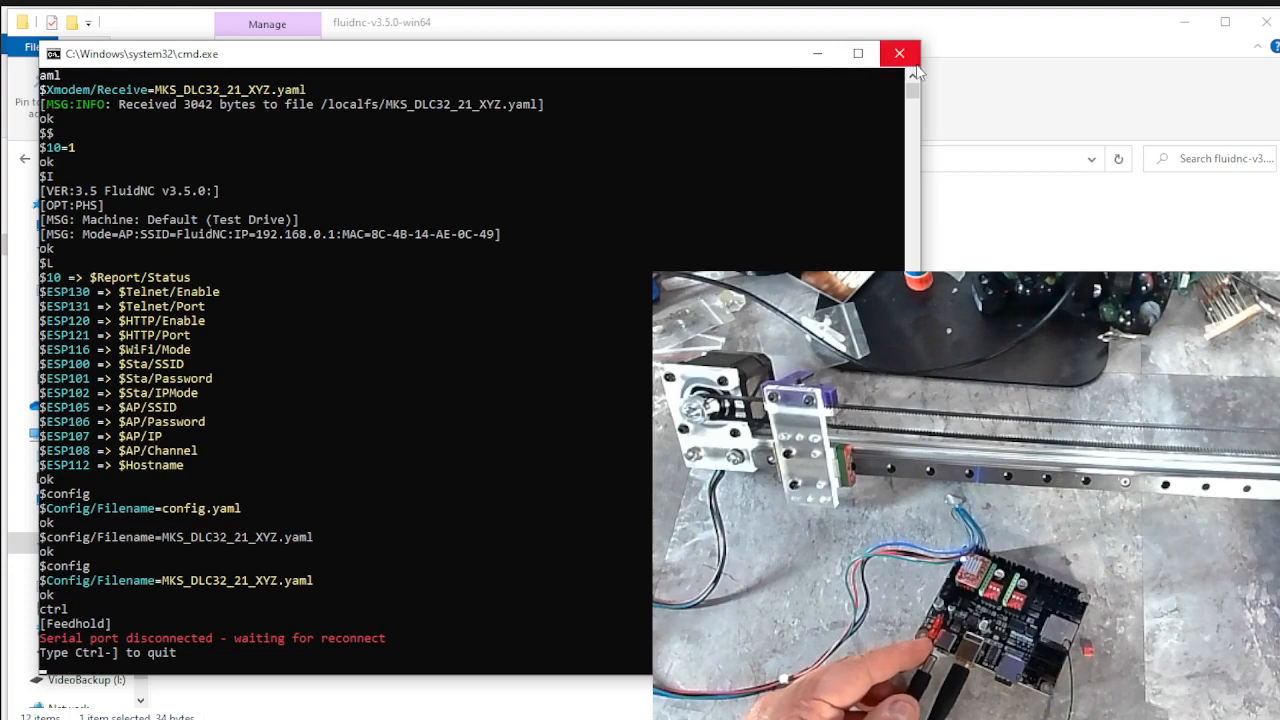
pyautogui.click(898, 52)
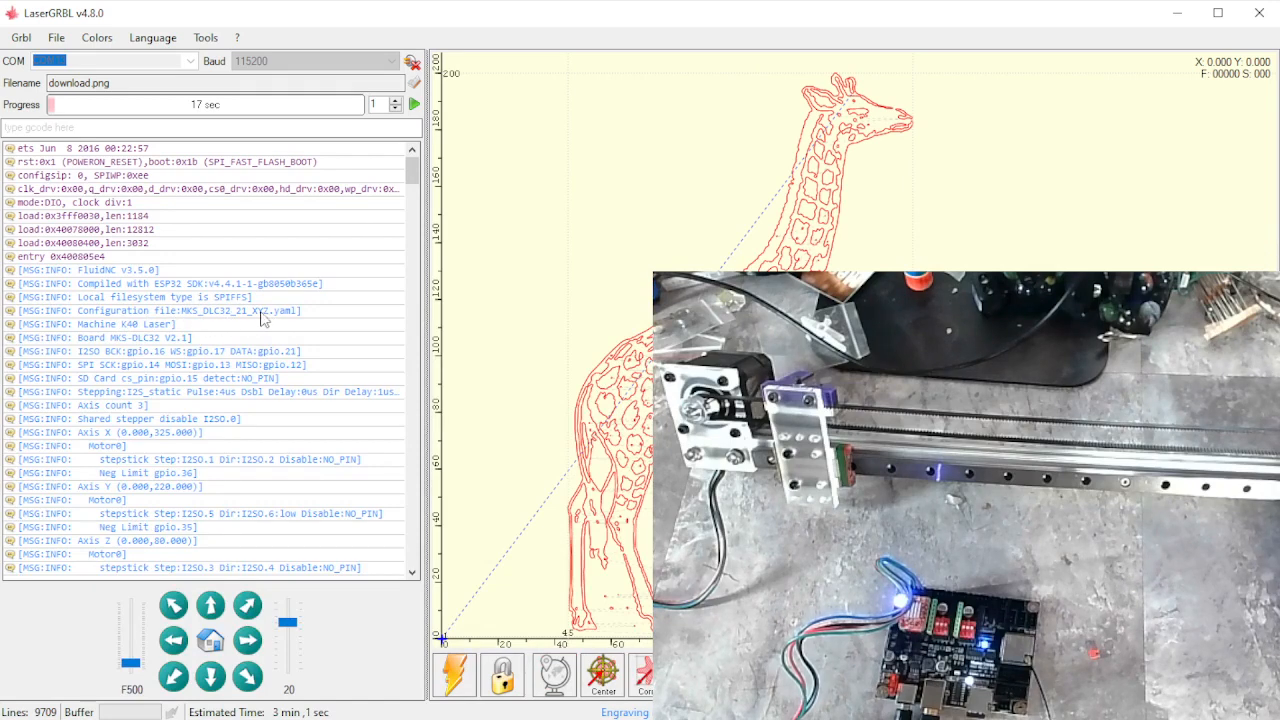
pyautogui.moveTo(244, 324)
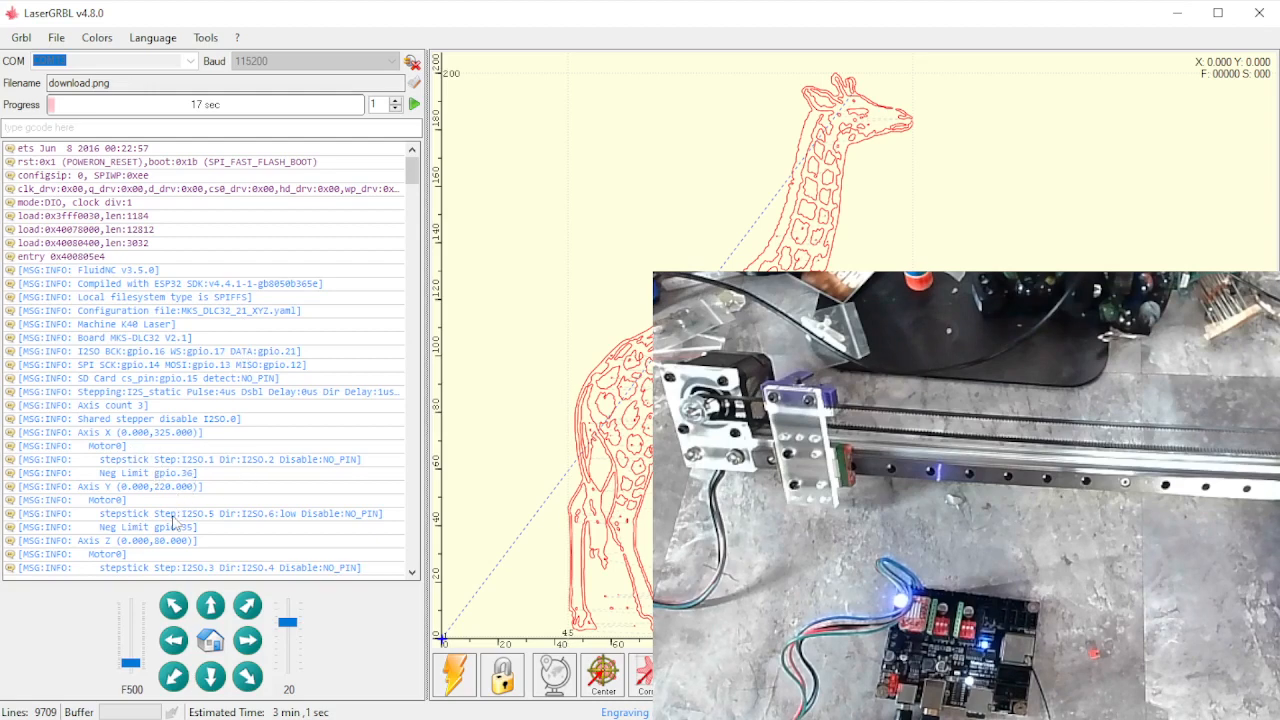
pyautogui.moveTo(212, 524)
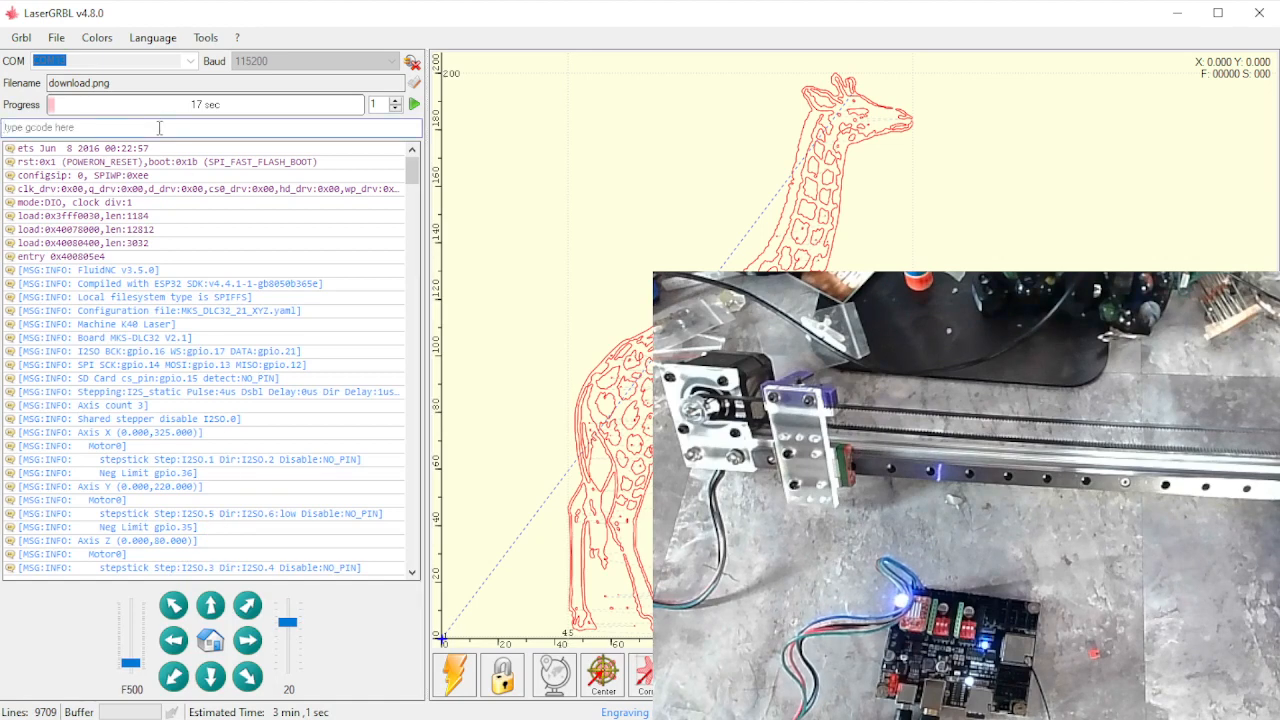
# - Run $axes and $axes/x to list the X axis settings, showing 157.750 steps_per_mm
pyautogui.write('$')
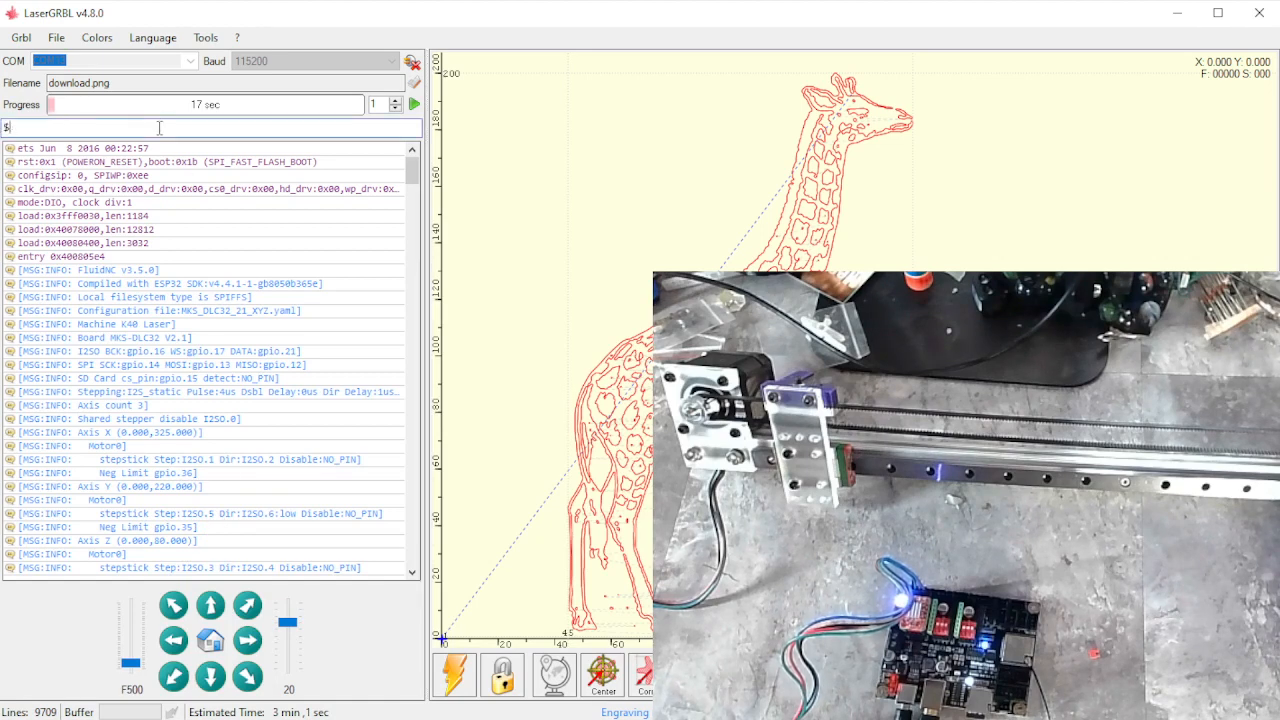
pyautogui.write('axes')
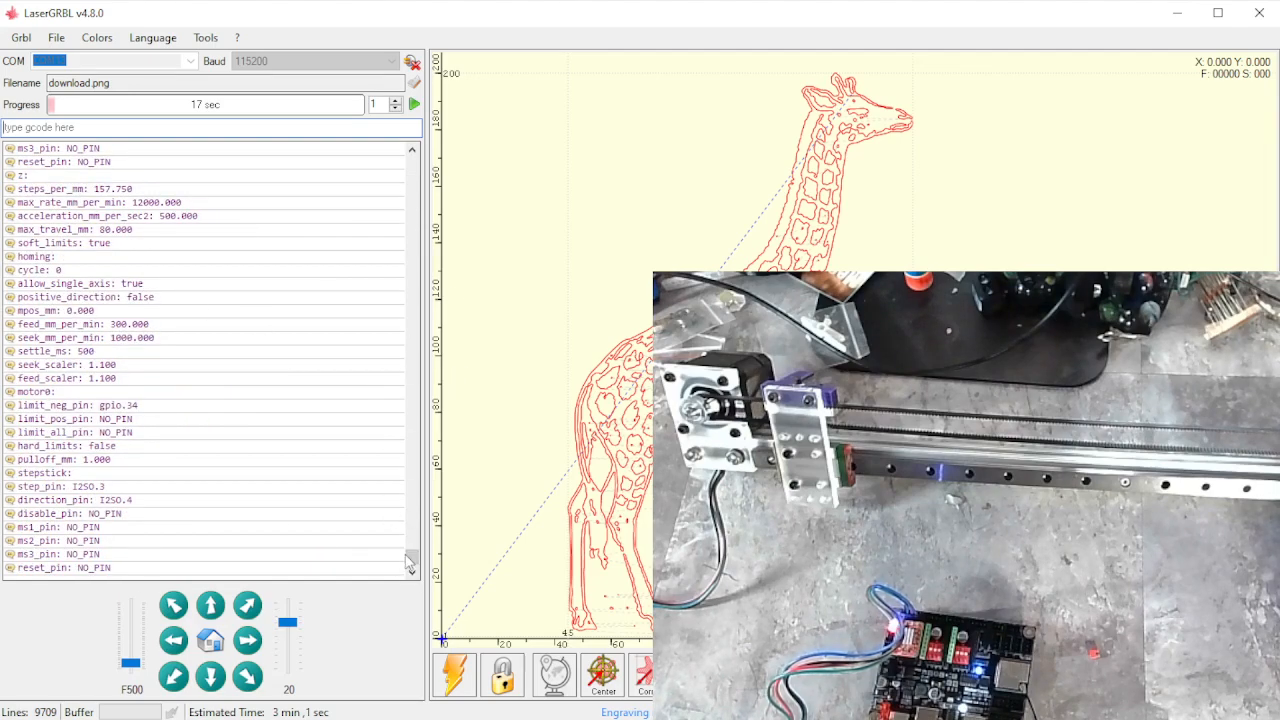
pyautogui.scroll(-3)
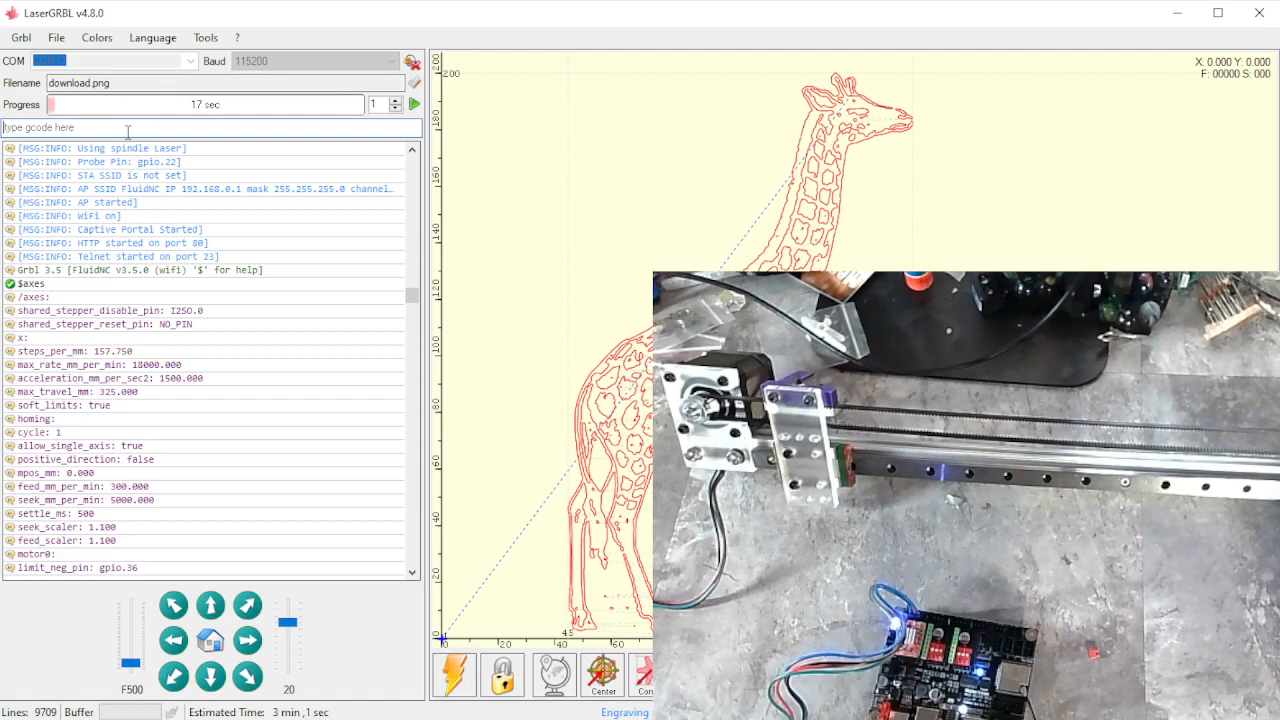
pyautogui.write('$a')
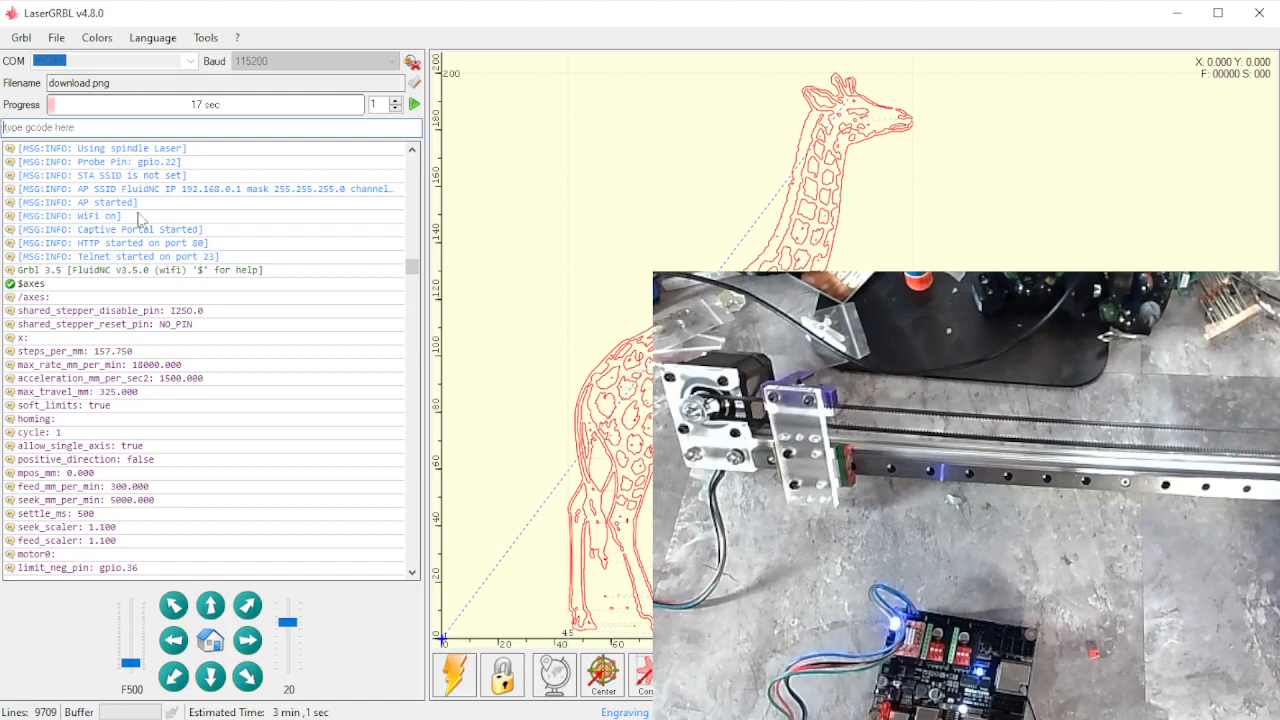
pyautogui.scroll(-3)
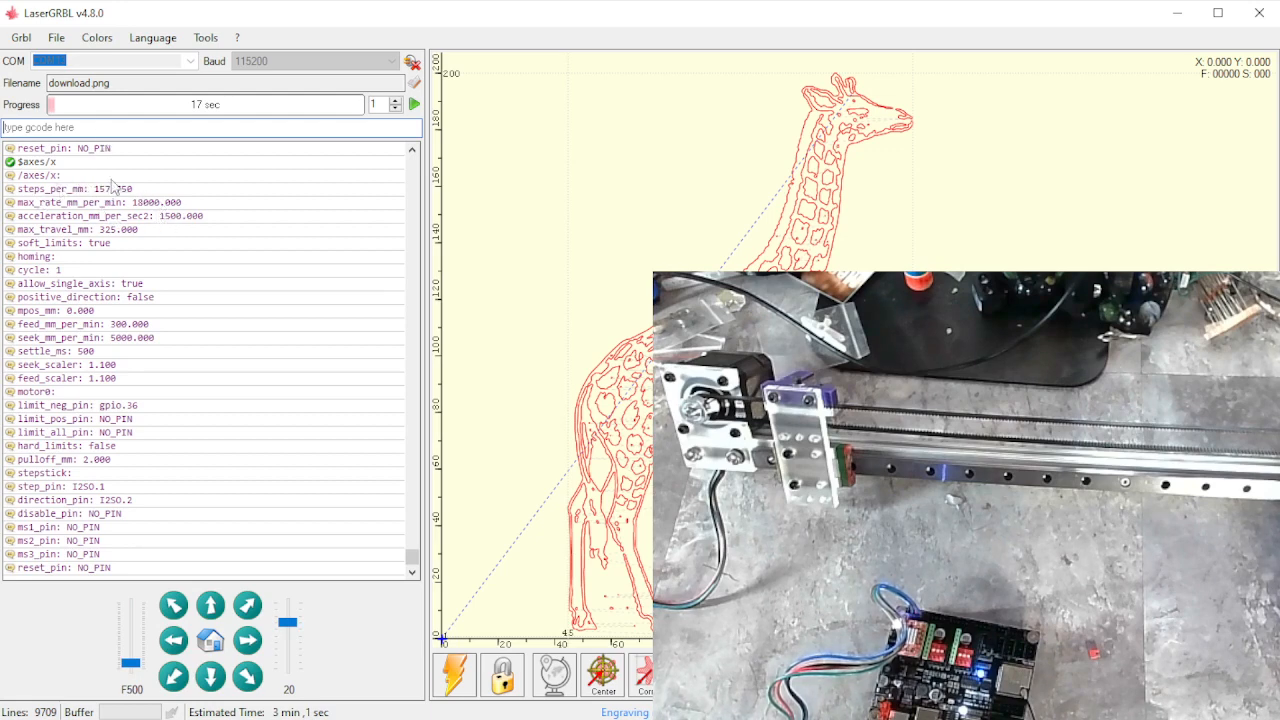
pyautogui.moveTo(120, 148)
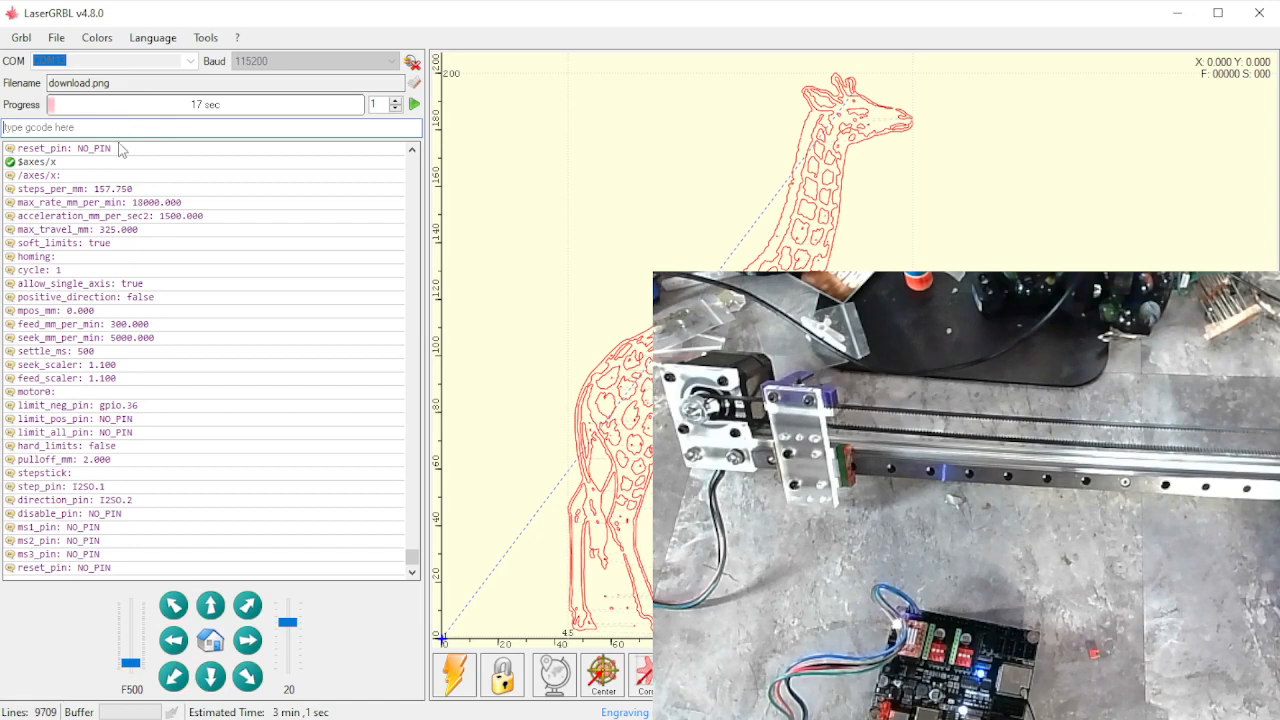
# - Send $axes/x/steps_per_mm=80 to set the X axis steps per millimetre to 80
pyautogui.write('$axes')
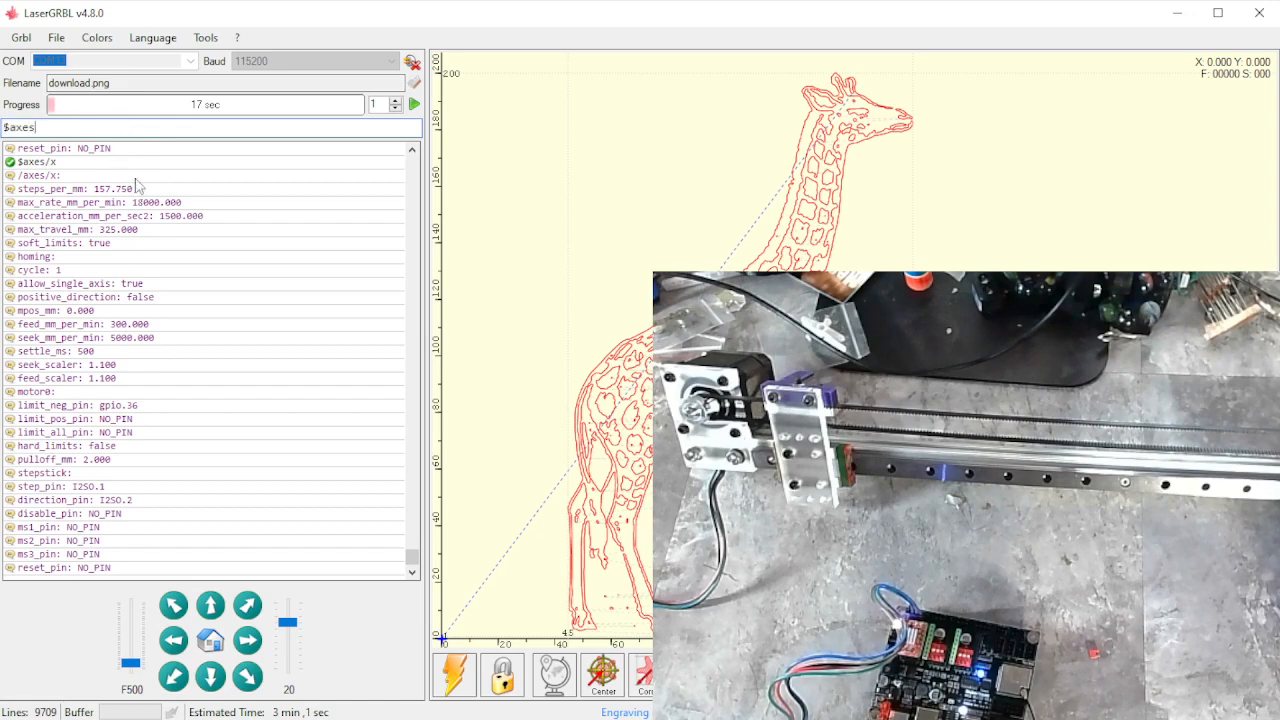
pyautogui.write('/')
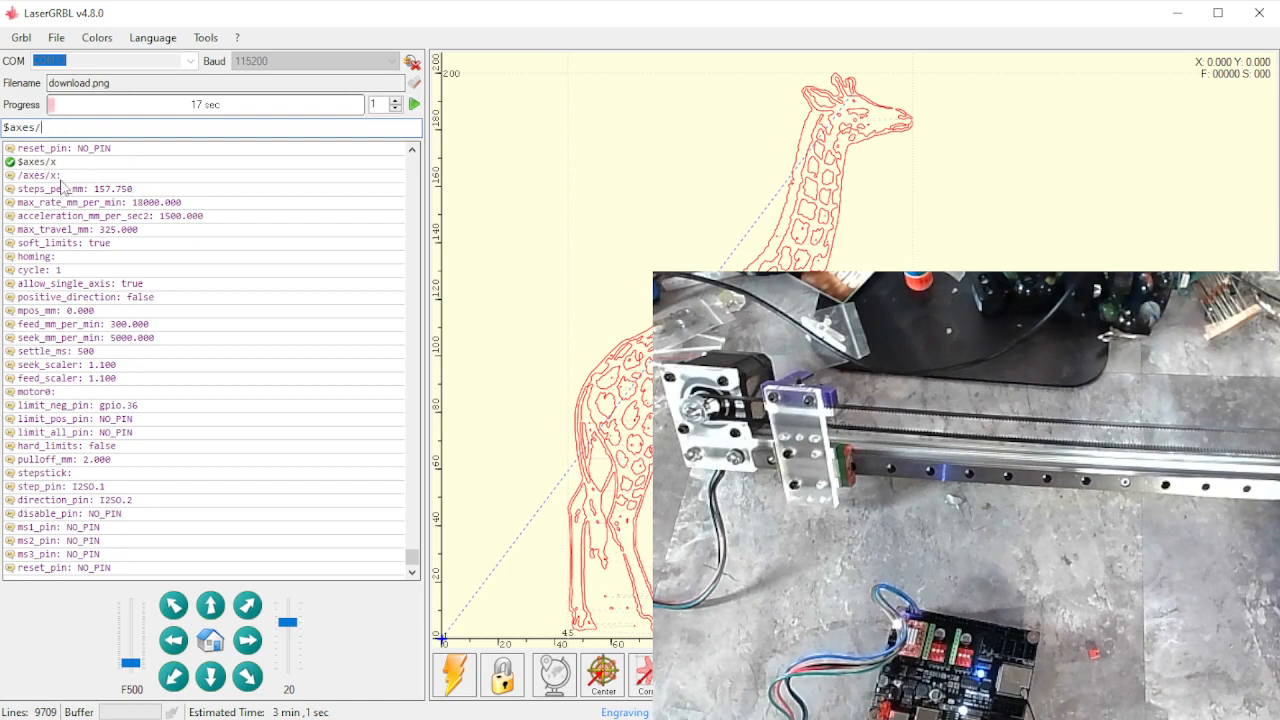
pyautogui.write('/')
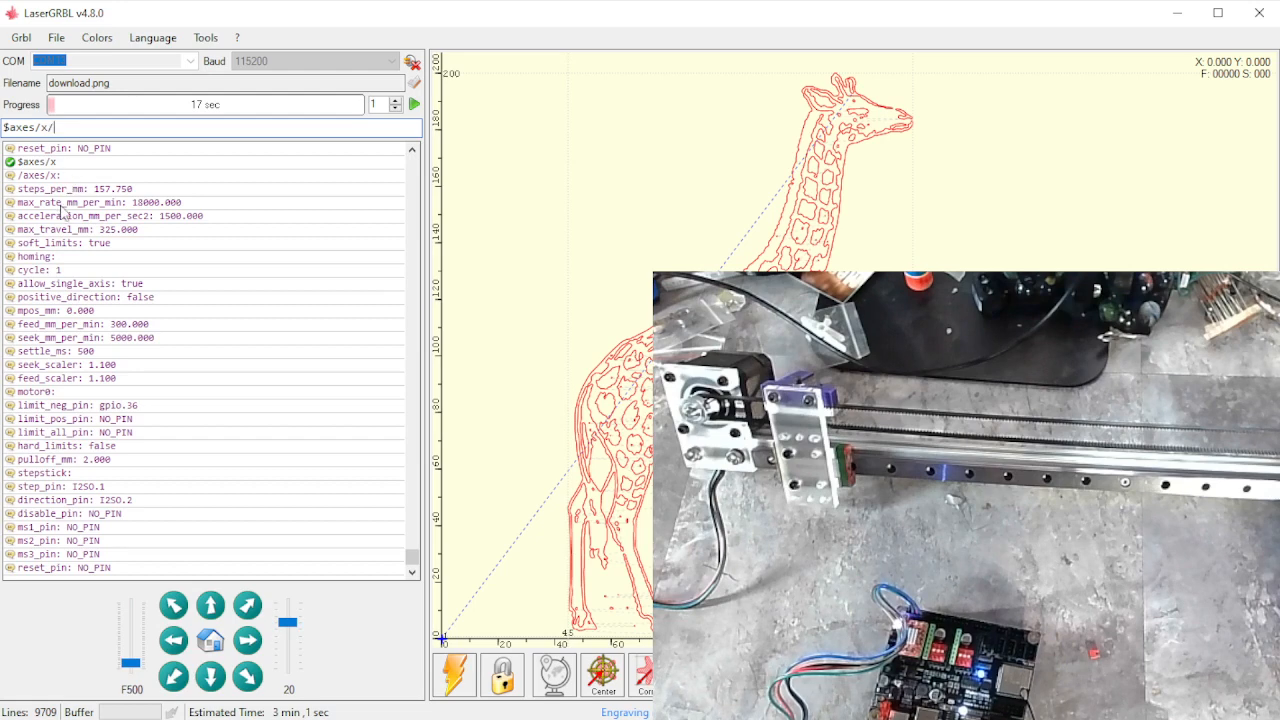
pyautogui.write('ste')
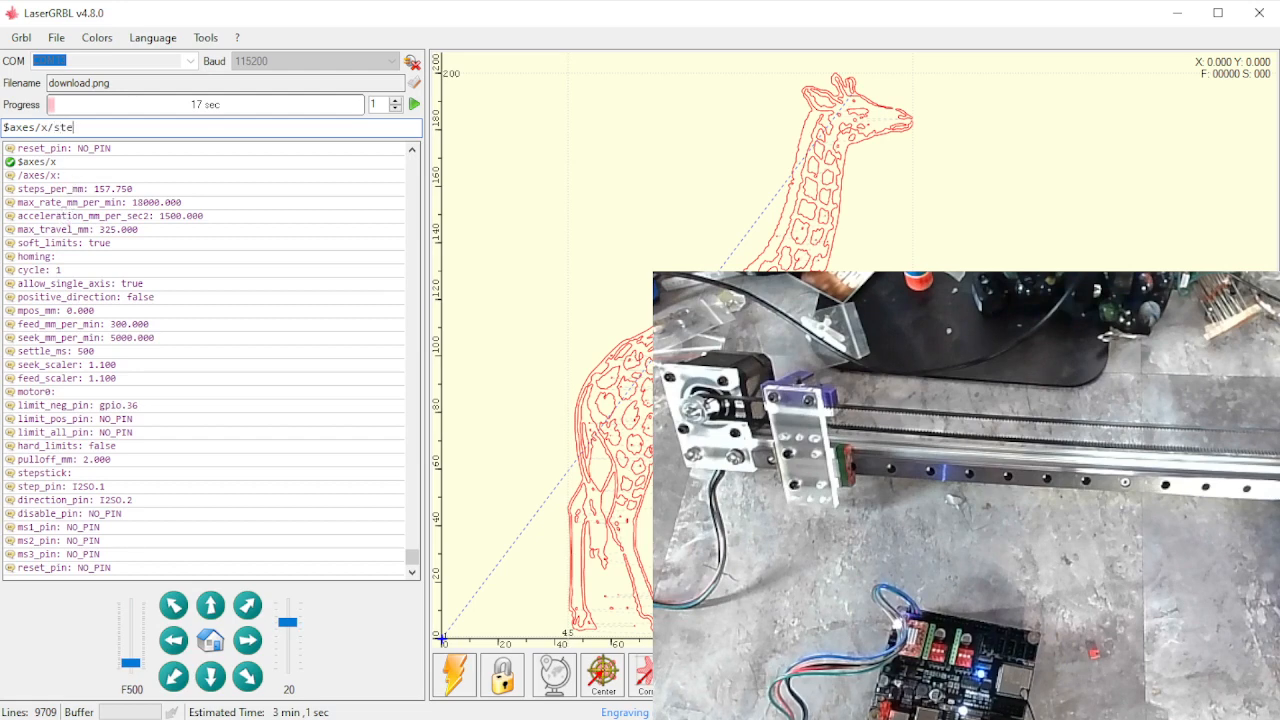
pyautogui.write('ps_')
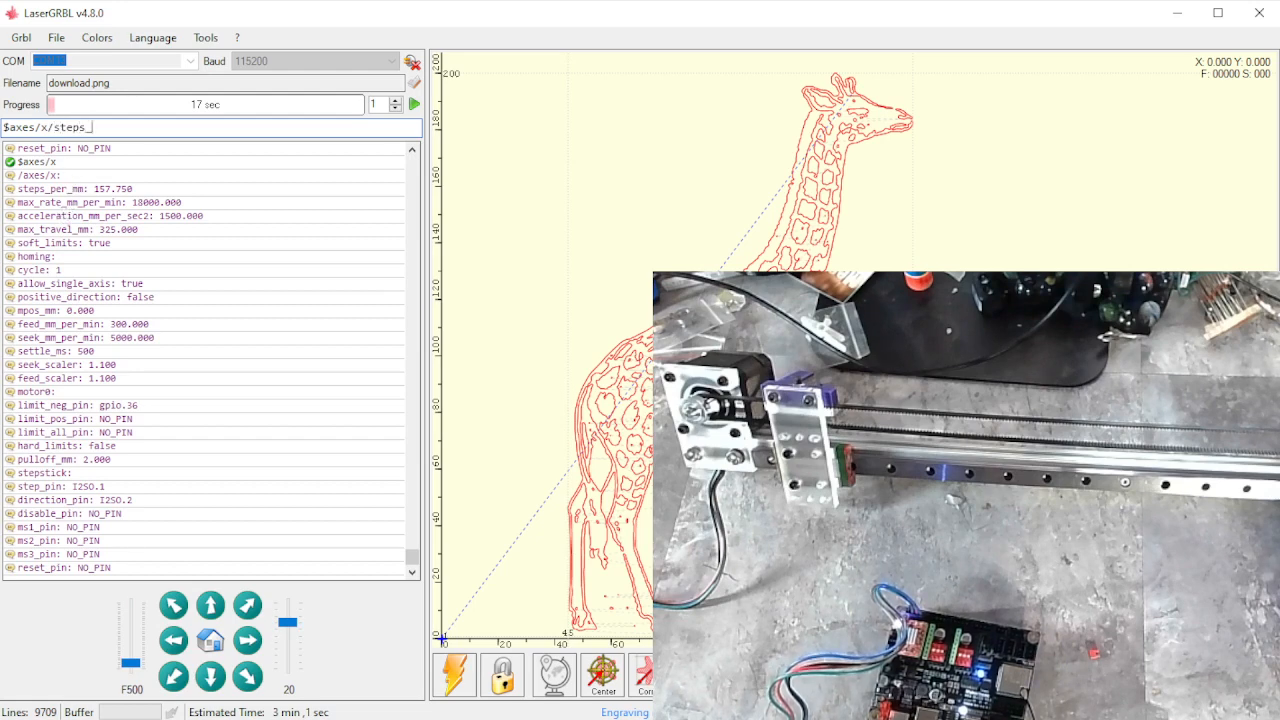
pyautogui.write('per')
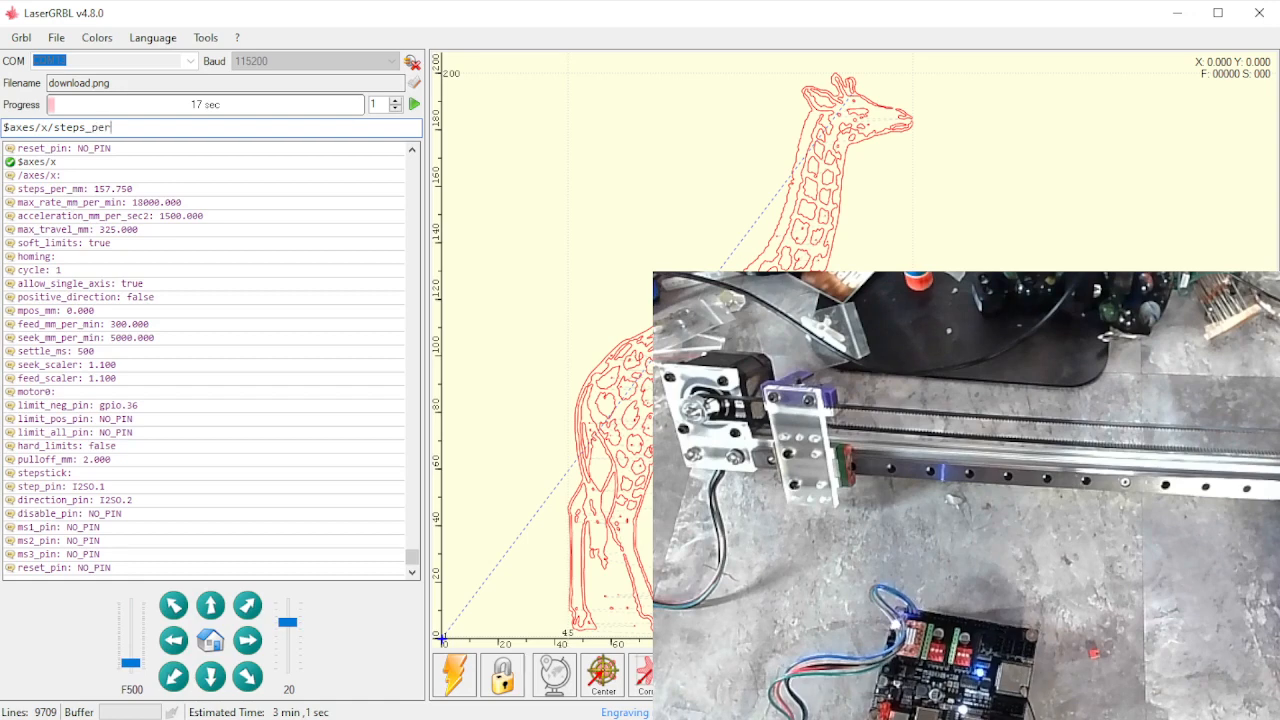
pyautogui.write('_mm')
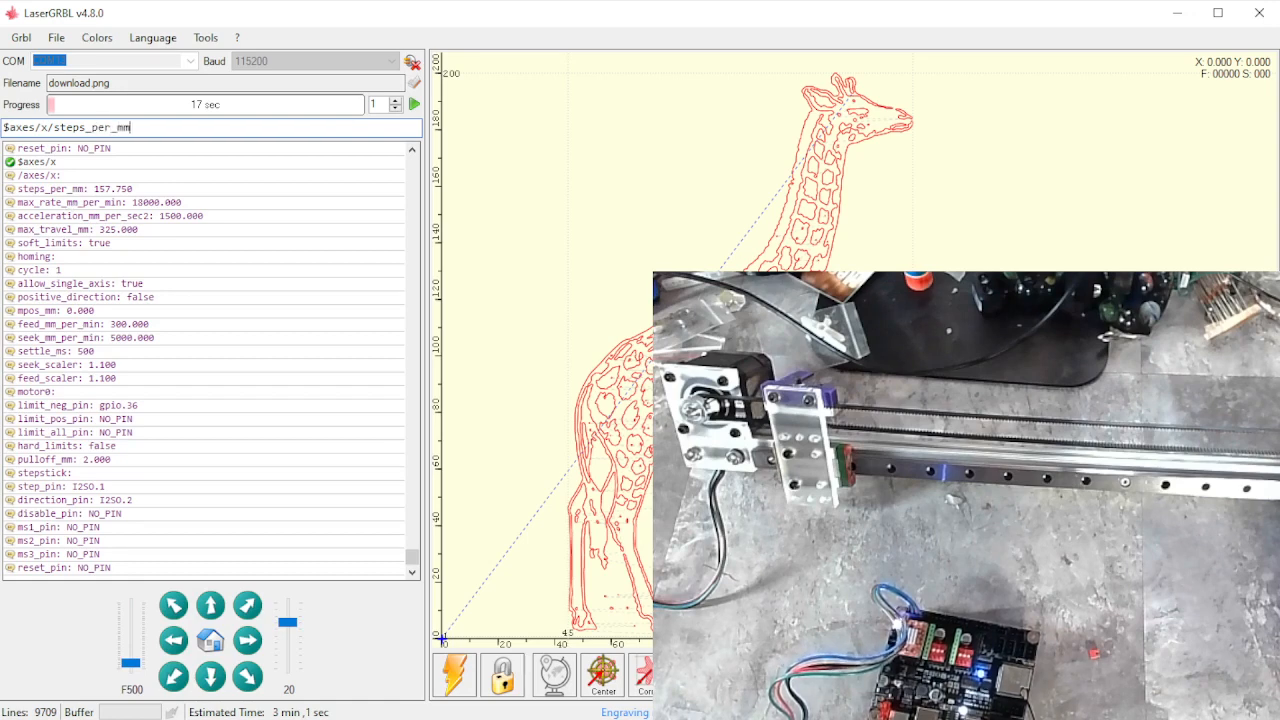
pyautogui.moveTo(172, 224)
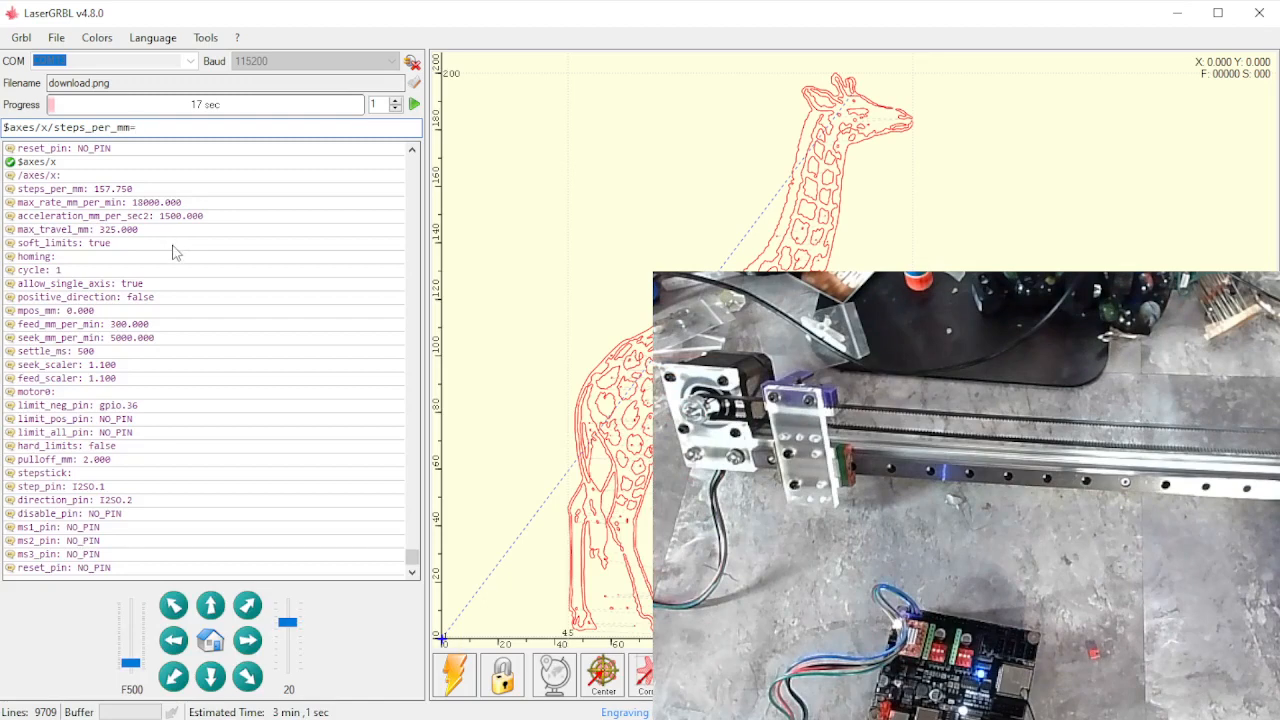
pyautogui.write('80')
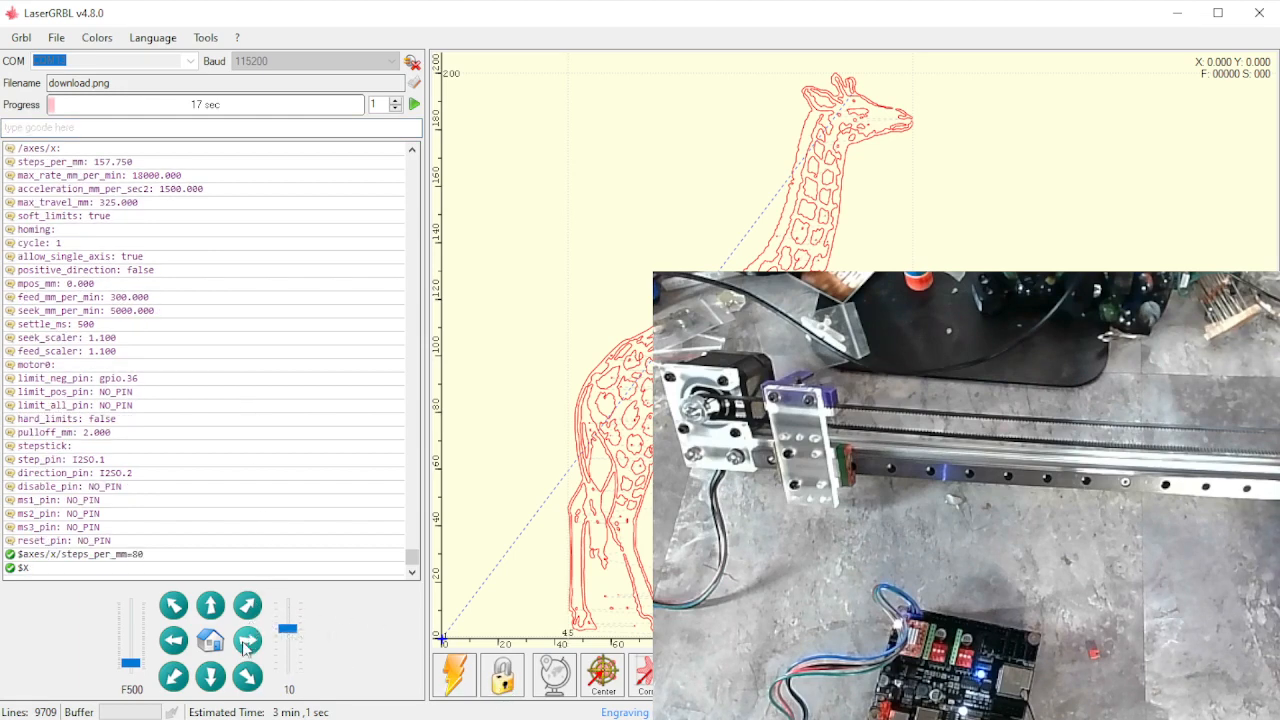
# - Jog X forward 10 mm, raise the jog speed, and move it back and forward by 100 mm
pyautogui.click(248, 640)
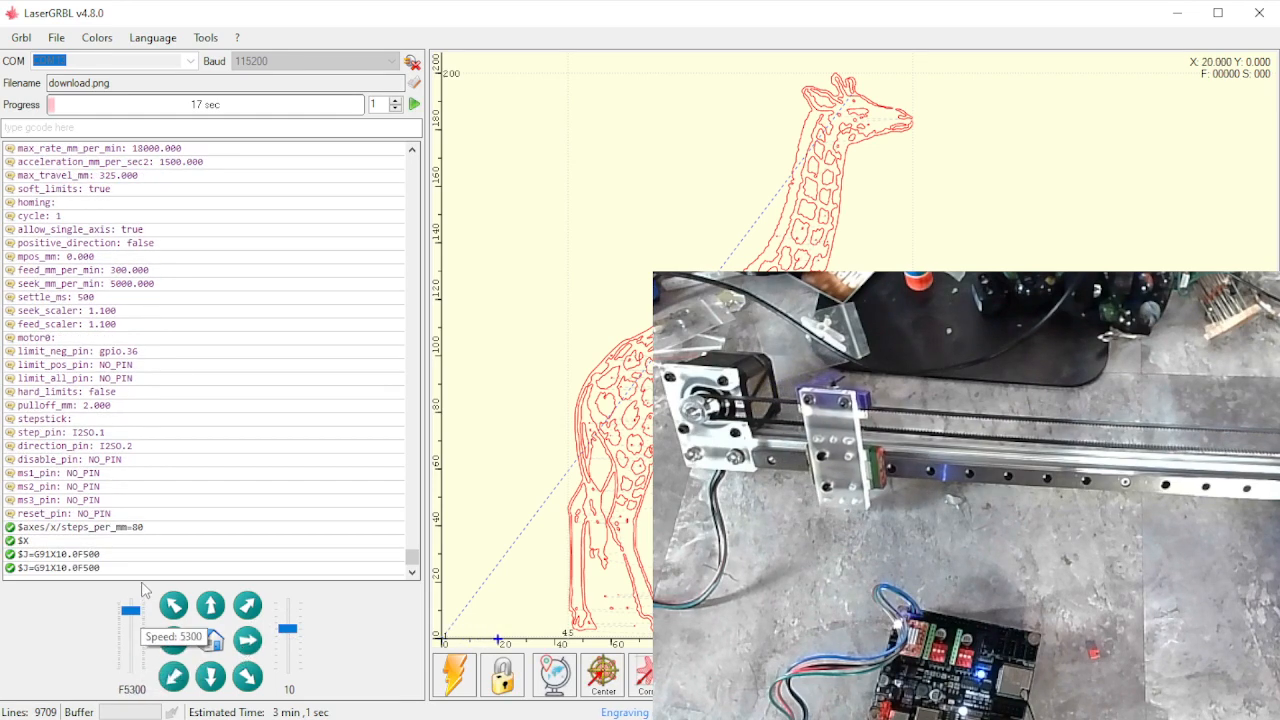
pyautogui.click(248, 640)
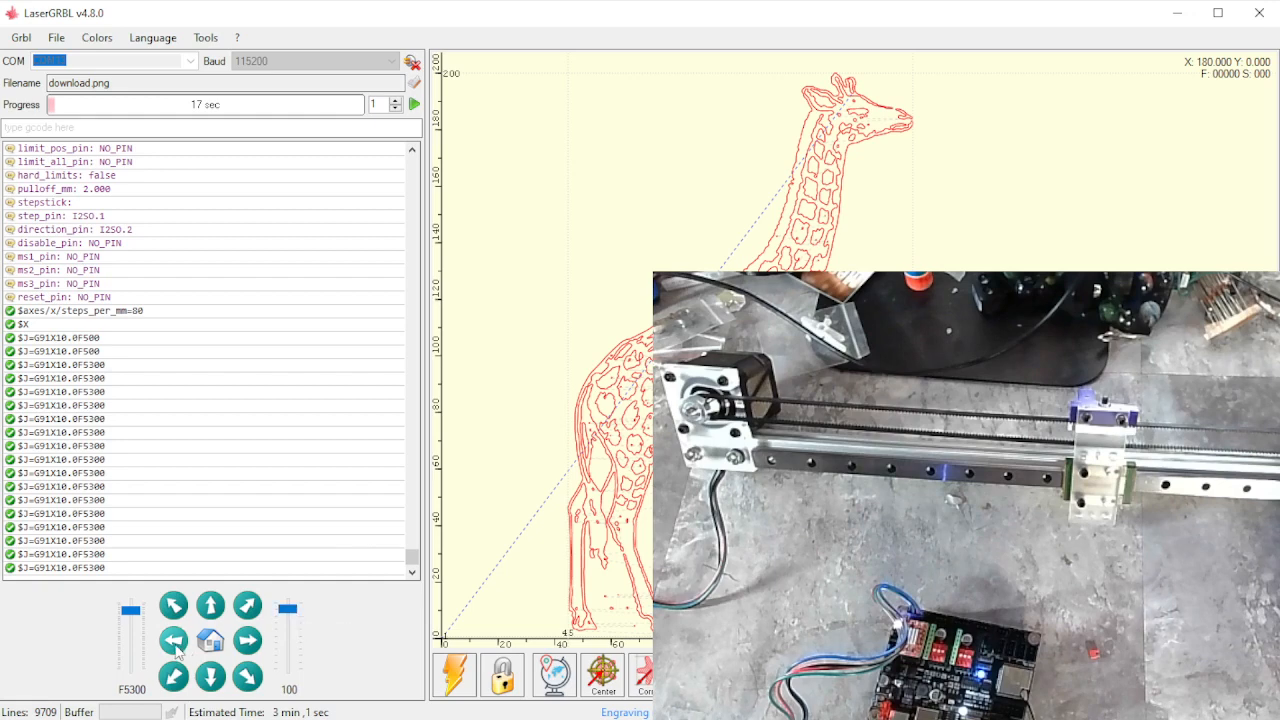
pyautogui.click(172, 640)
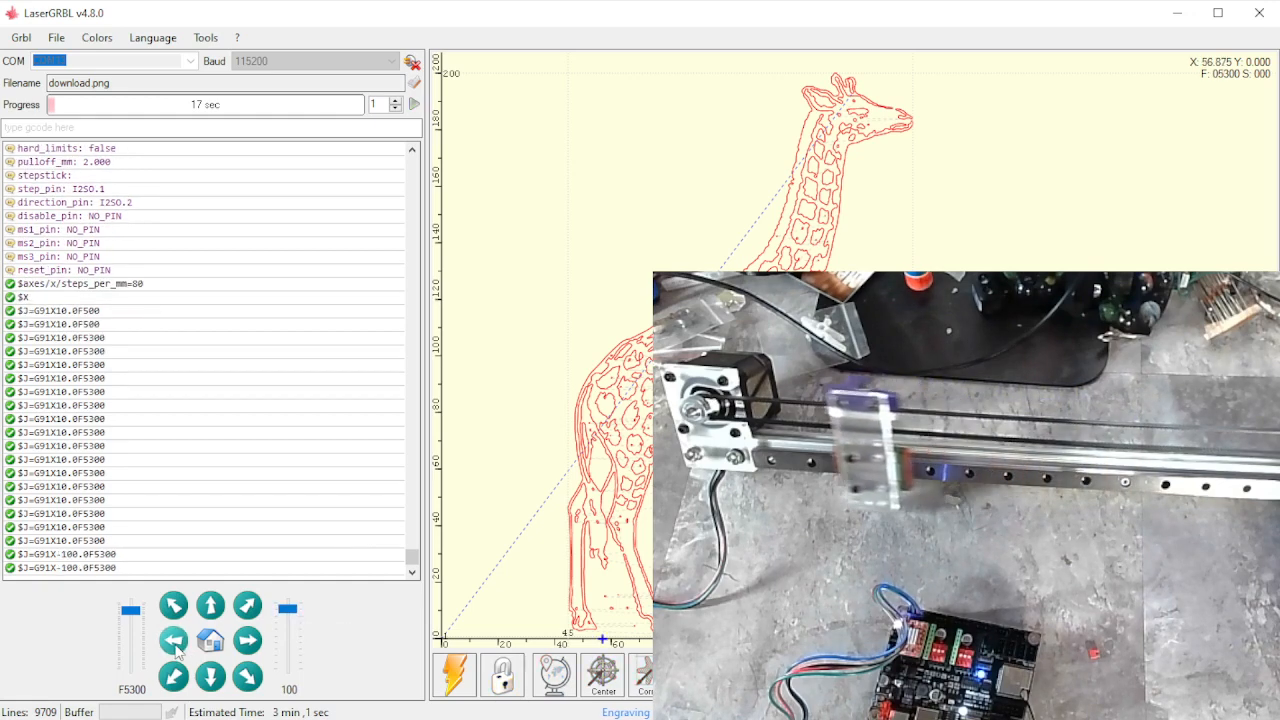
pyautogui.click(248, 640)
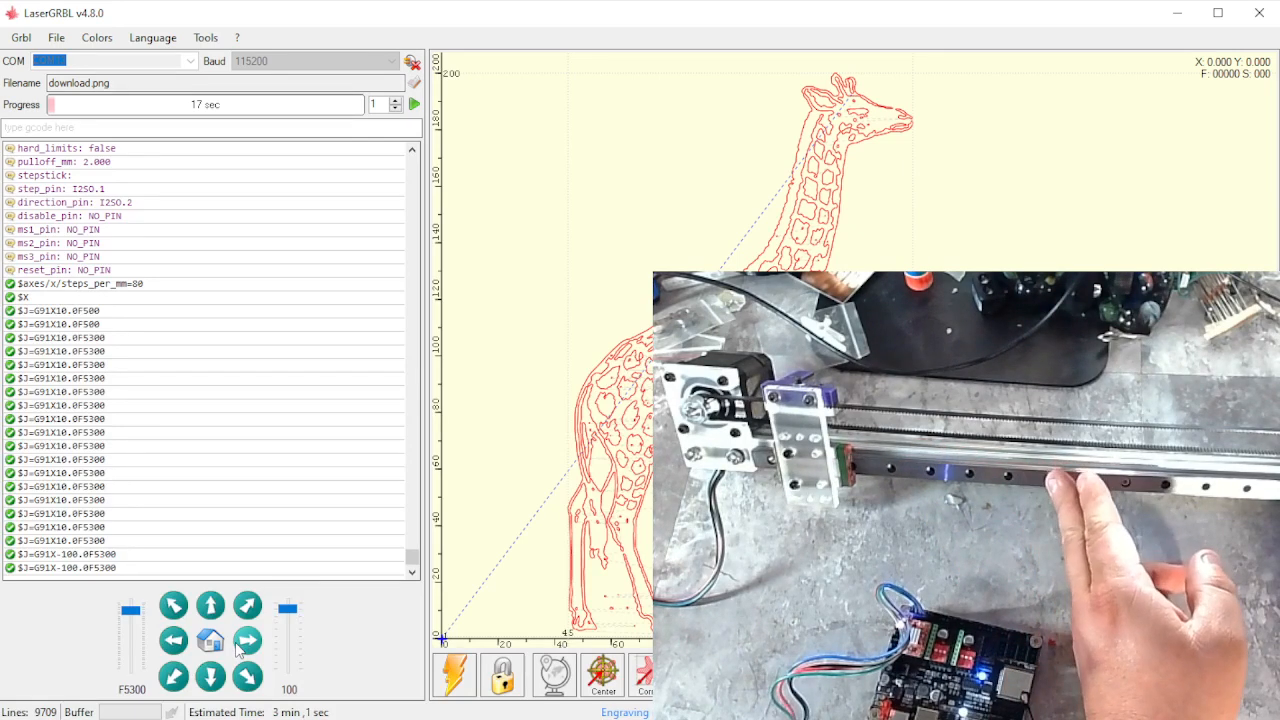
pyautogui.click(248, 640)
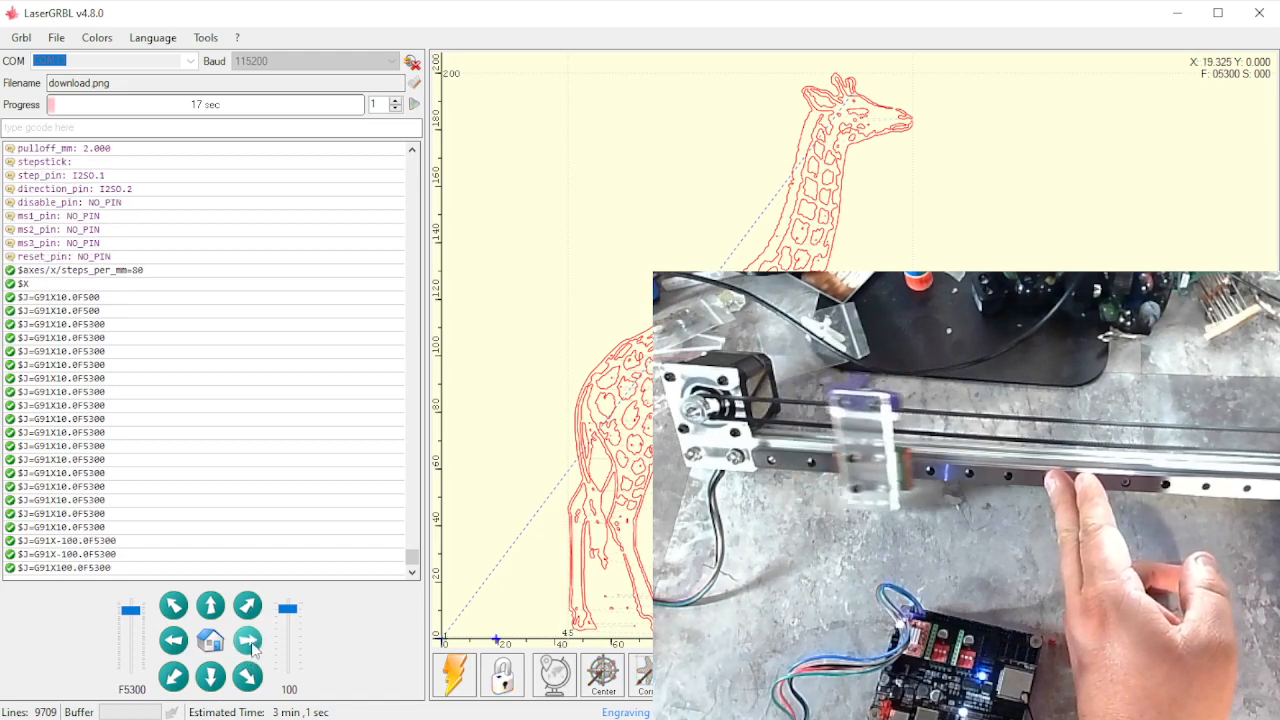
# - Repeat ±100 mm X jogs to verify travel and return the carriage to X 0
pyautogui.click(248, 640)
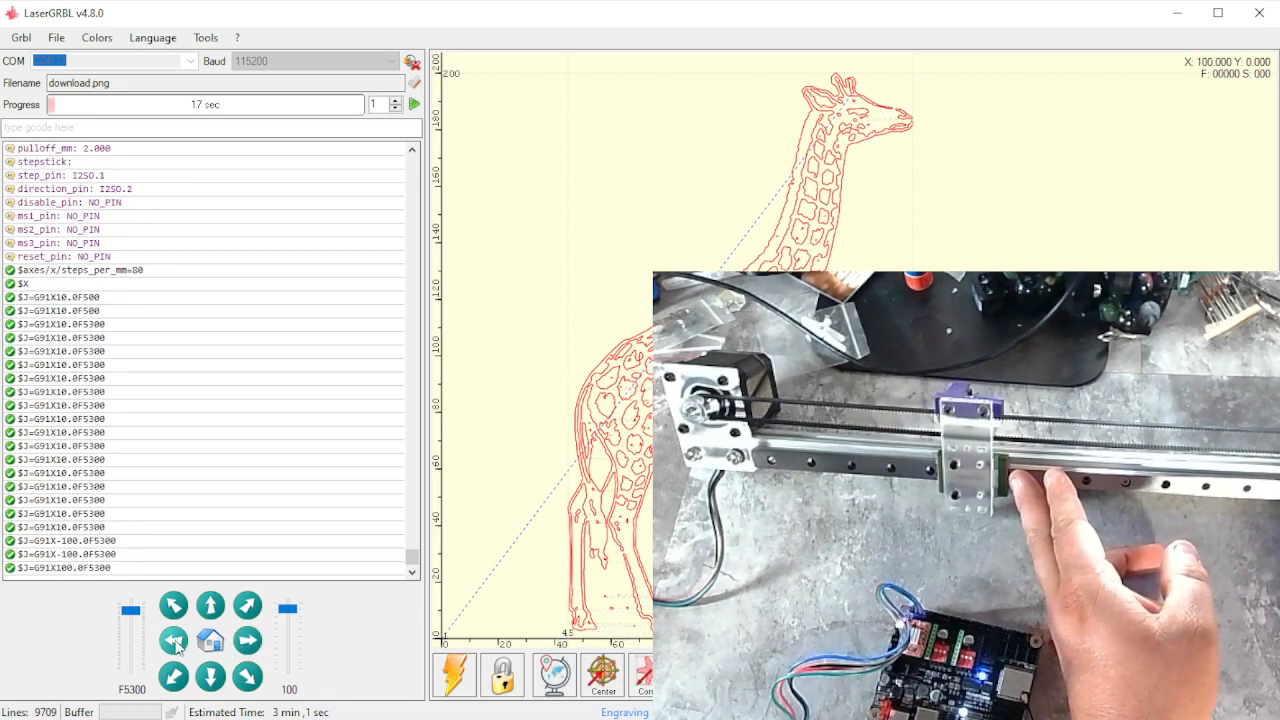
pyautogui.click(172, 640)
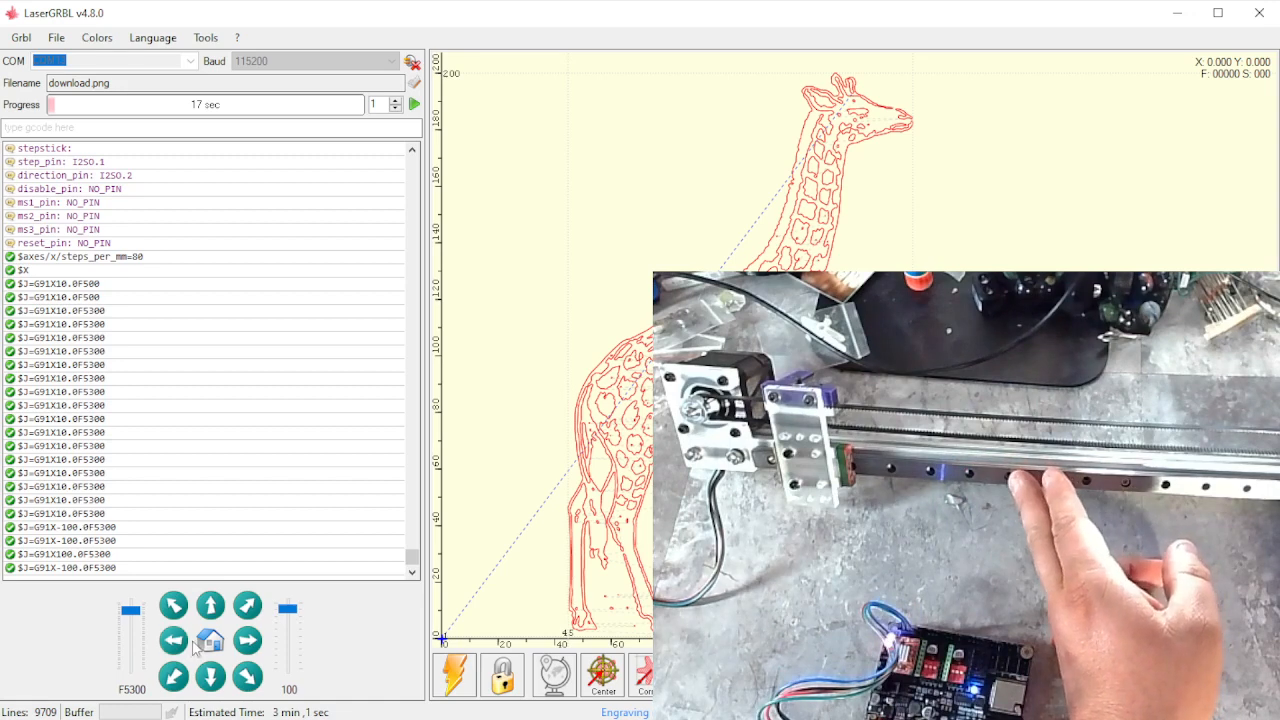
pyautogui.click(248, 640)
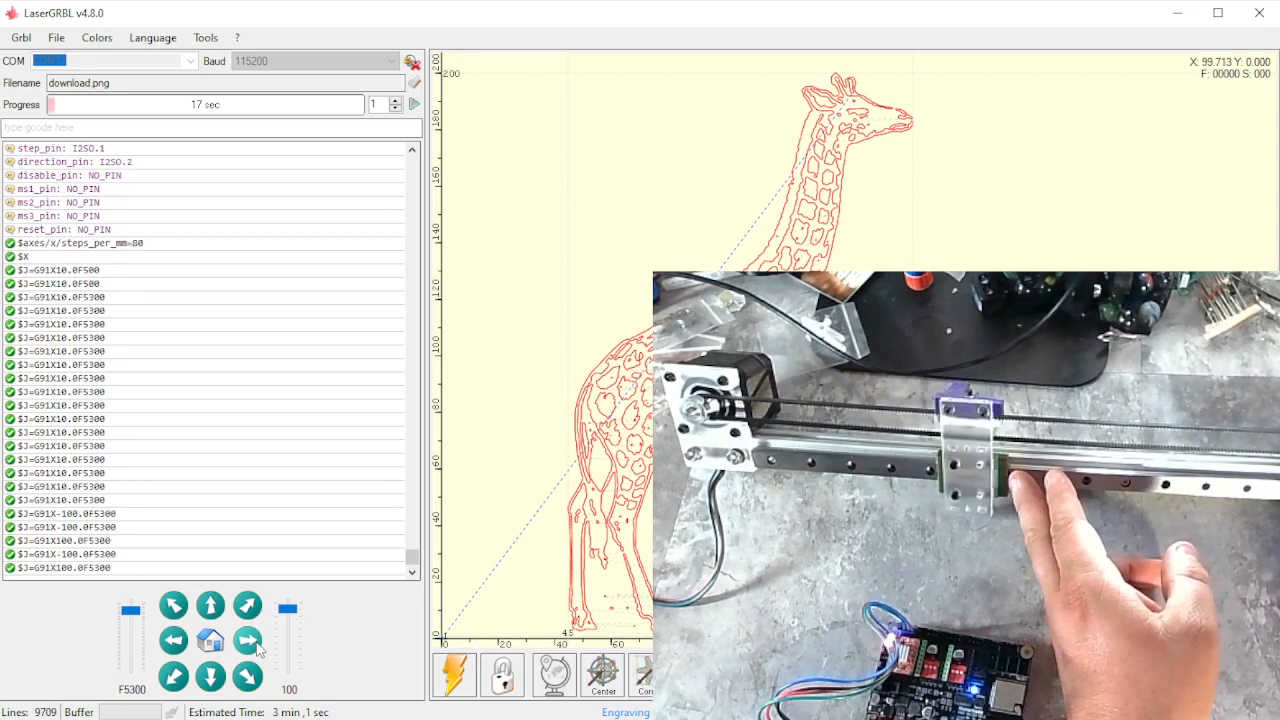
pyautogui.click(172, 640)
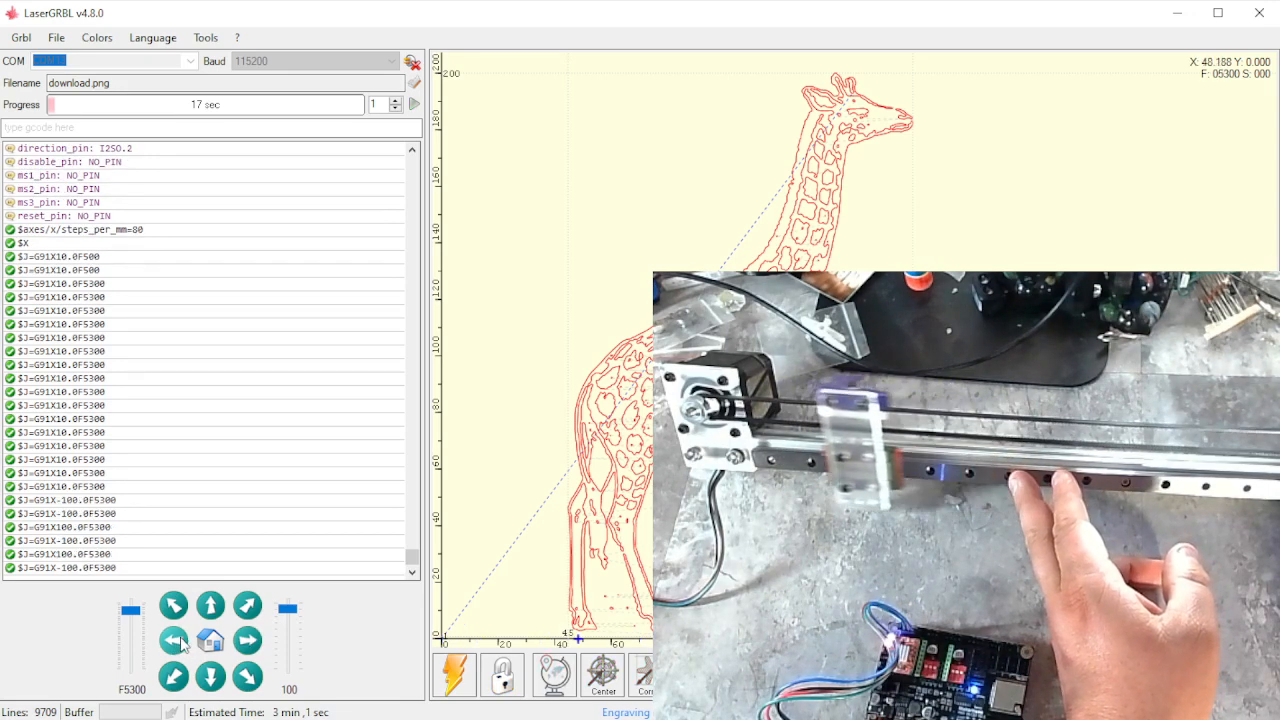
pyautogui.click(172, 640)
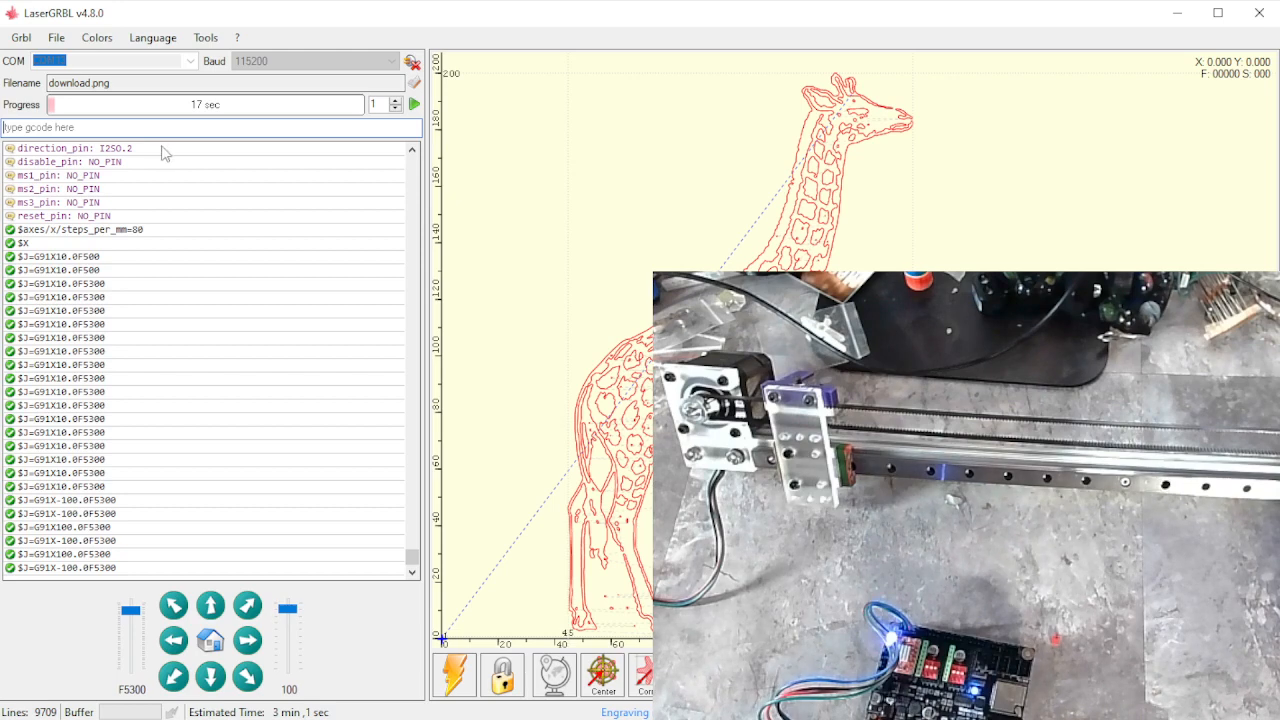
pyautogui.moveTo(220, 384)
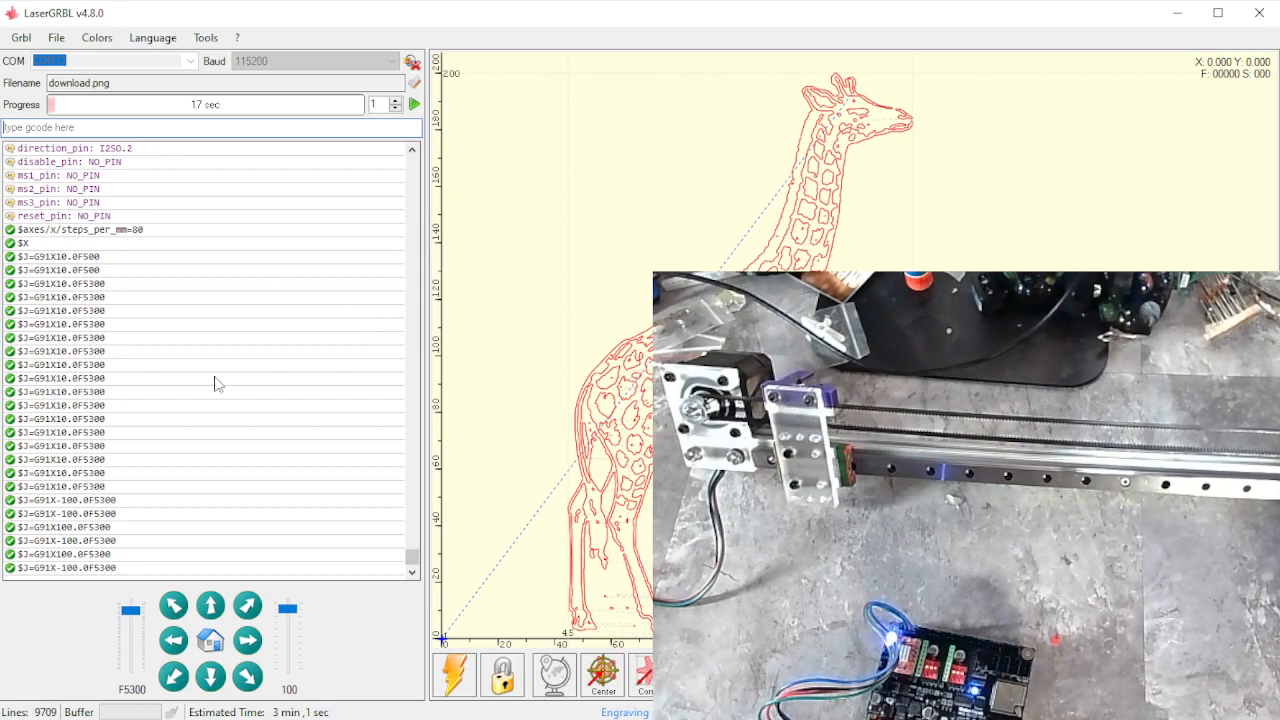